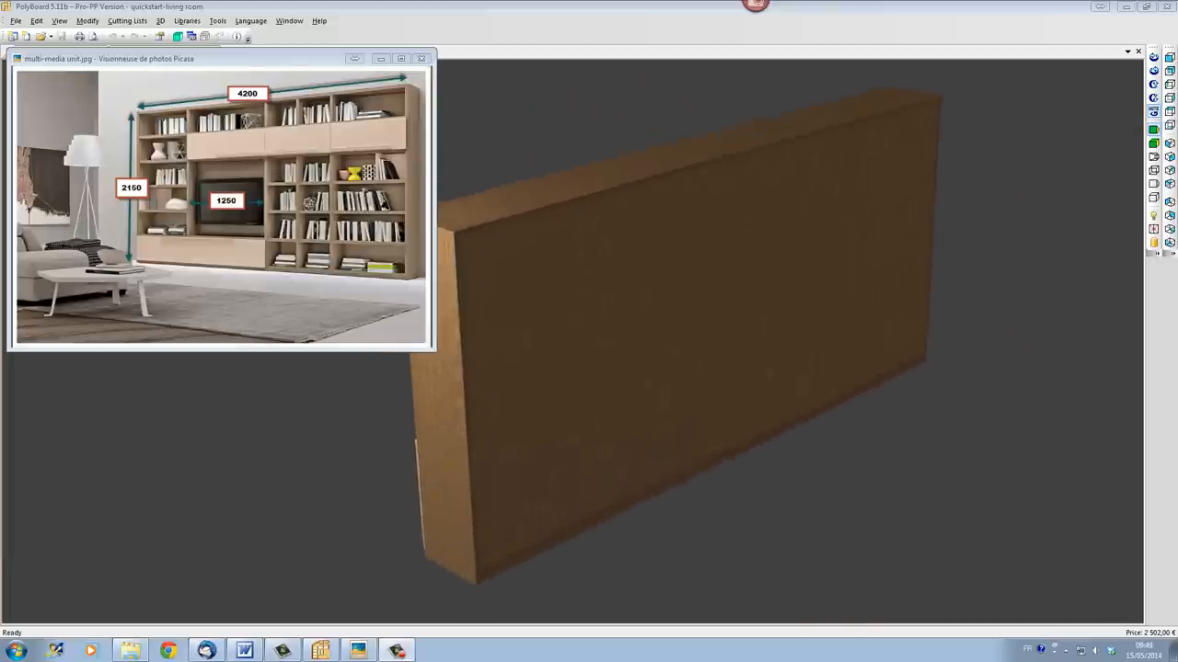
Step: Close the Picasa reference photo window
{"action": "left_click", "coordinate": [421, 58]}
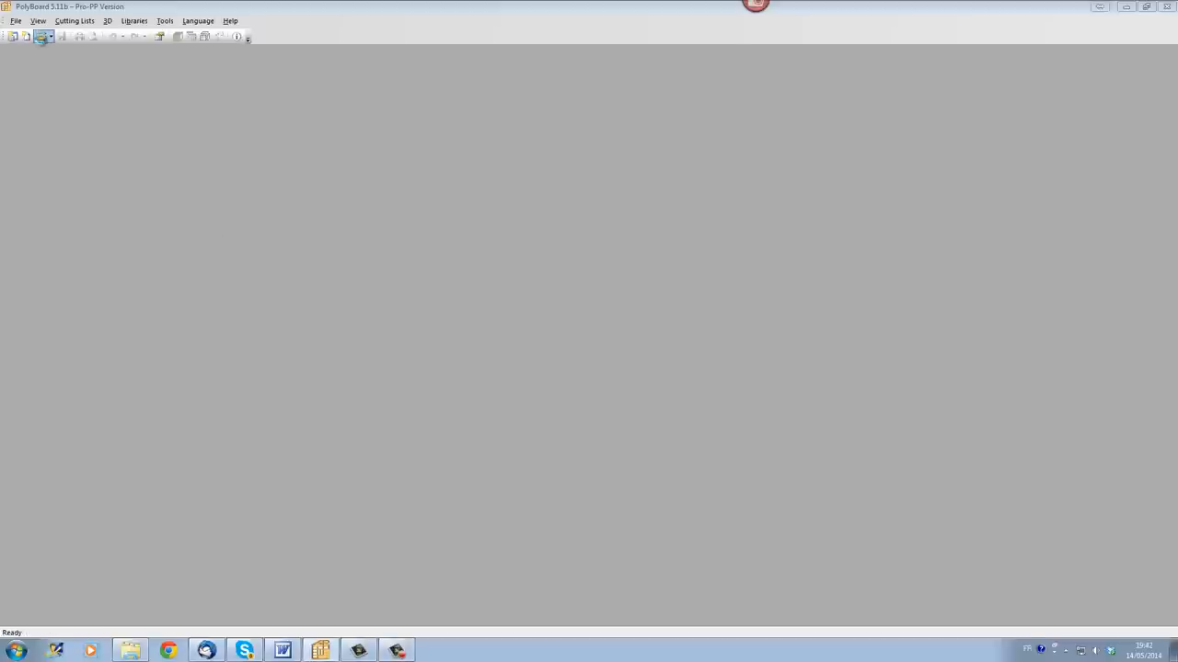
Step: Open the quickstart-living room project and bring up the drawing's view context menu
{"action": "left_click", "coordinate": [27, 37]}
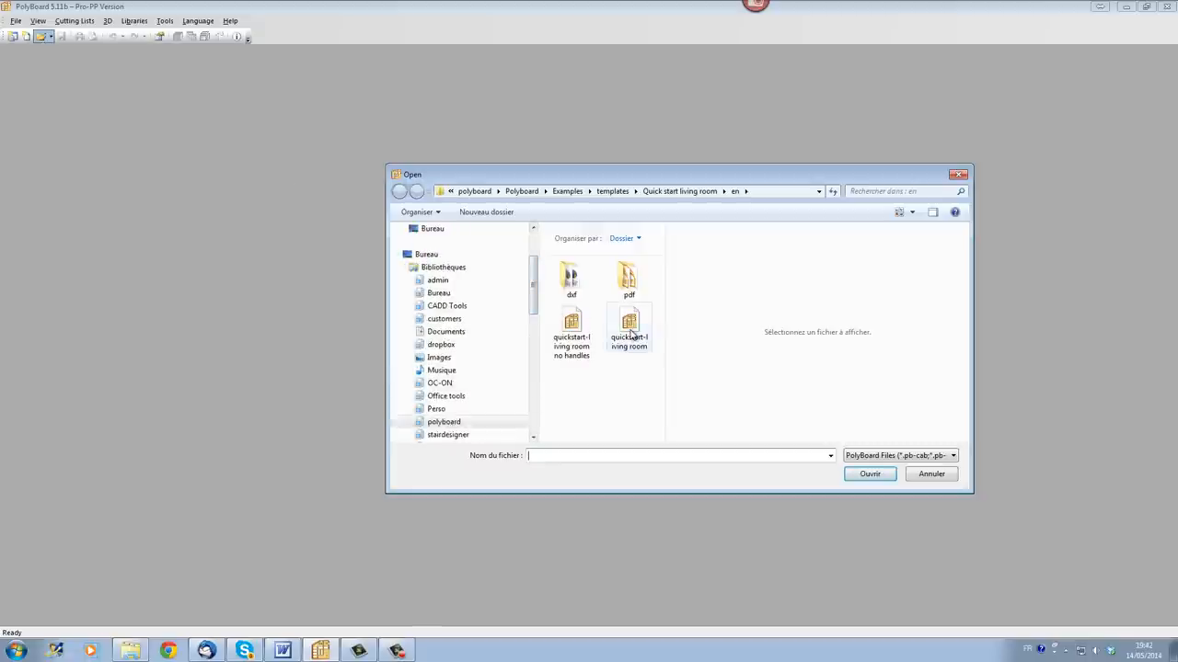
{"action": "left_click", "coordinate": [628, 328]}
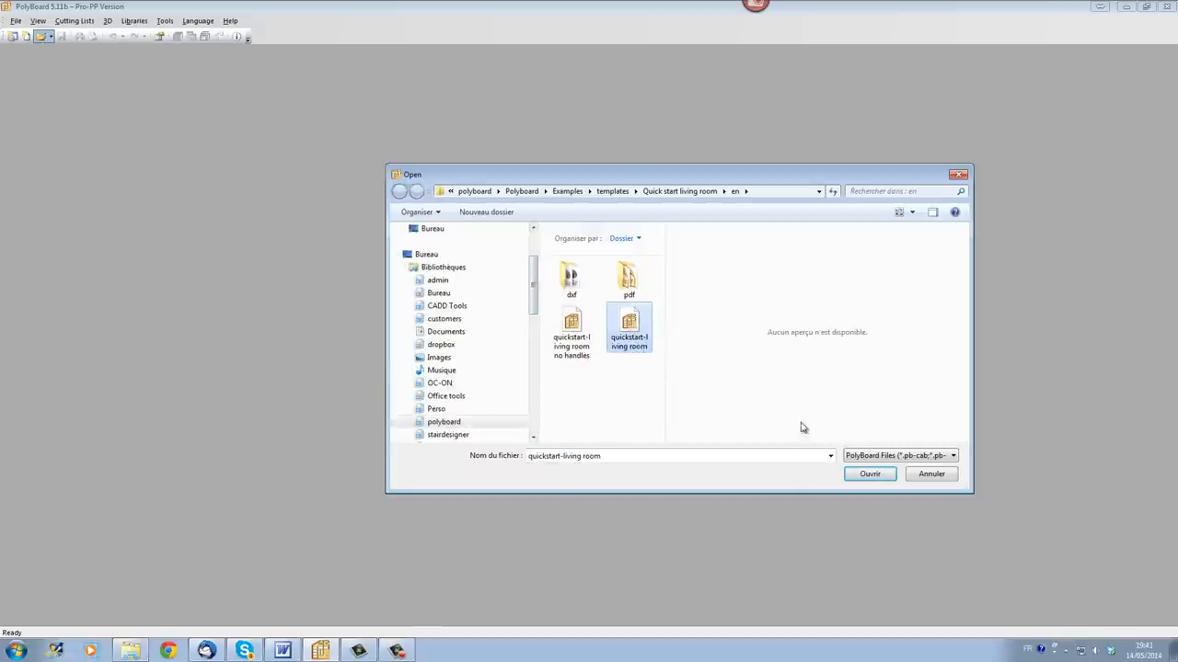
{"action": "left_click", "coordinate": [869, 473]}
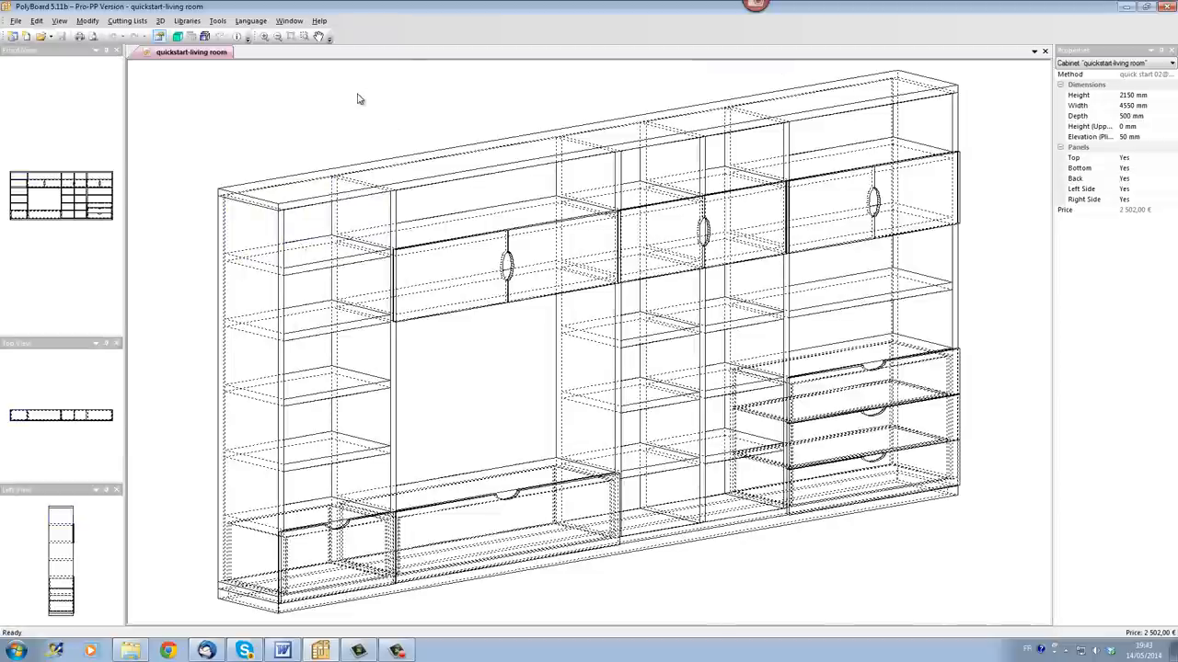
{"action": "mouse_move", "coordinate": [210, 111]}
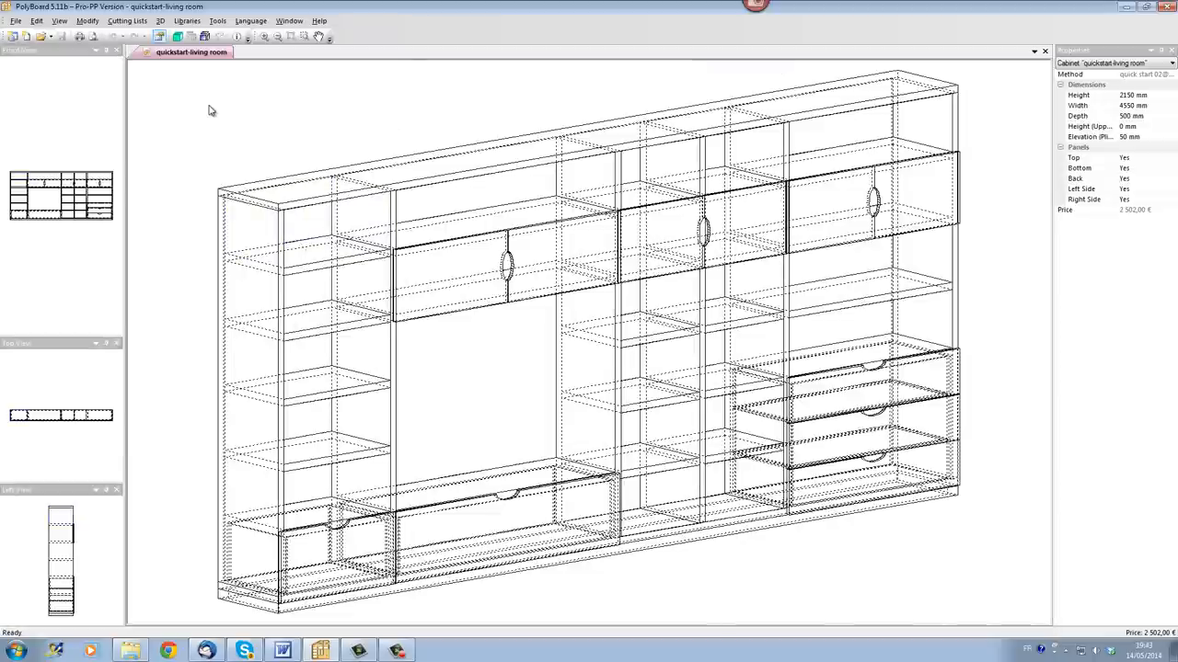
{"action": "right_click", "coordinate": [209, 110]}
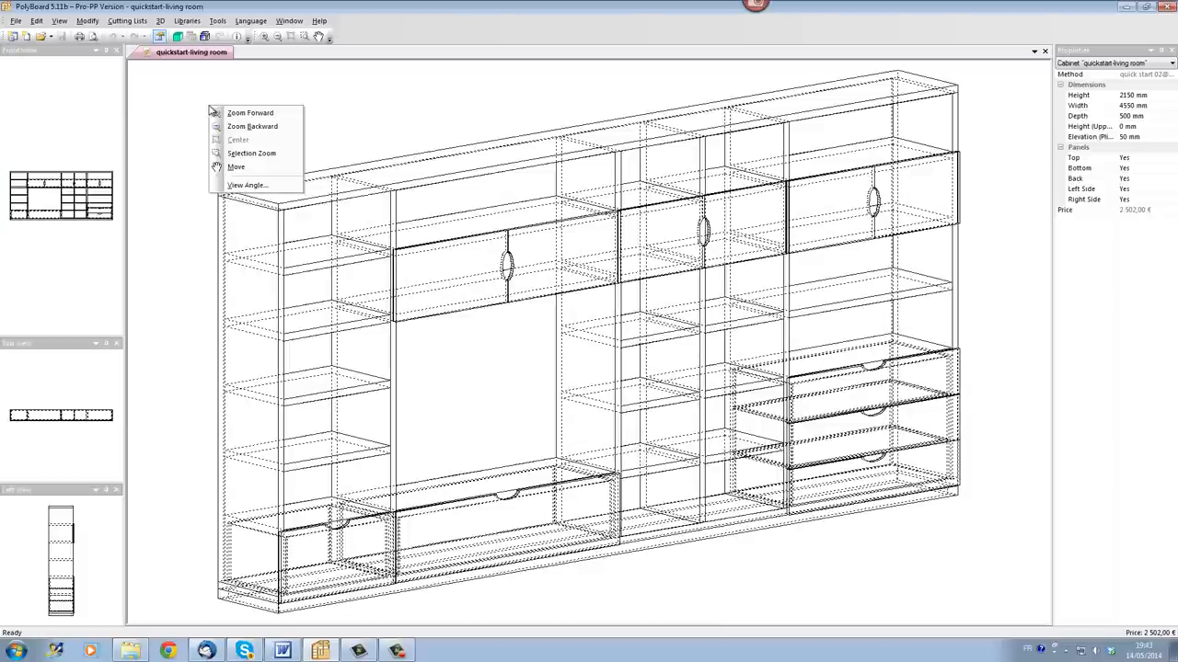
{"action": "mouse_move", "coordinate": [212, 110]}
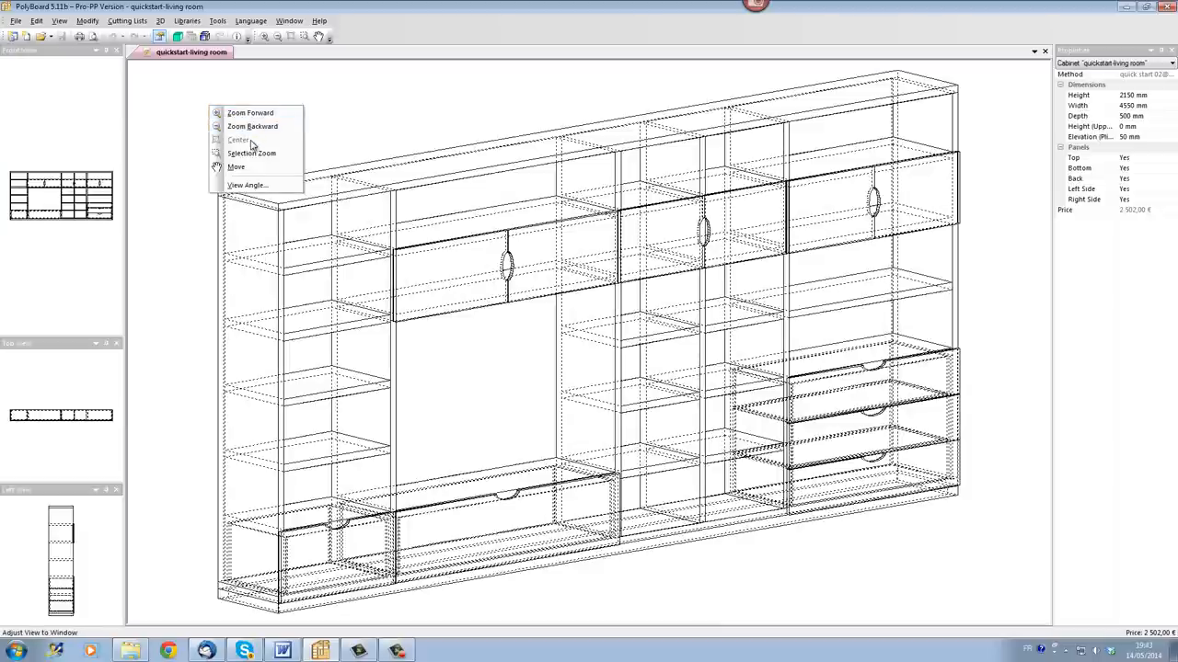
{"action": "mouse_move", "coordinate": [236, 166]}
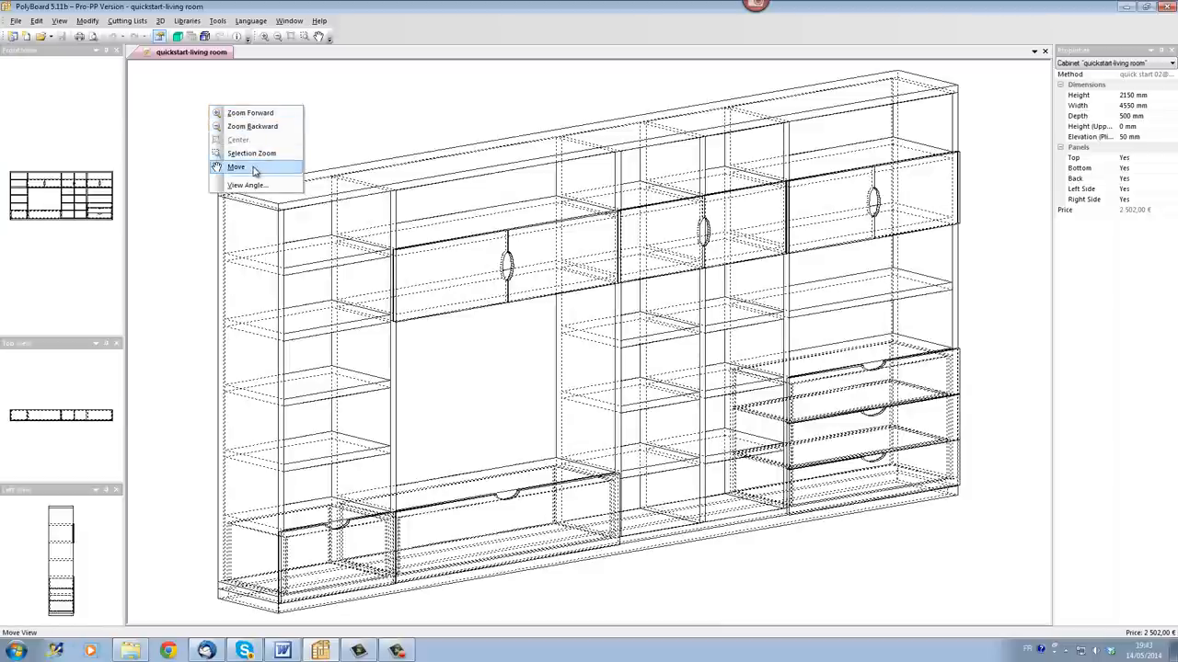
{"action": "mouse_move", "coordinate": [246, 185]}
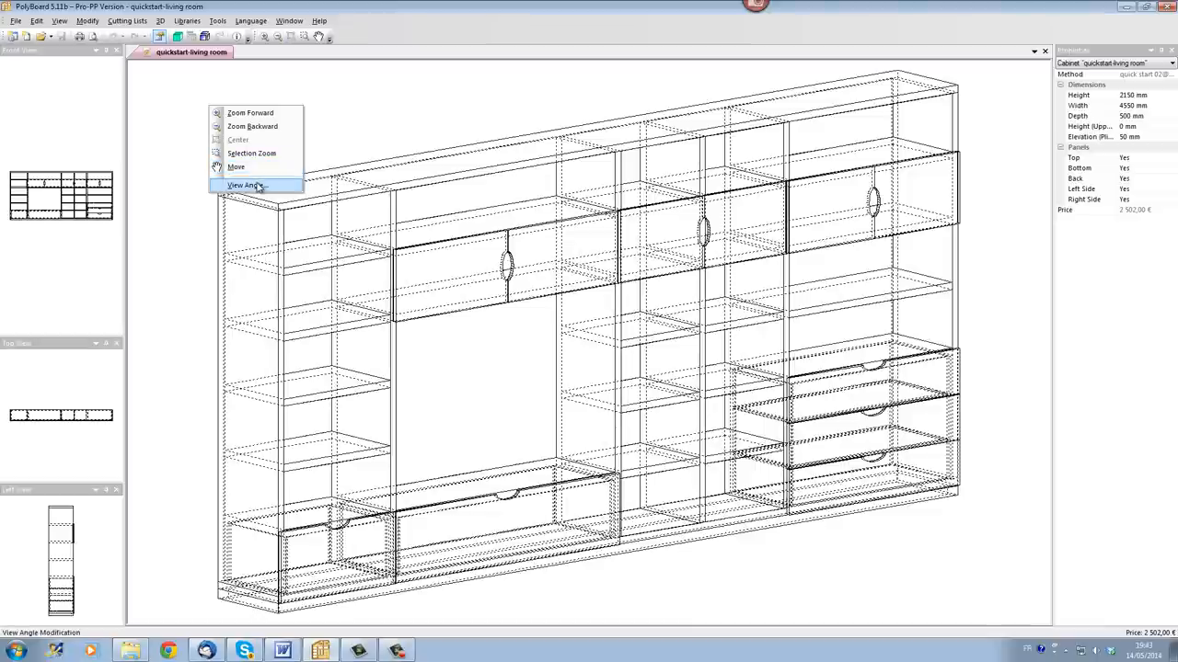
{"action": "mouse_move", "coordinate": [267, 188]}
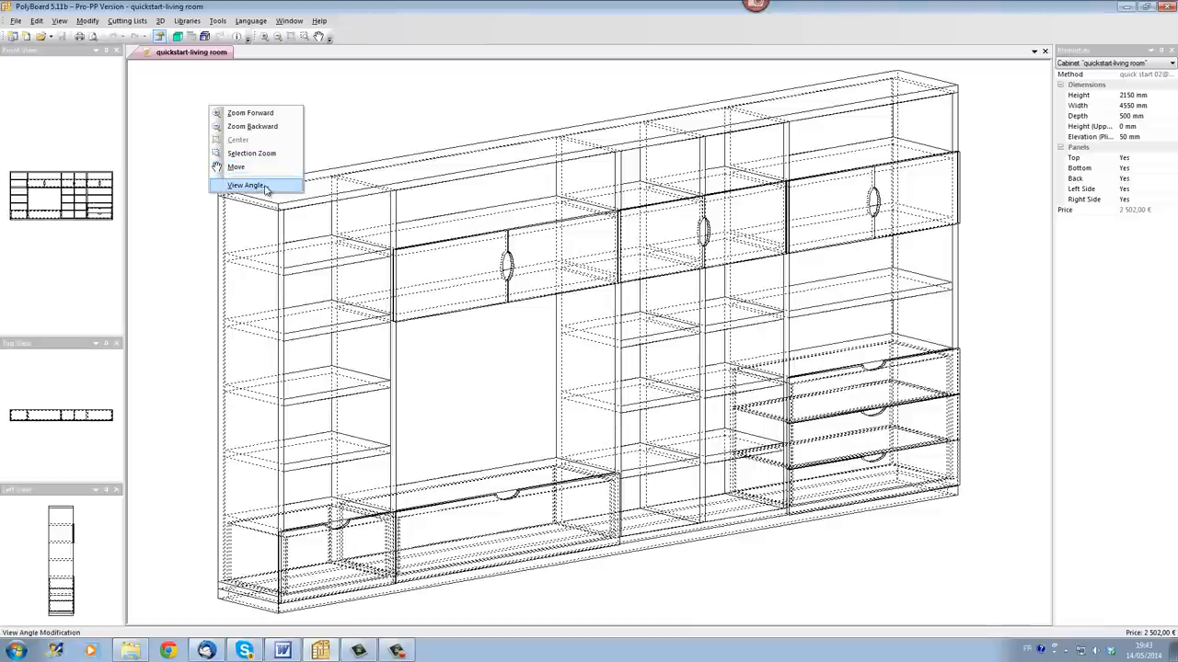
Step: Enable Cabinet default View Angle and New Cabinets default View in View Angle settings
{"action": "left_click", "coordinate": [247, 185]}
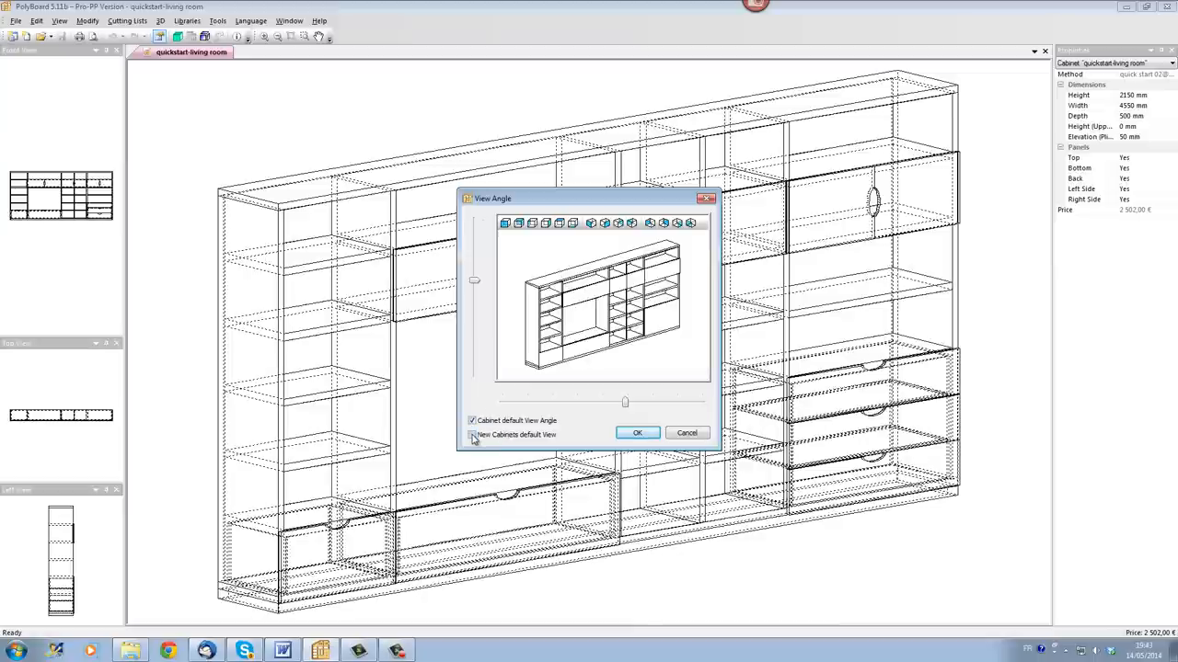
{"action": "left_click", "coordinate": [472, 434]}
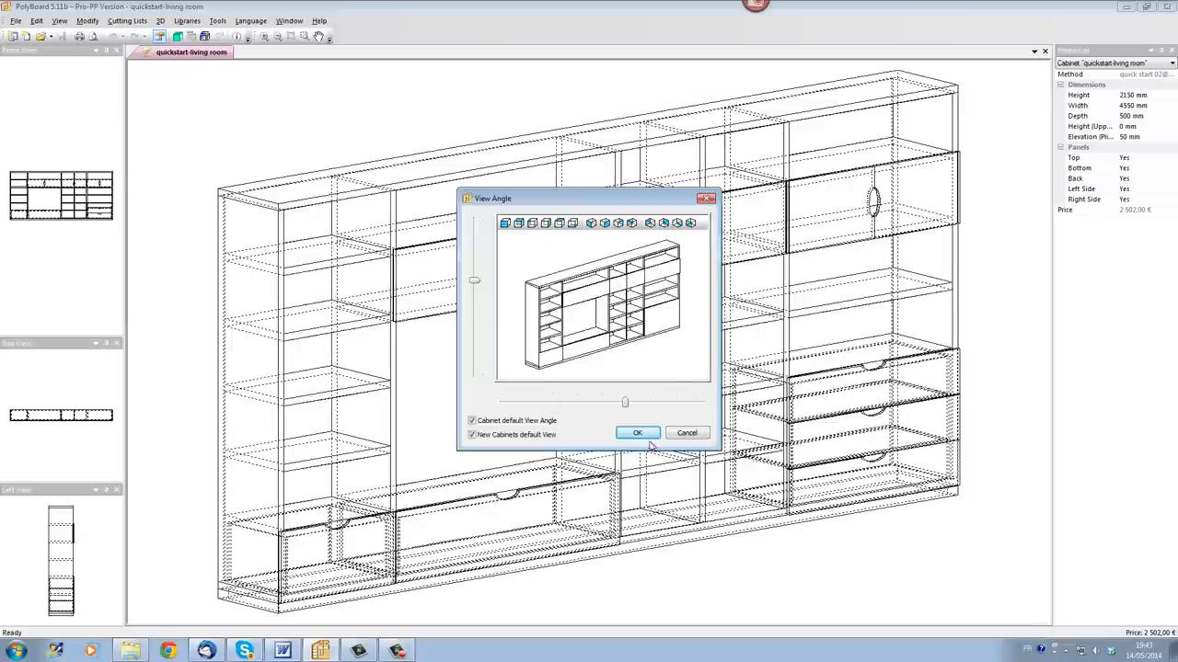
{"action": "left_click", "coordinate": [637, 433]}
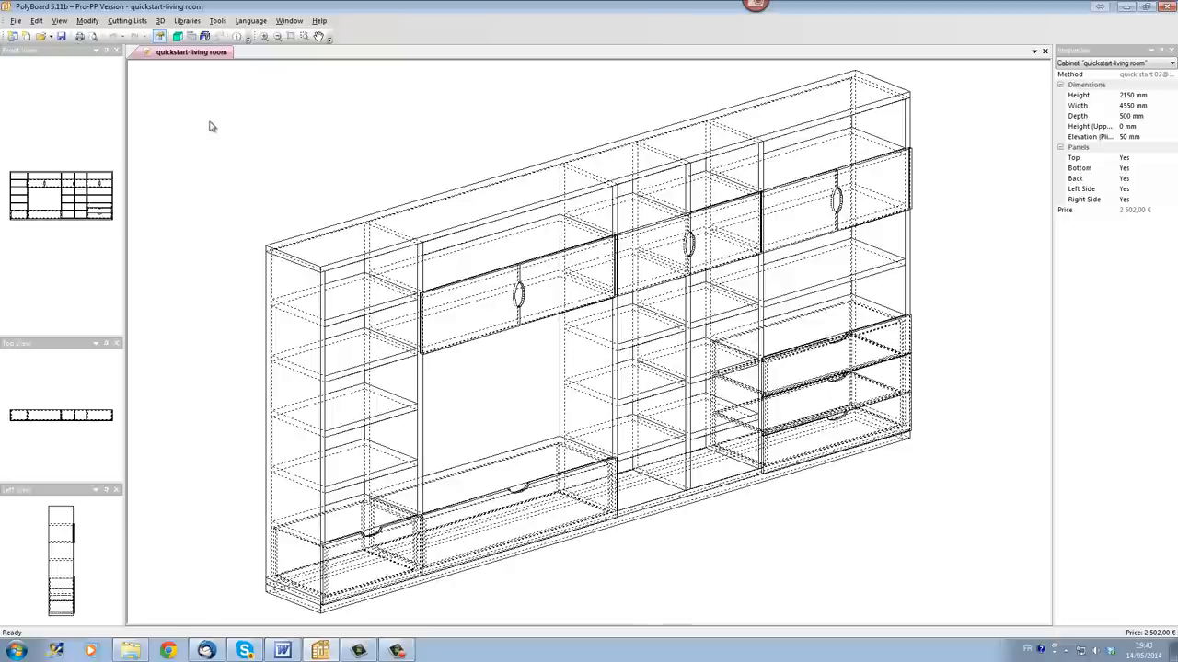
Step: Open the 3D view window, switch it to wireframe rendering and orbit the model
{"action": "left_click", "coordinate": [178, 36]}
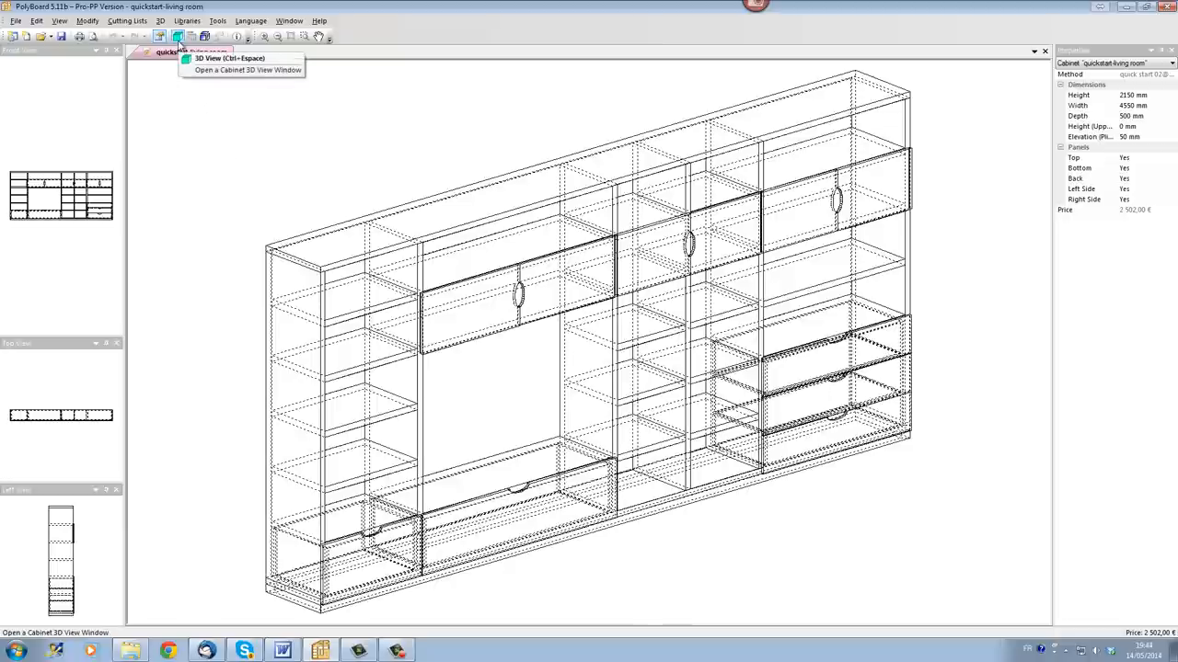
{"action": "left_click", "coordinate": [243, 70]}
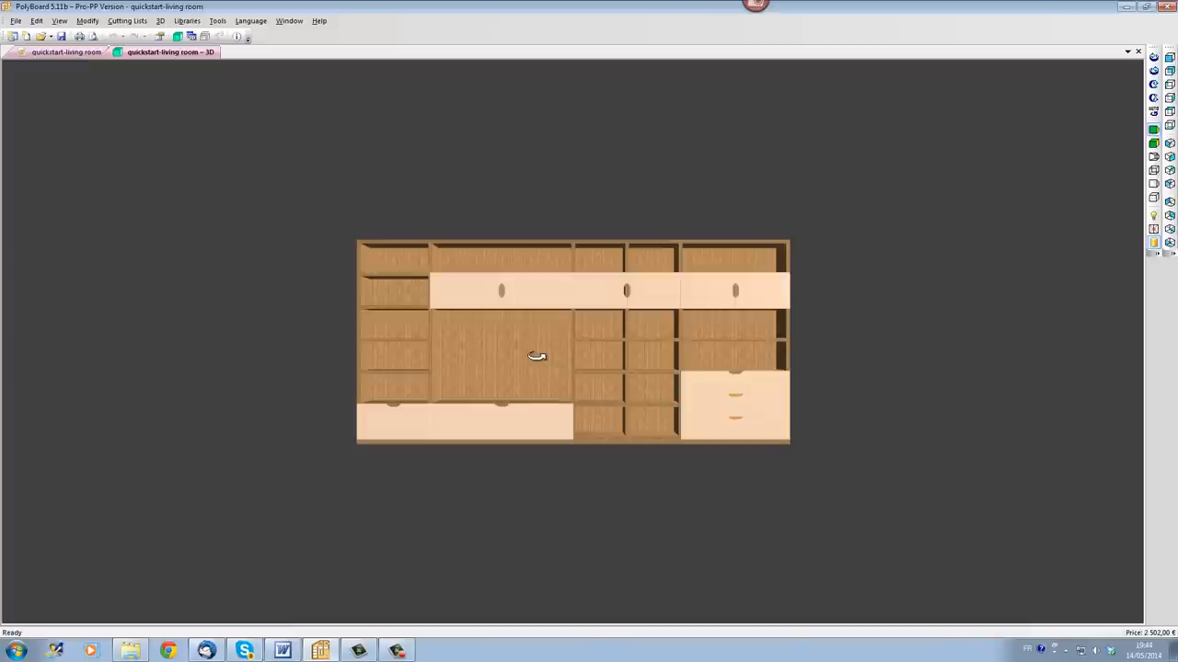
{"action": "mouse_move", "coordinate": [520, 326]}
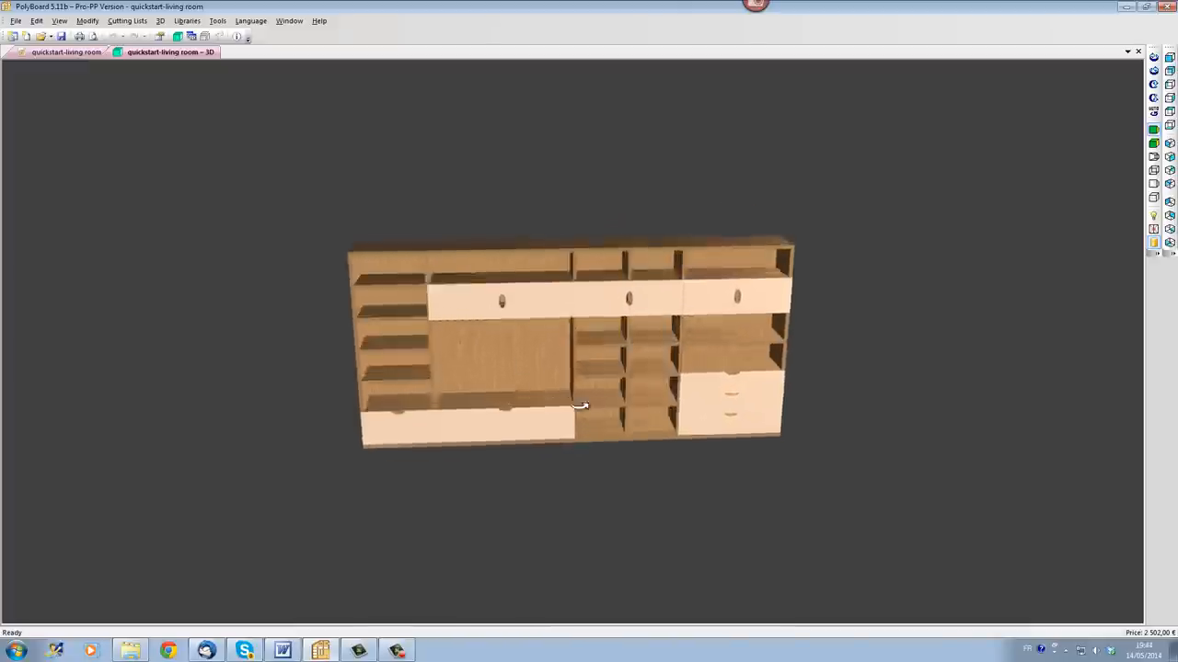
{"action": "left_click_drag", "start_coordinate": [580, 405], "coordinate": [644, 410]}
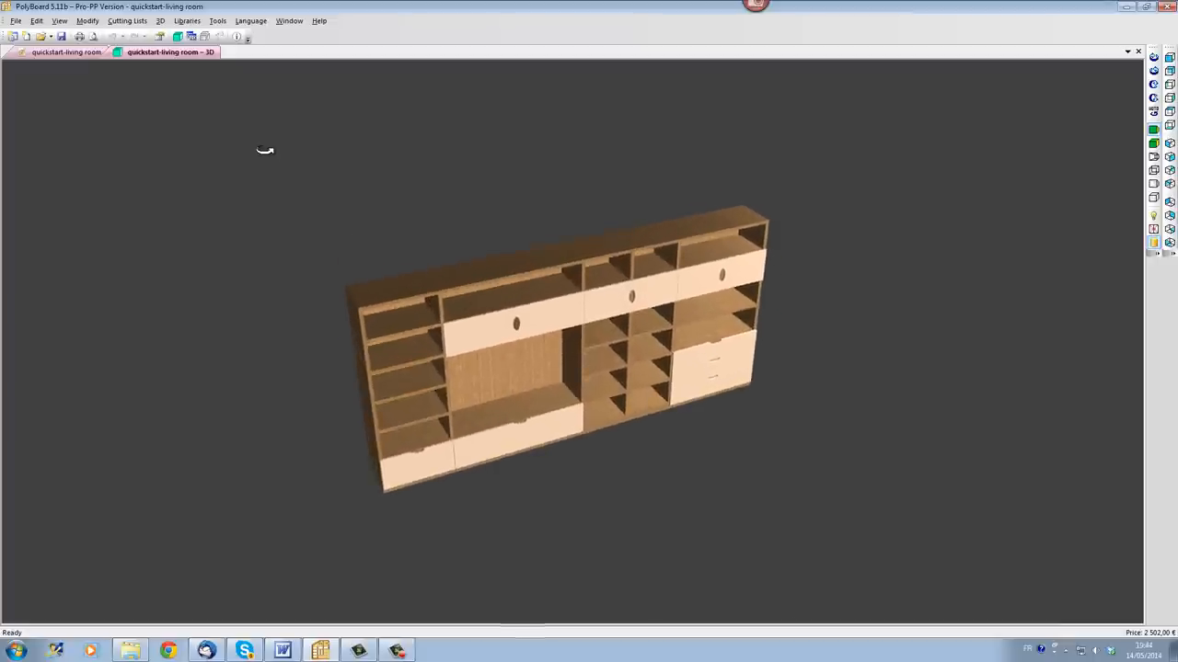
{"action": "right_click", "coordinate": [265, 150]}
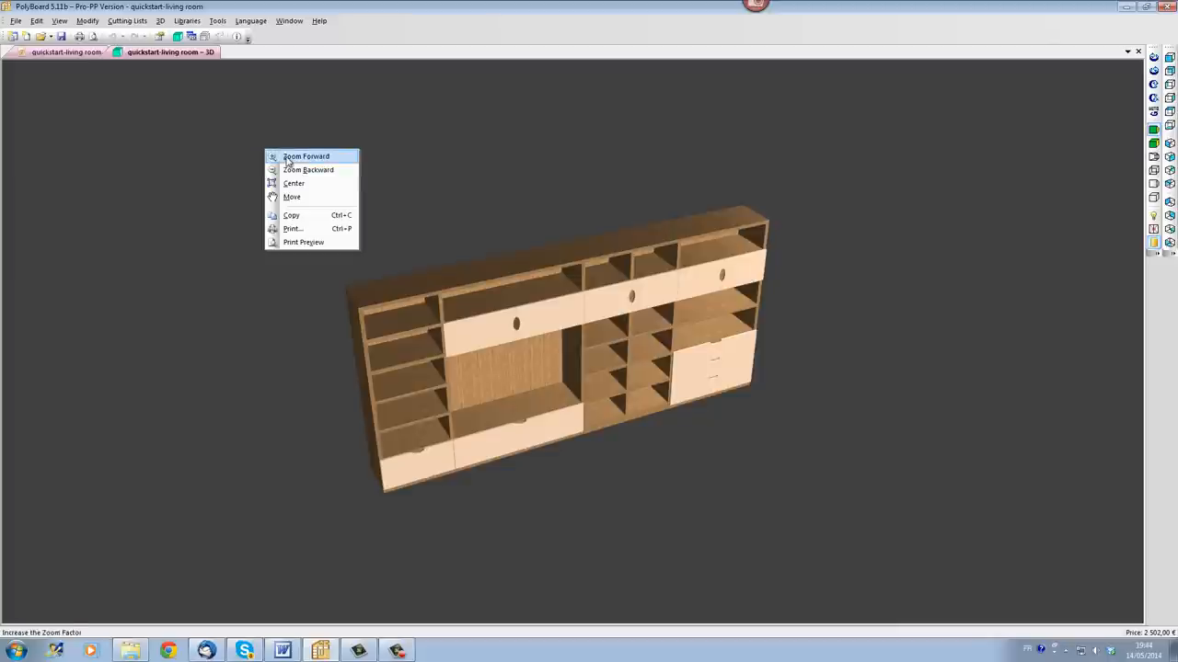
{"action": "mouse_move", "coordinate": [308, 169]}
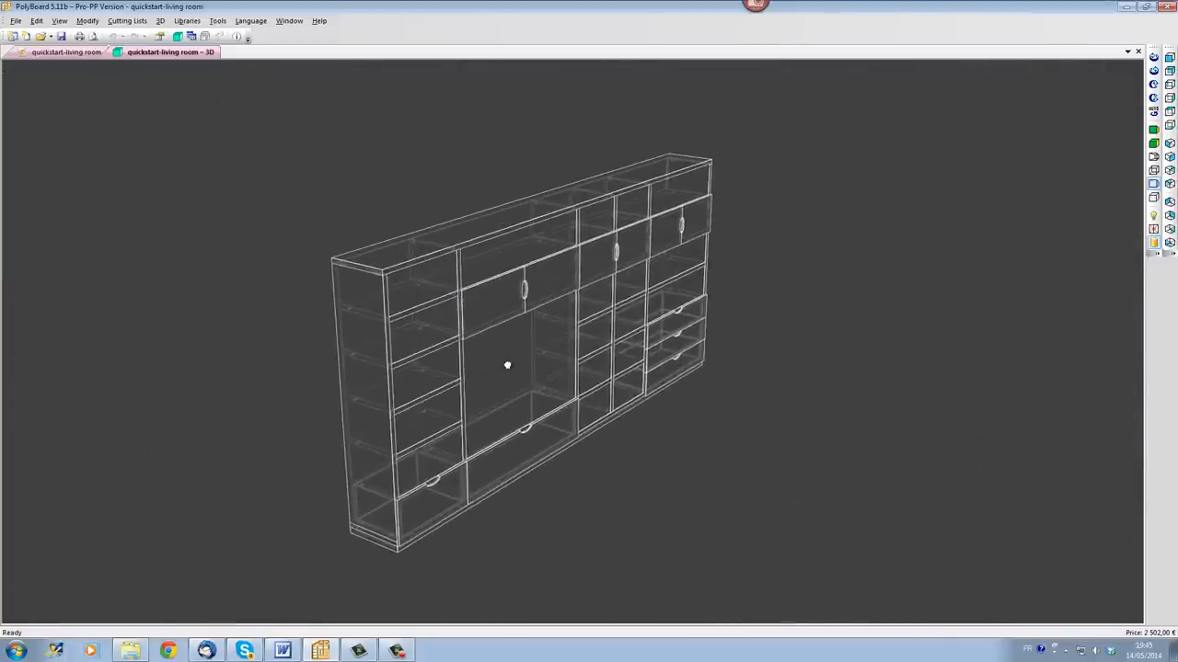
{"action": "left_click_drag", "start_coordinate": [507, 365], "coordinate": [550, 342]}
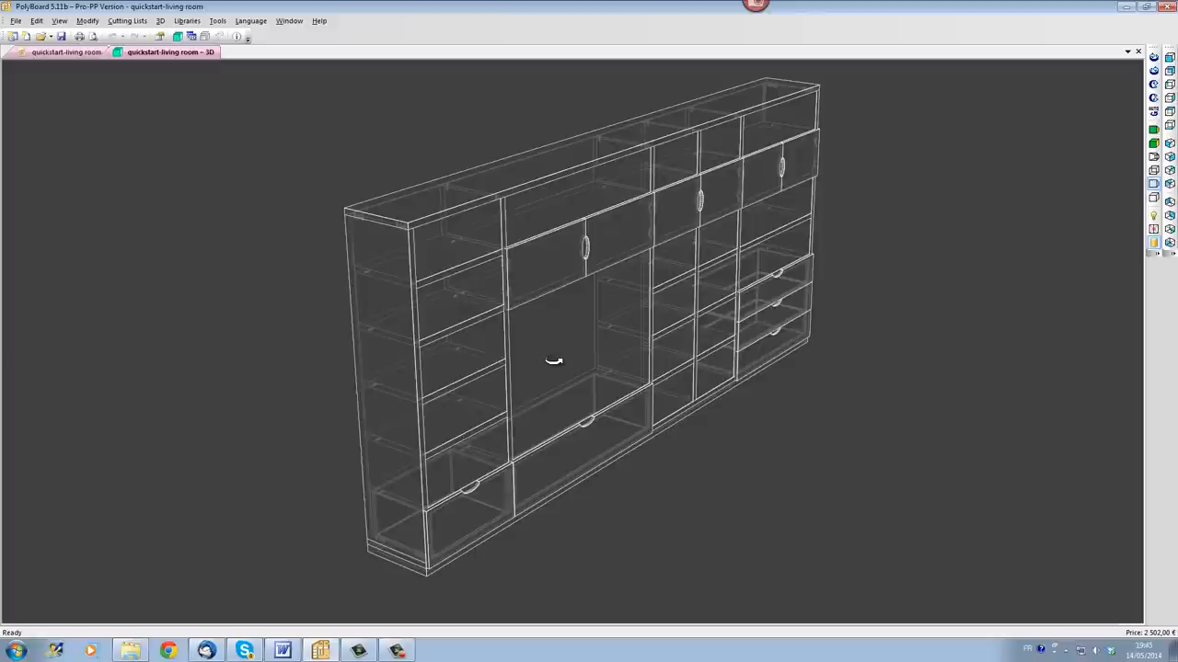
Step: Duplicate the cabinet's manufacturing method as quick start 02 and apply it to the whole cabinet
{"action": "left_click", "coordinate": [187, 20]}
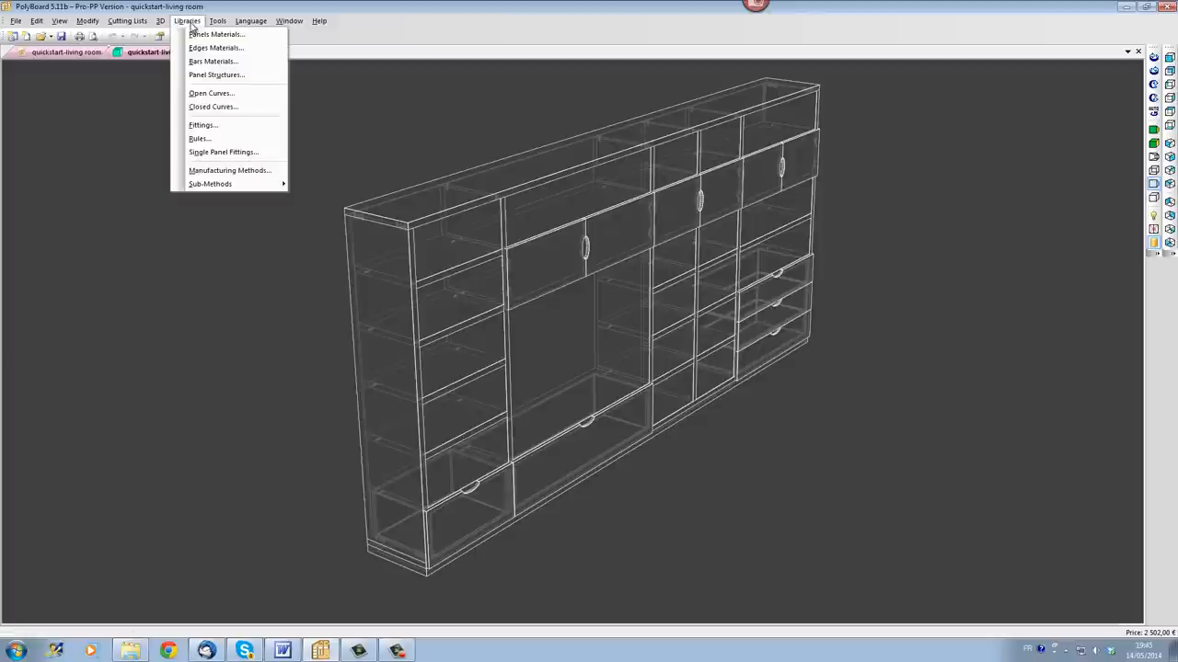
{"action": "mouse_move", "coordinate": [229, 170]}
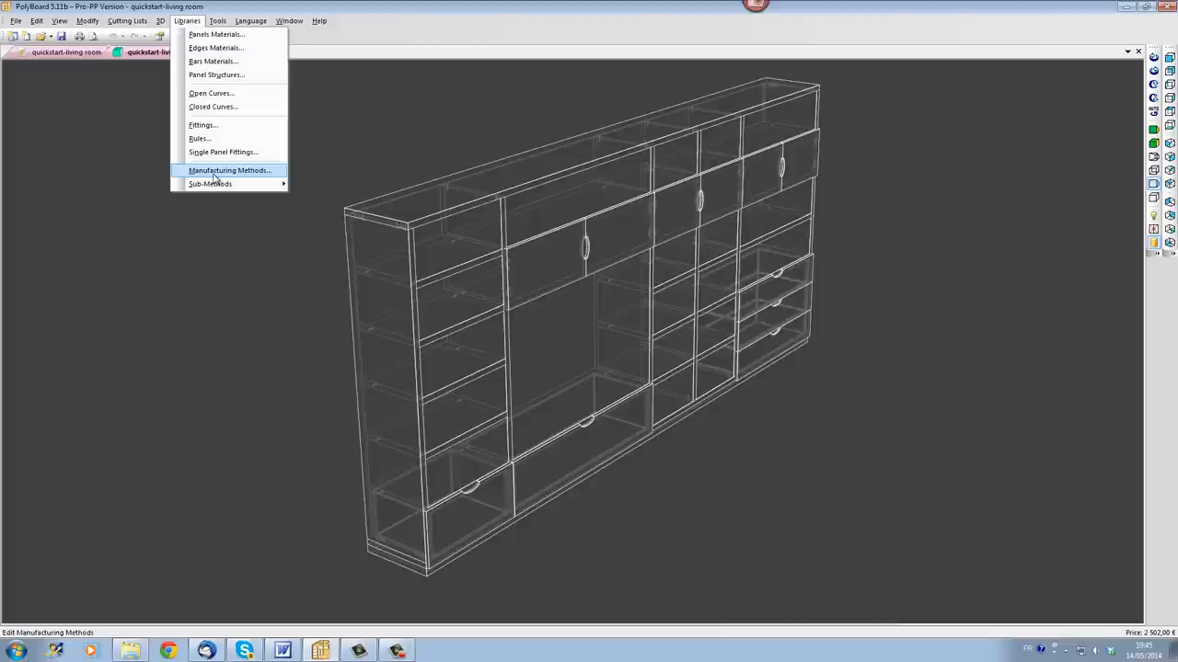
{"action": "left_click", "coordinate": [228, 170]}
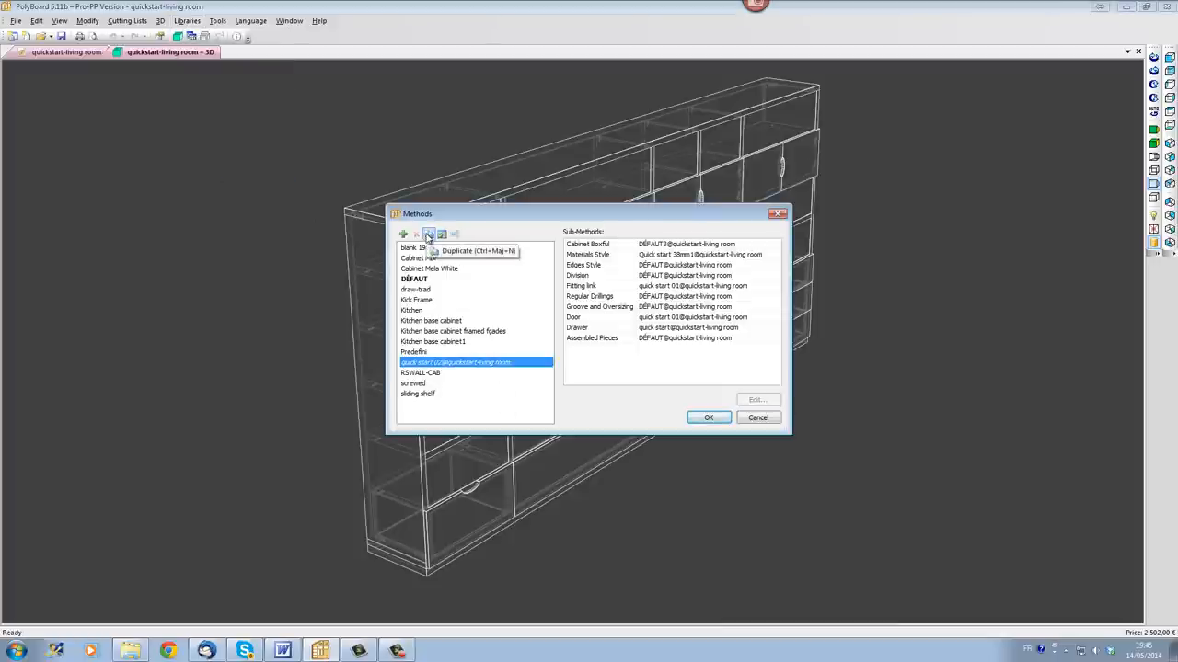
{"action": "left_click", "coordinate": [429, 234]}
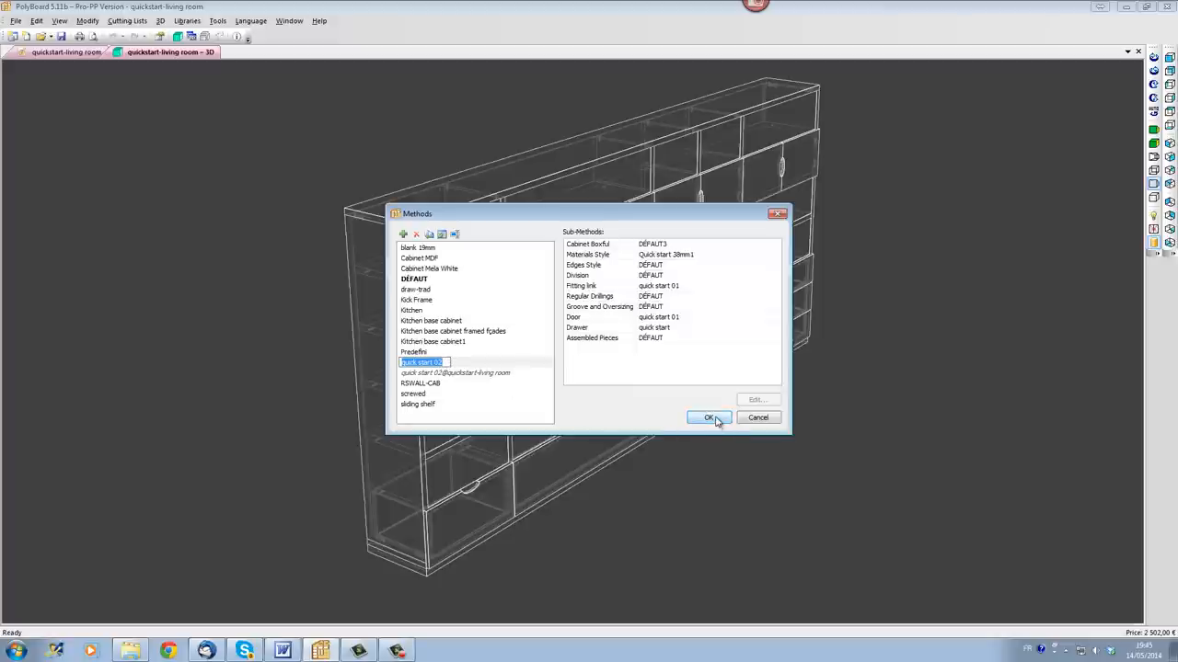
{"action": "left_click", "coordinate": [708, 417]}
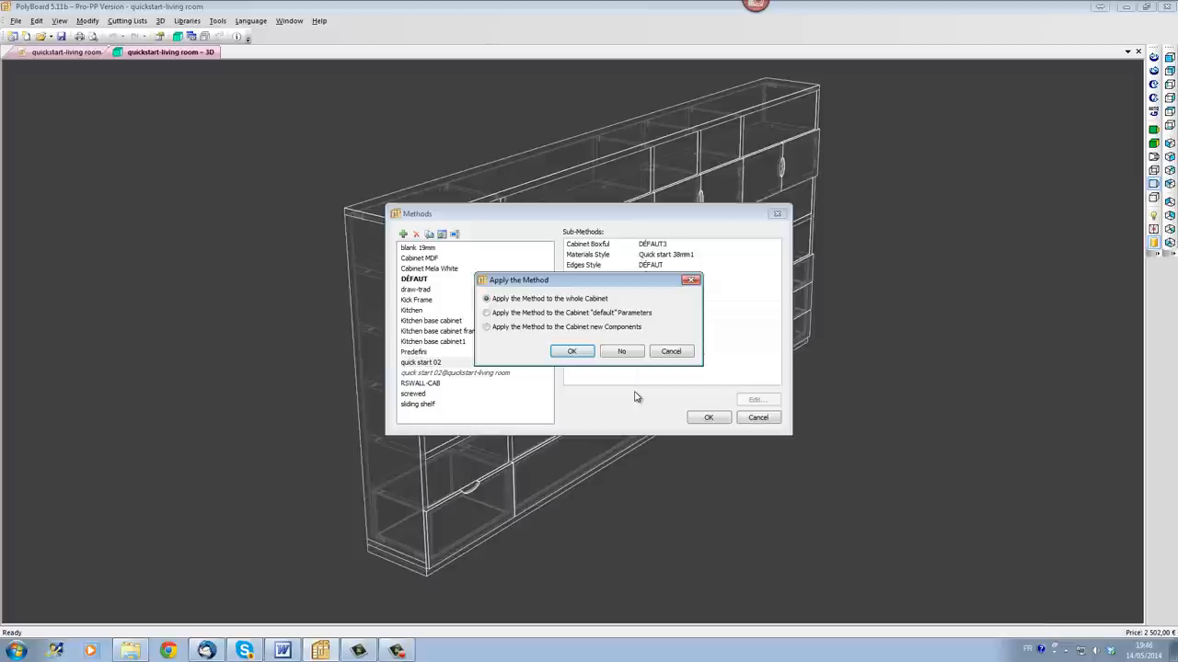
{"action": "mouse_move", "coordinate": [517, 290]}
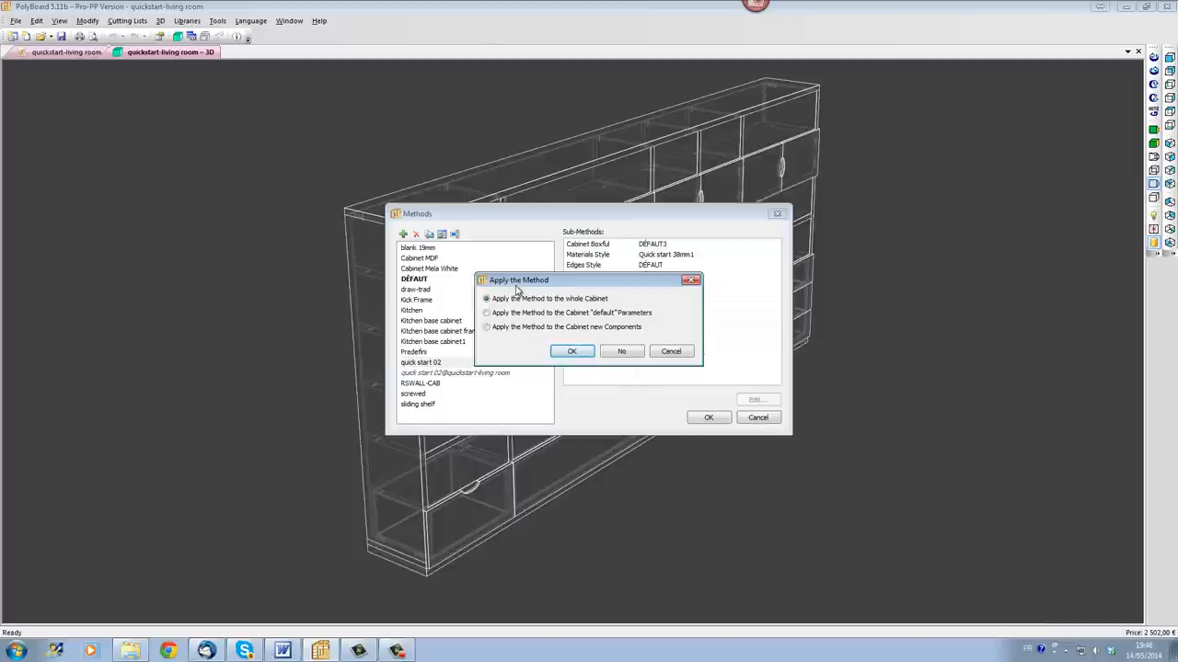
{"action": "mouse_move", "coordinate": [563, 362]}
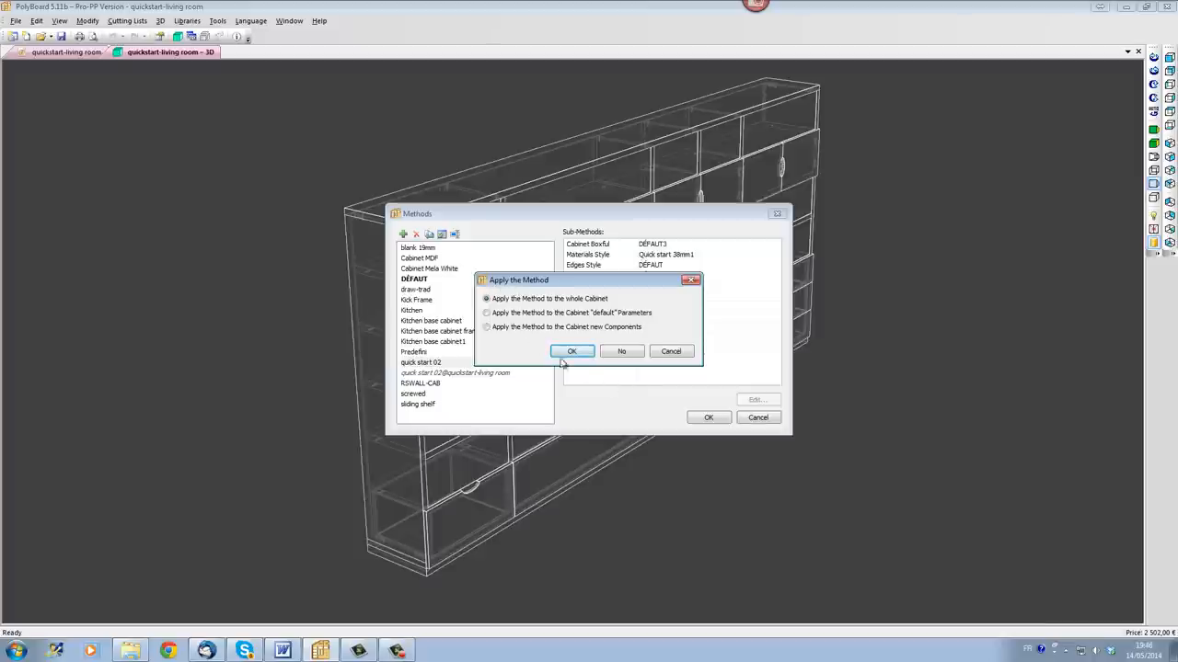
{"action": "left_click", "coordinate": [571, 351]}
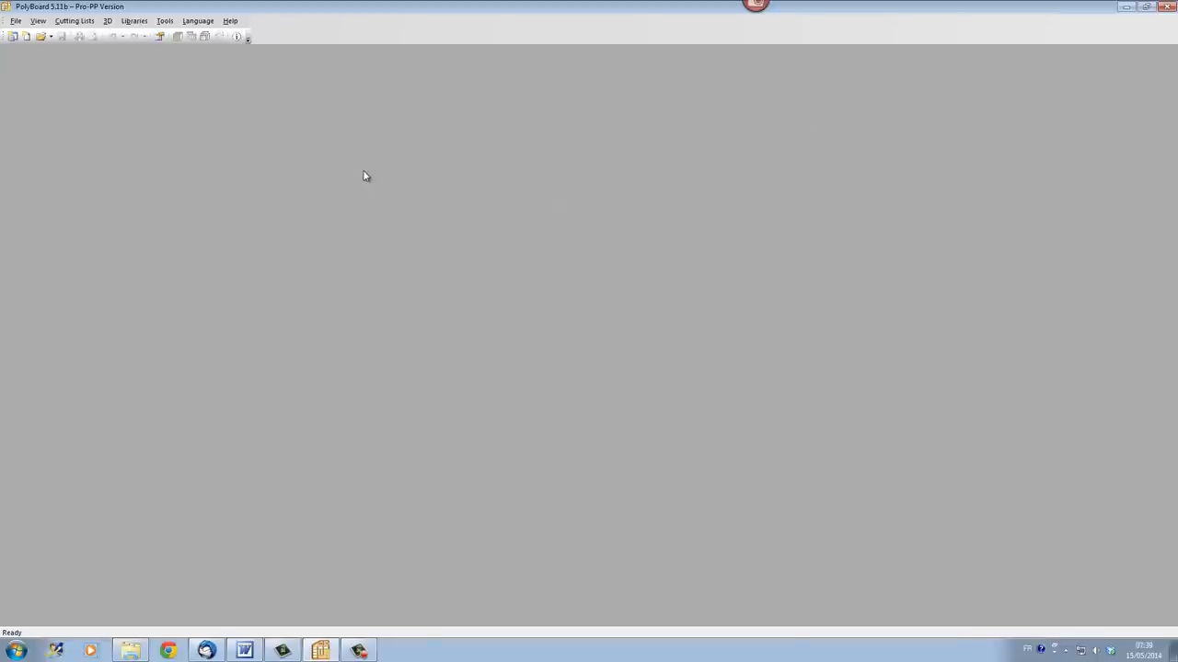
{"action": "mouse_move", "coordinate": [192, 150]}
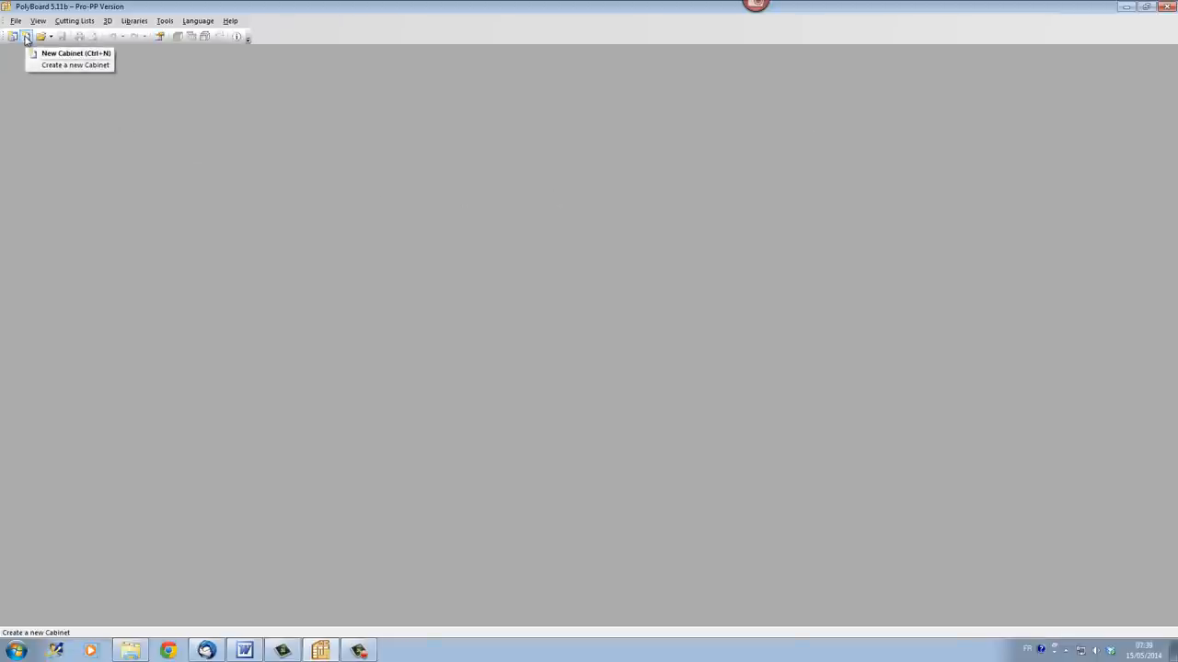
Step: Create a default 1000 × 1000 × 600 mm box cabinet and orbit it into perspective
{"action": "left_click", "coordinate": [75, 54]}
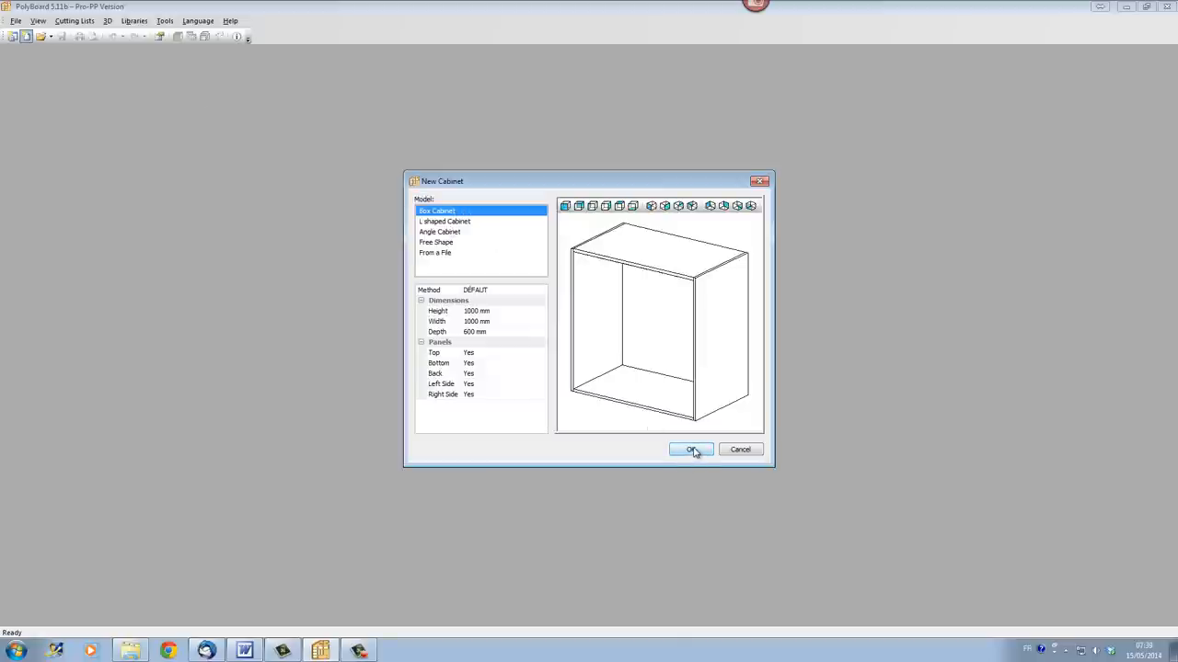
{"action": "left_click", "coordinate": [691, 450]}
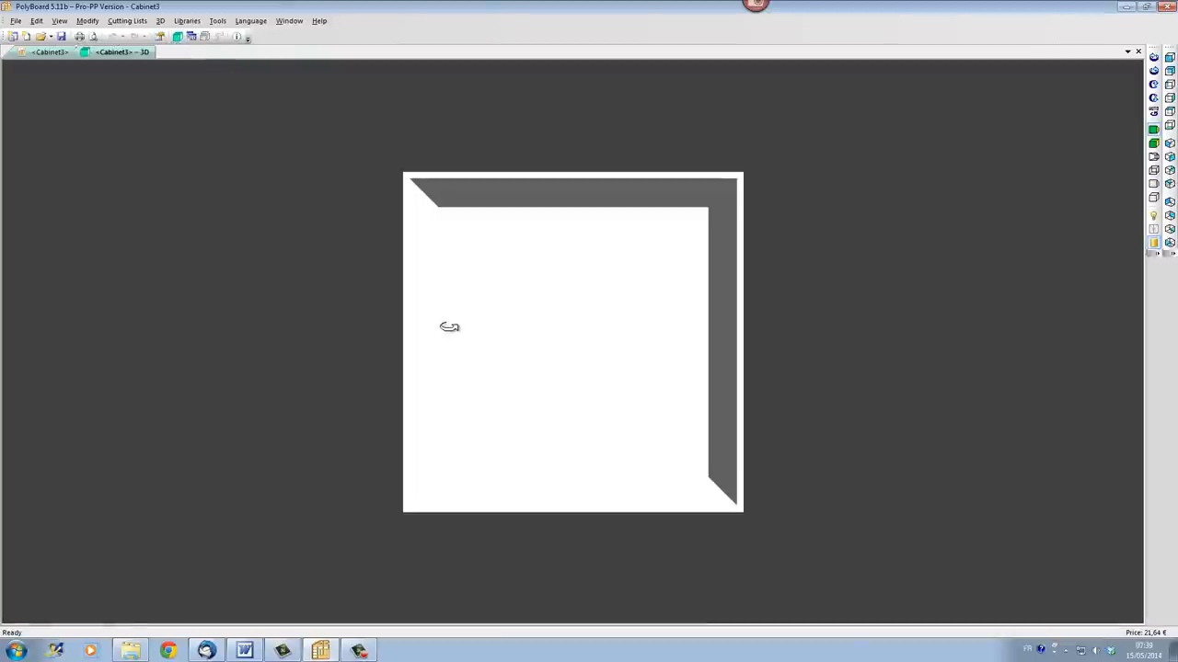
{"action": "left_click_drag", "start_coordinate": [449, 327], "coordinate": [791, 398]}
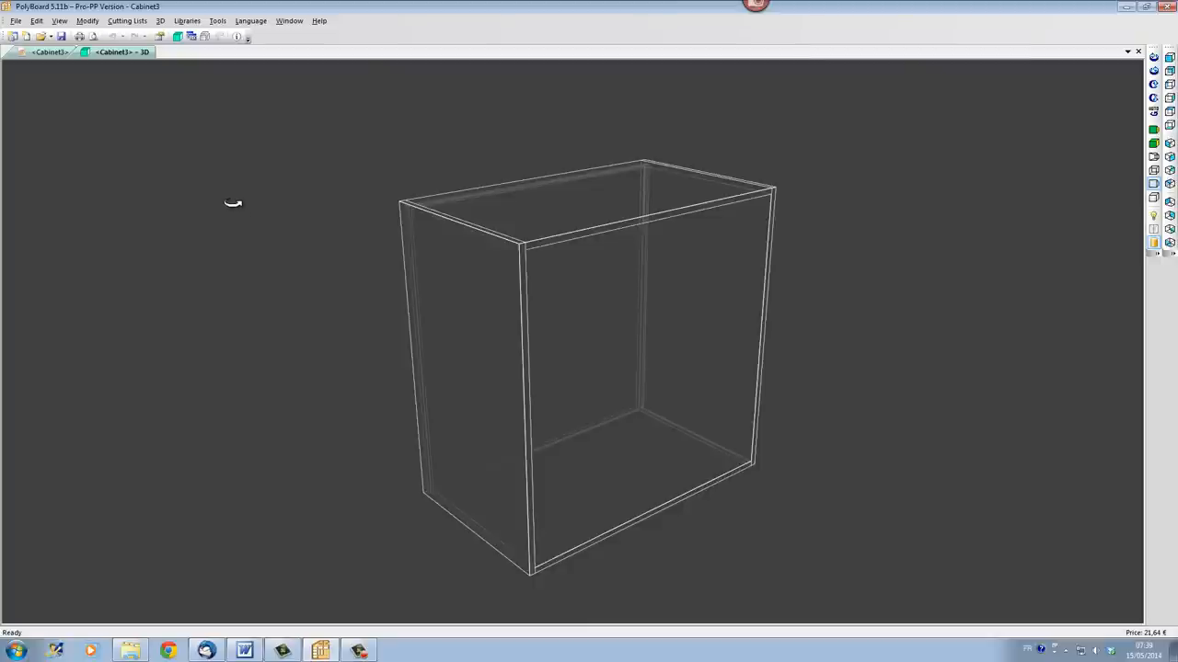
Step: Apply the quick start 02 method to the whole box cabinet and orbit to inspect fittings
{"action": "left_click", "coordinate": [187, 20]}
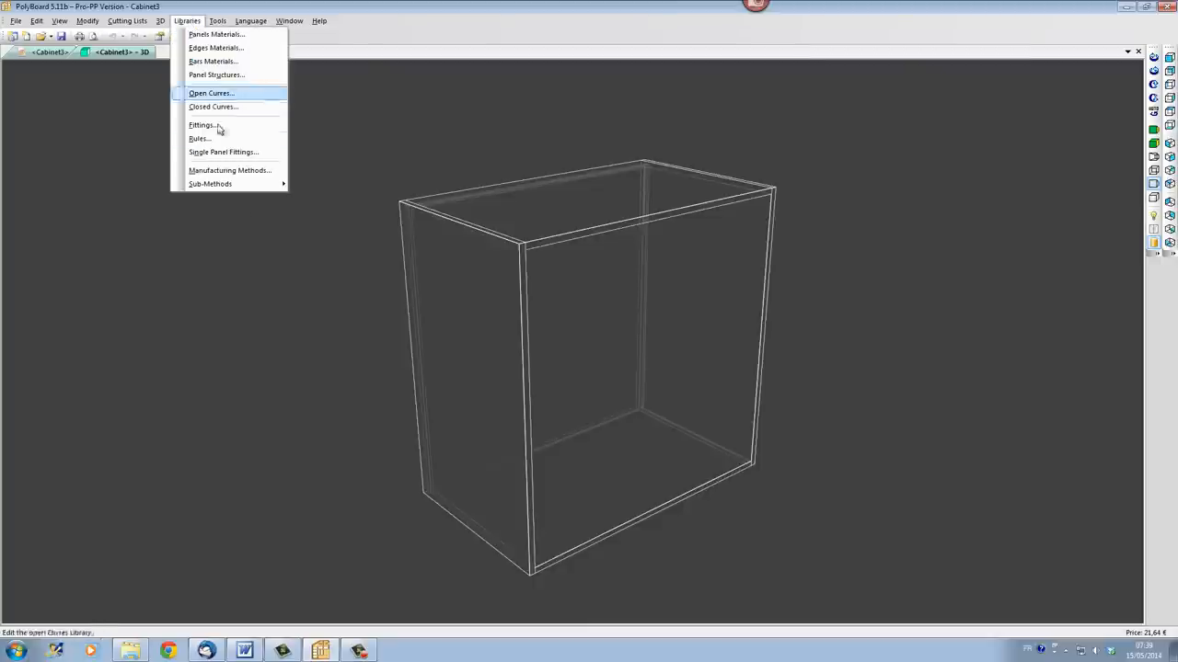
{"action": "left_click", "coordinate": [230, 170]}
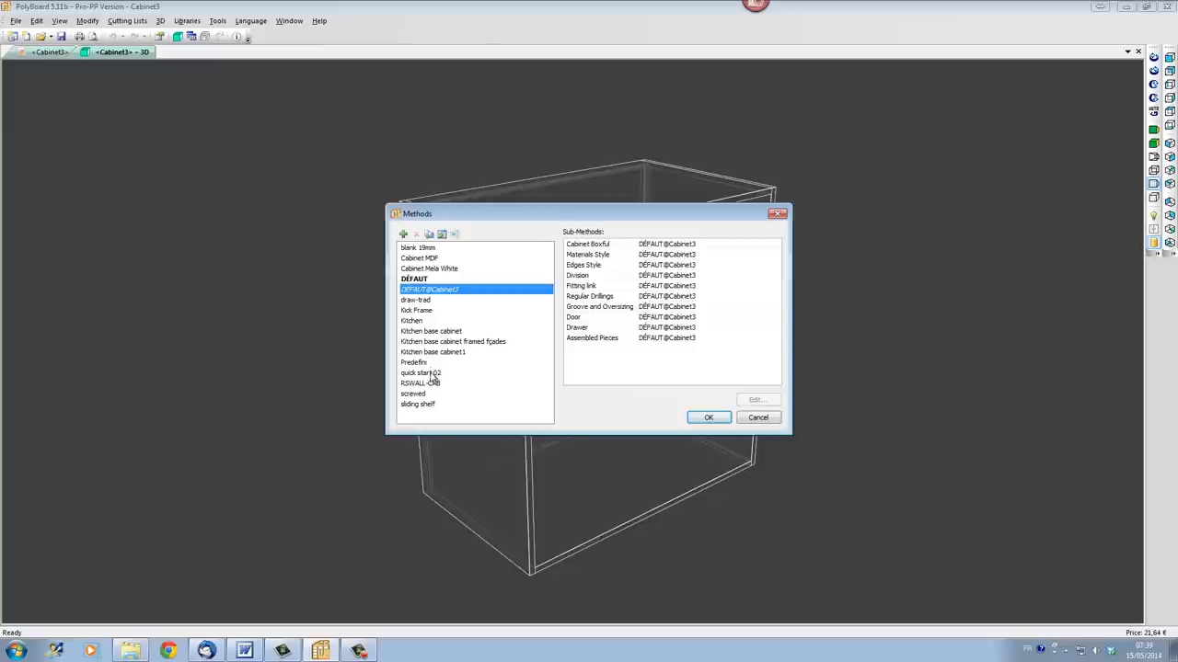
{"action": "left_click", "coordinate": [420, 373]}
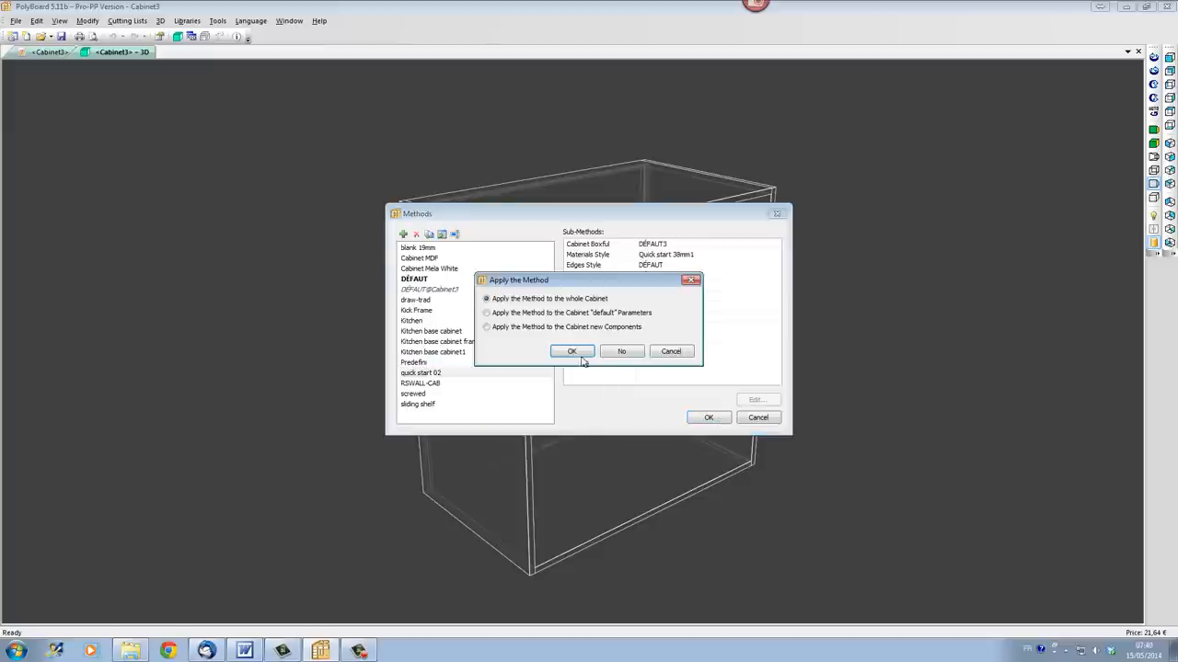
{"action": "left_click", "coordinate": [572, 351]}
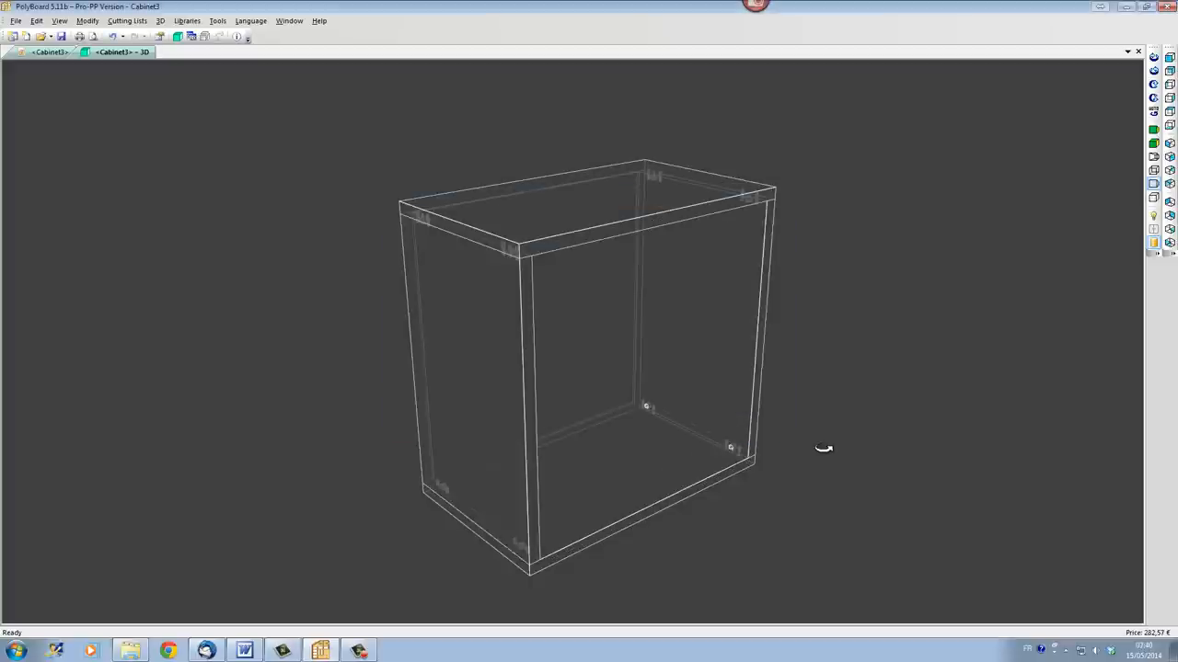
{"action": "left_click_drag", "start_coordinate": [823, 448], "coordinate": [676, 370]}
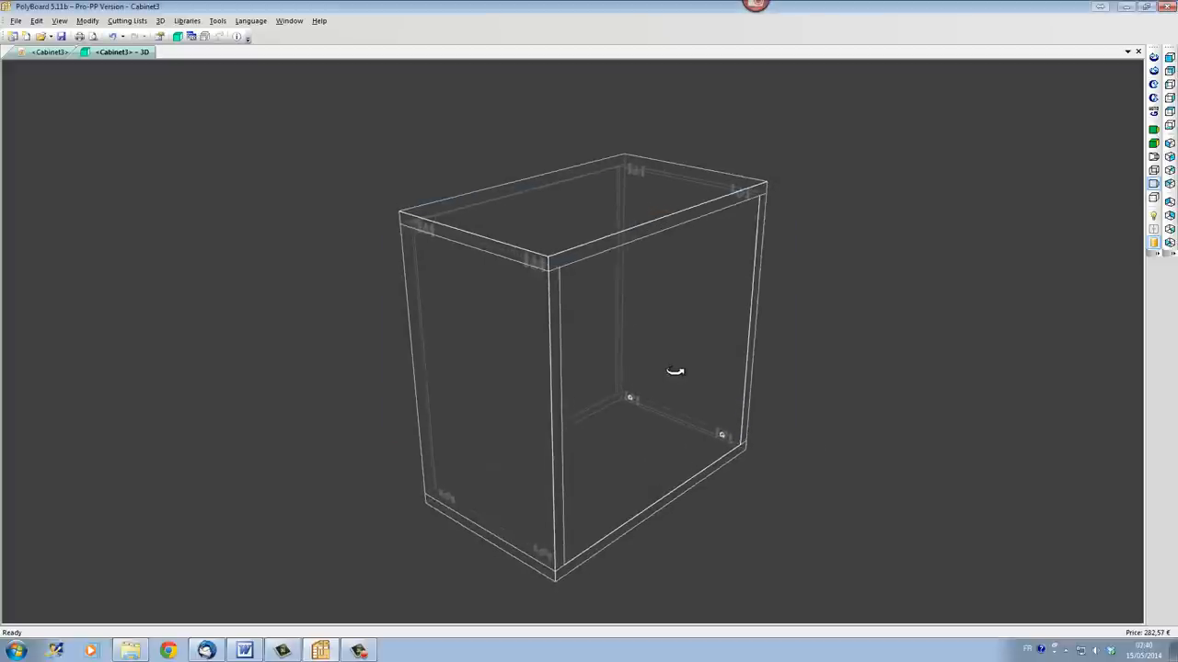
{"action": "mouse_move", "coordinate": [595, 253]}
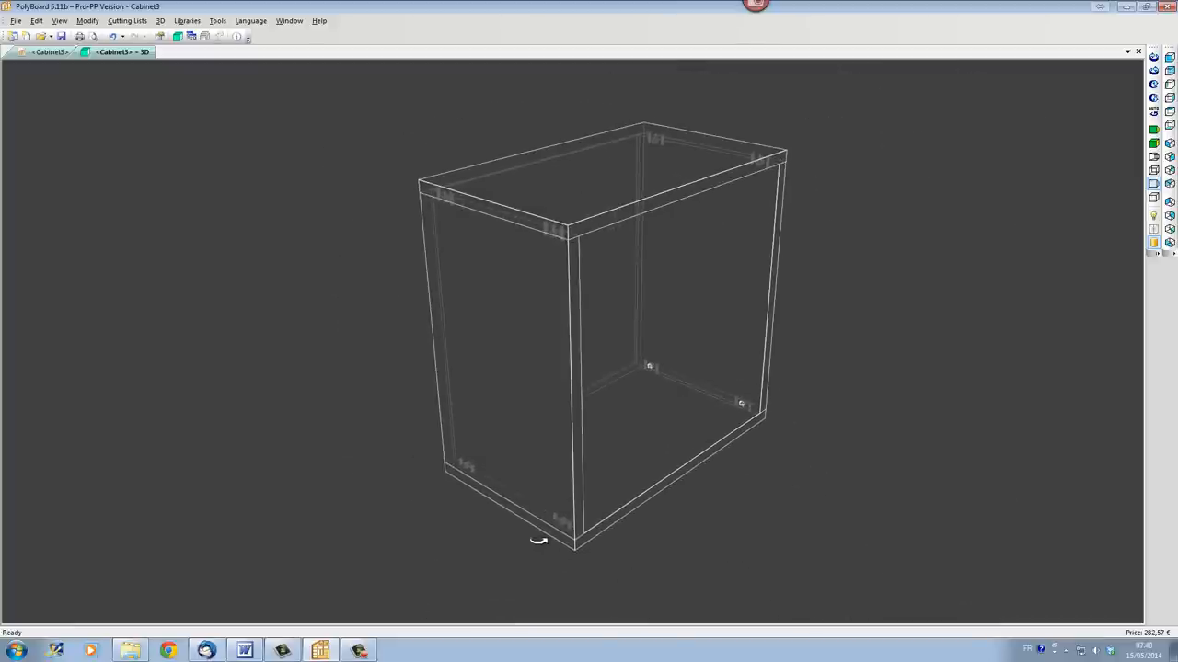
{"action": "left_click_drag", "start_coordinate": [538, 540], "coordinate": [641, 491]}
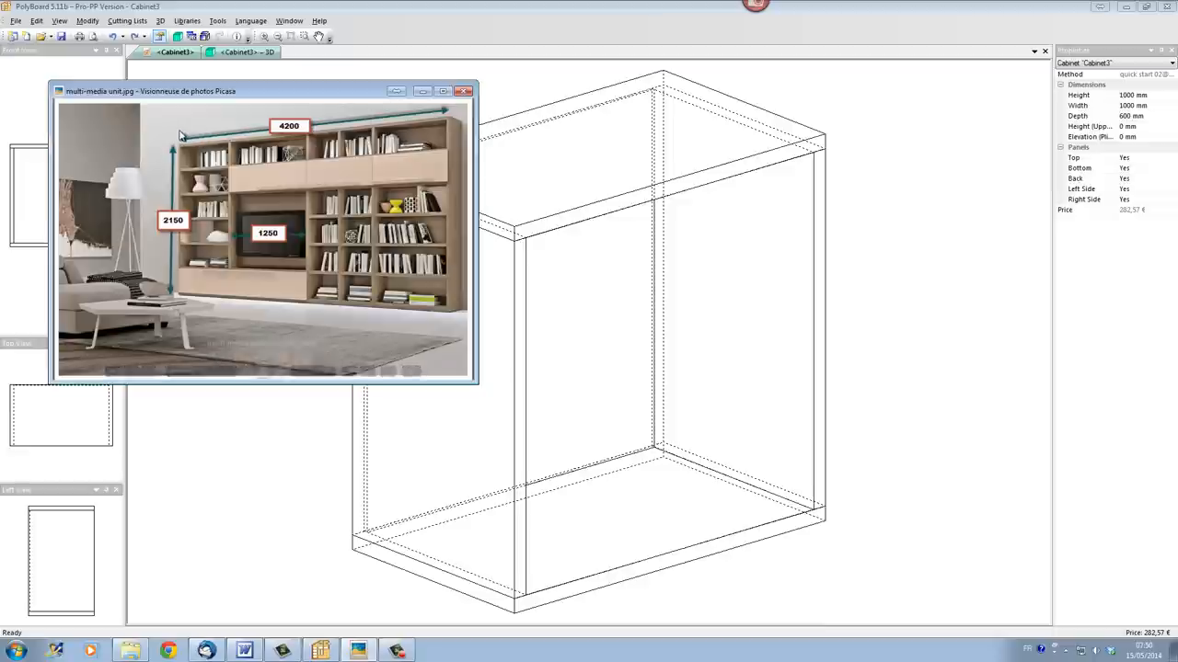
{"action": "mouse_move", "coordinate": [460, 112]}
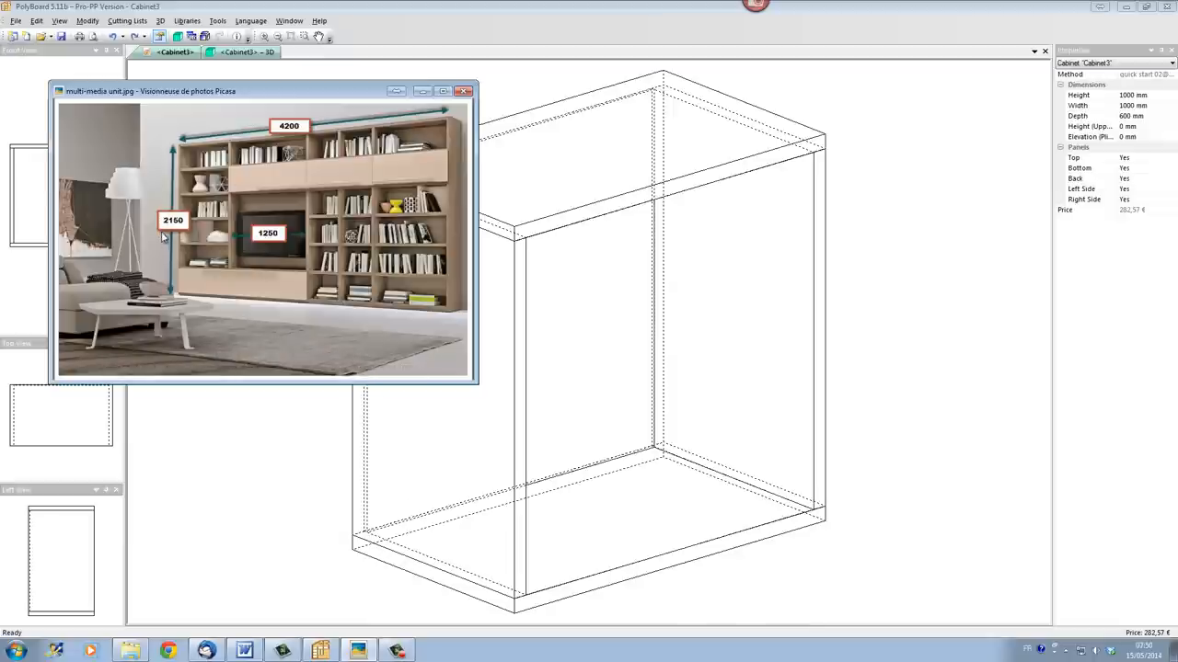
{"action": "mouse_move", "coordinate": [189, 151]}
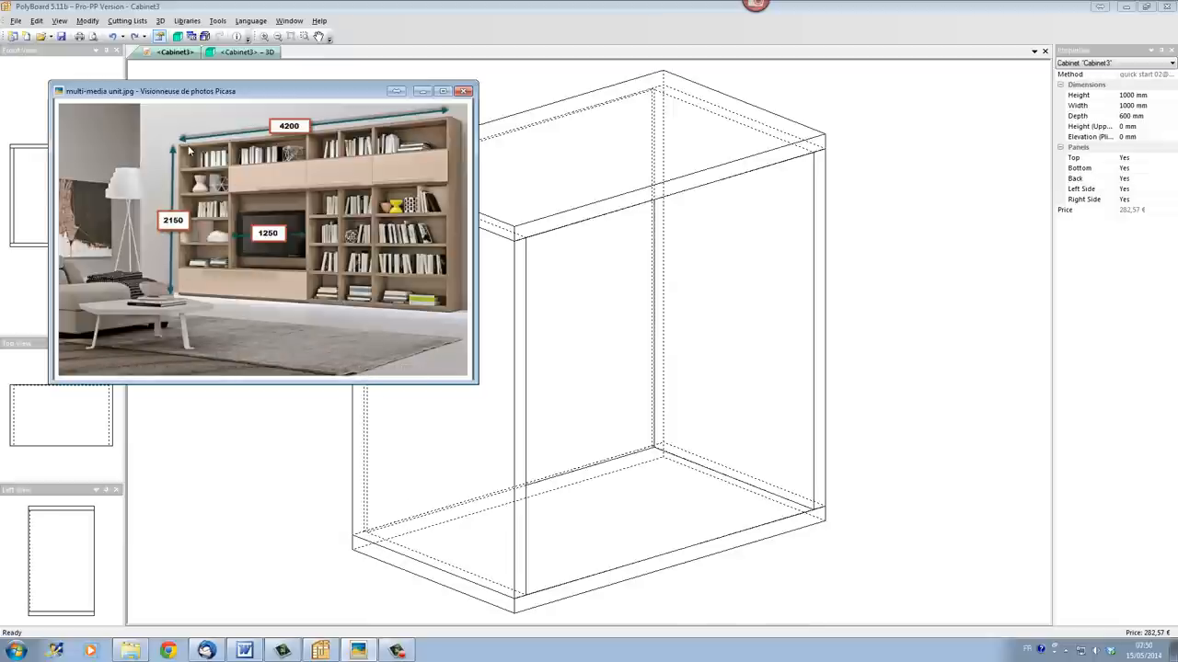
{"action": "mouse_move", "coordinate": [232, 199]}
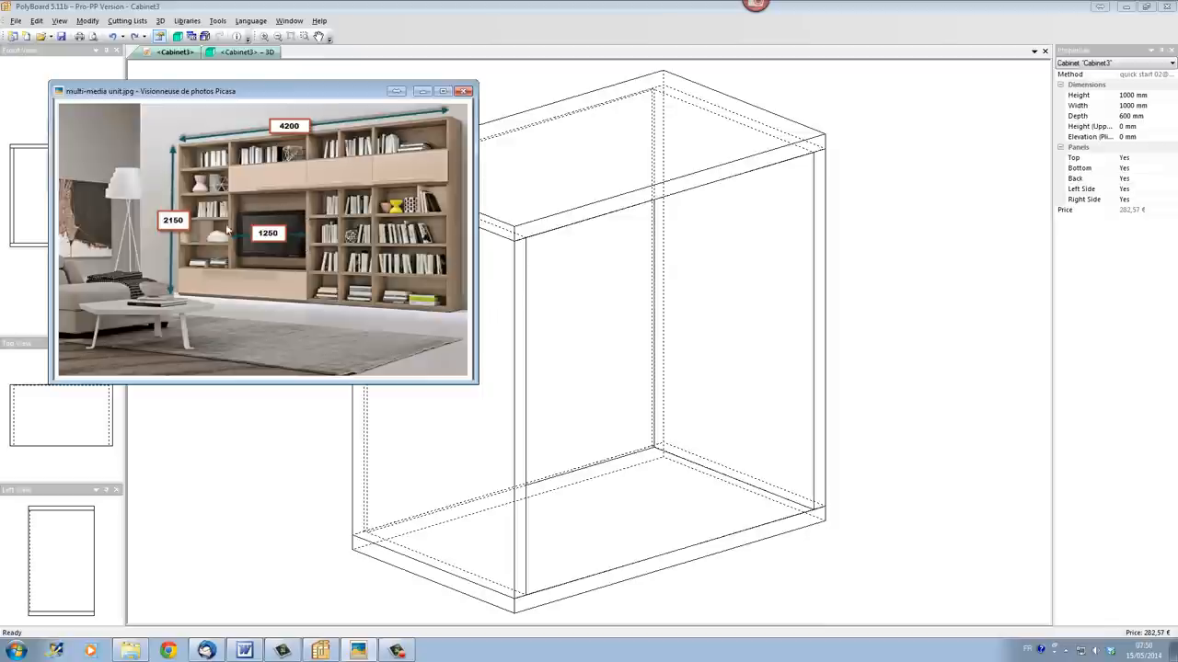
{"action": "mouse_move", "coordinate": [228, 245]}
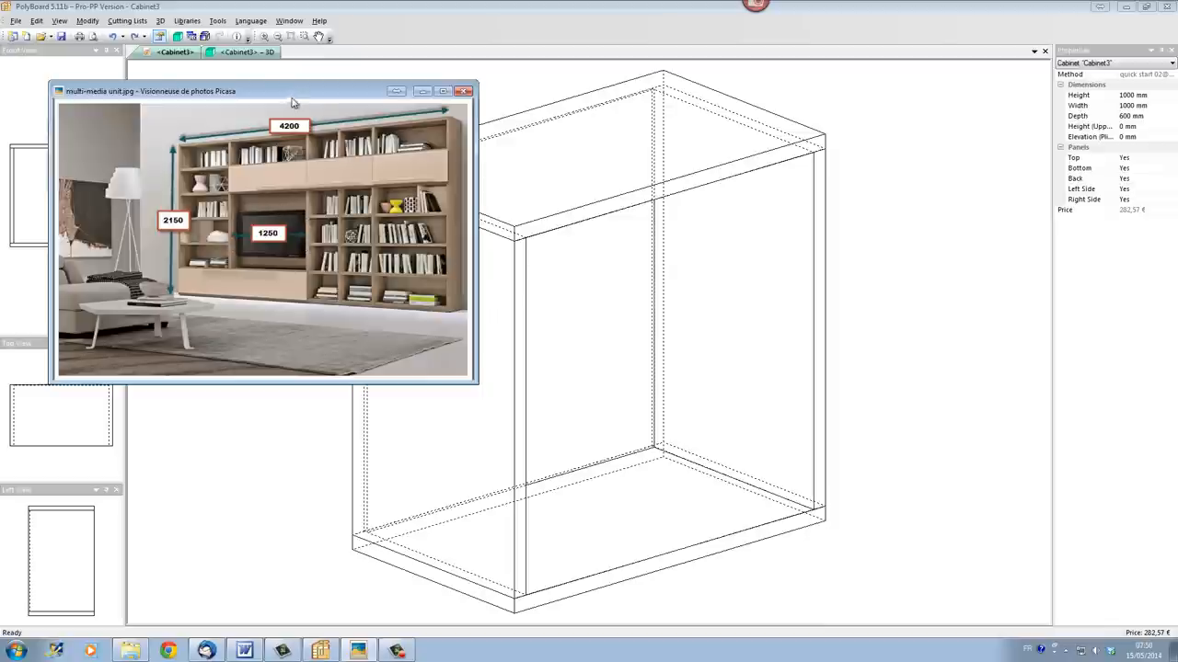
Step: Move the reference photo aside, then set cabinet height 2150 mm and width 4500 mm
{"action": "left_click_drag", "start_coordinate": [293, 90], "coordinate": [253, 58]}
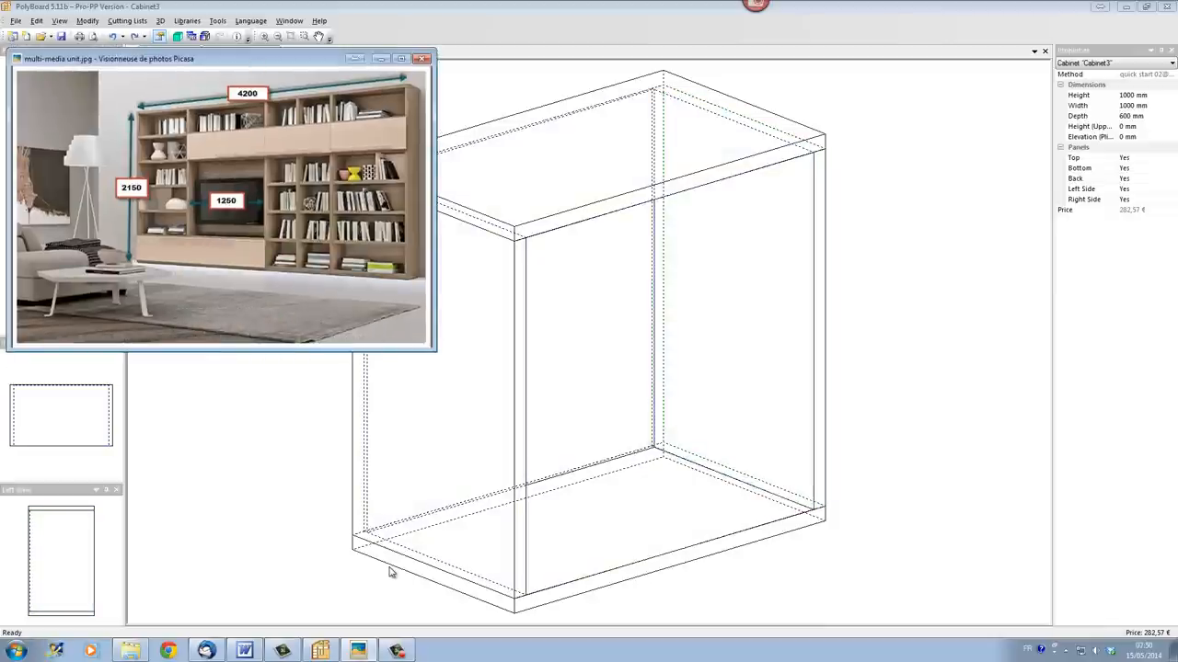
{"action": "mouse_move", "coordinate": [847, 307]}
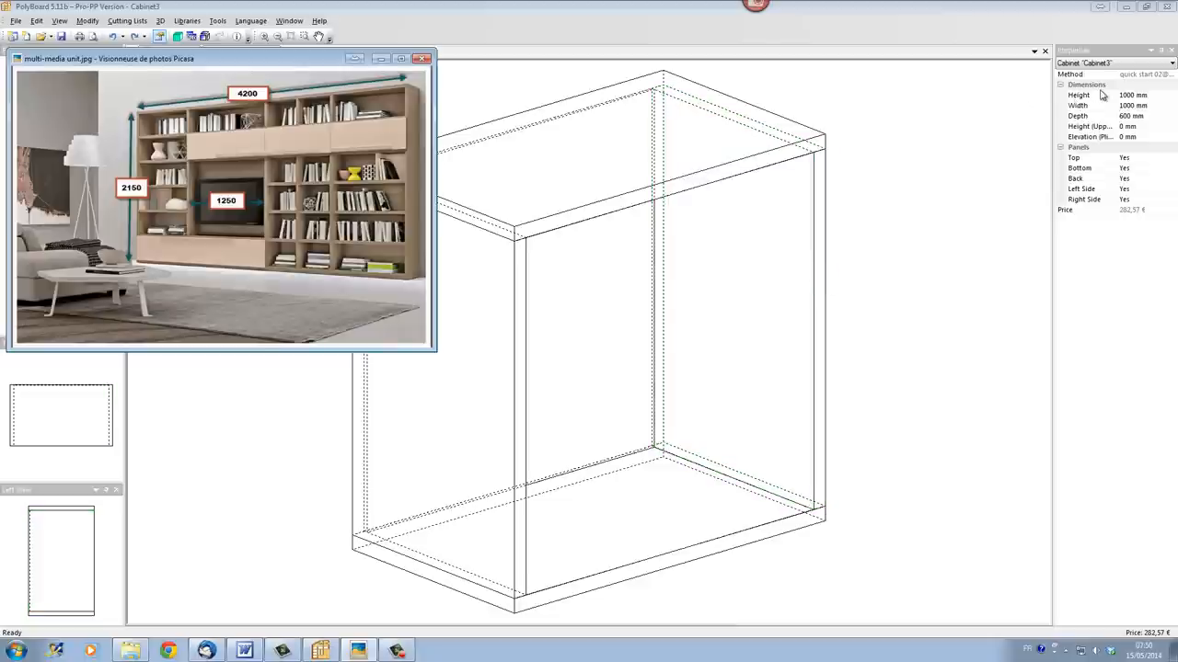
{"action": "mouse_move", "coordinate": [1098, 120]}
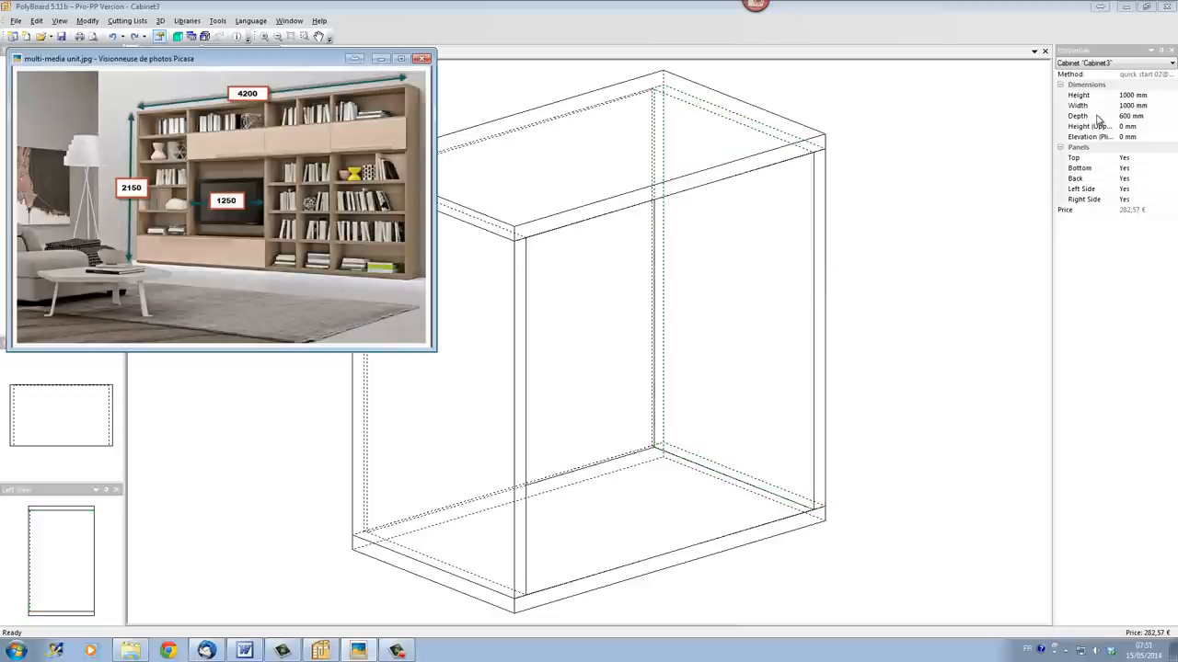
{"action": "left_click", "coordinate": [1100, 126]}
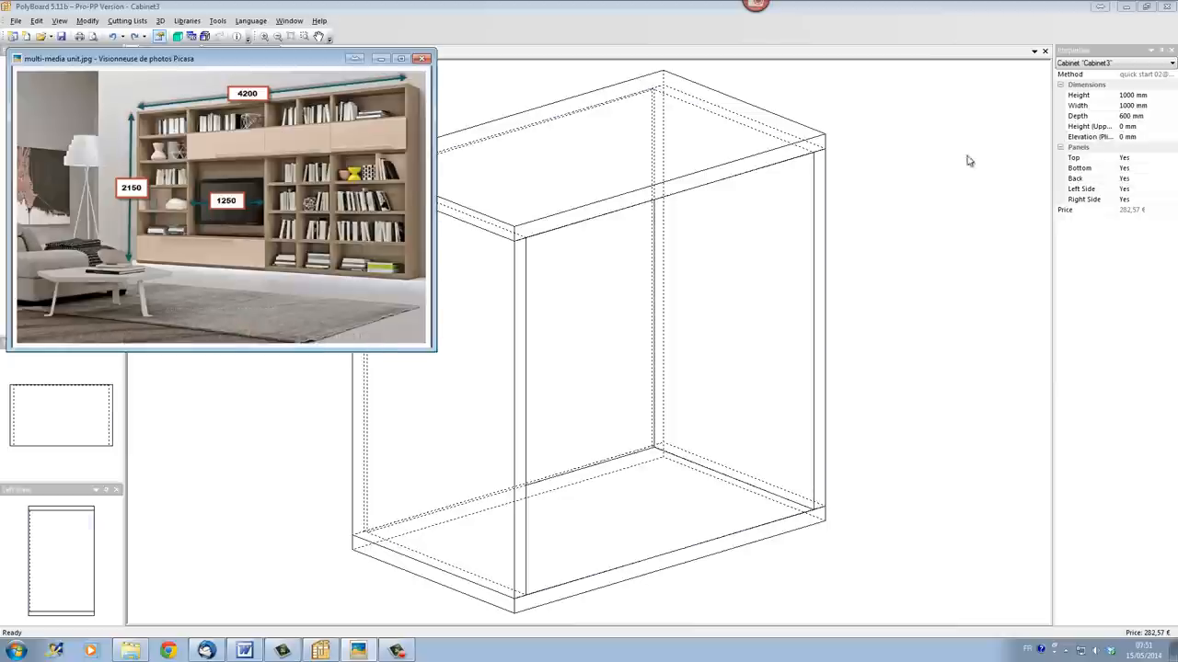
{"action": "left_click", "coordinate": [1132, 95]}
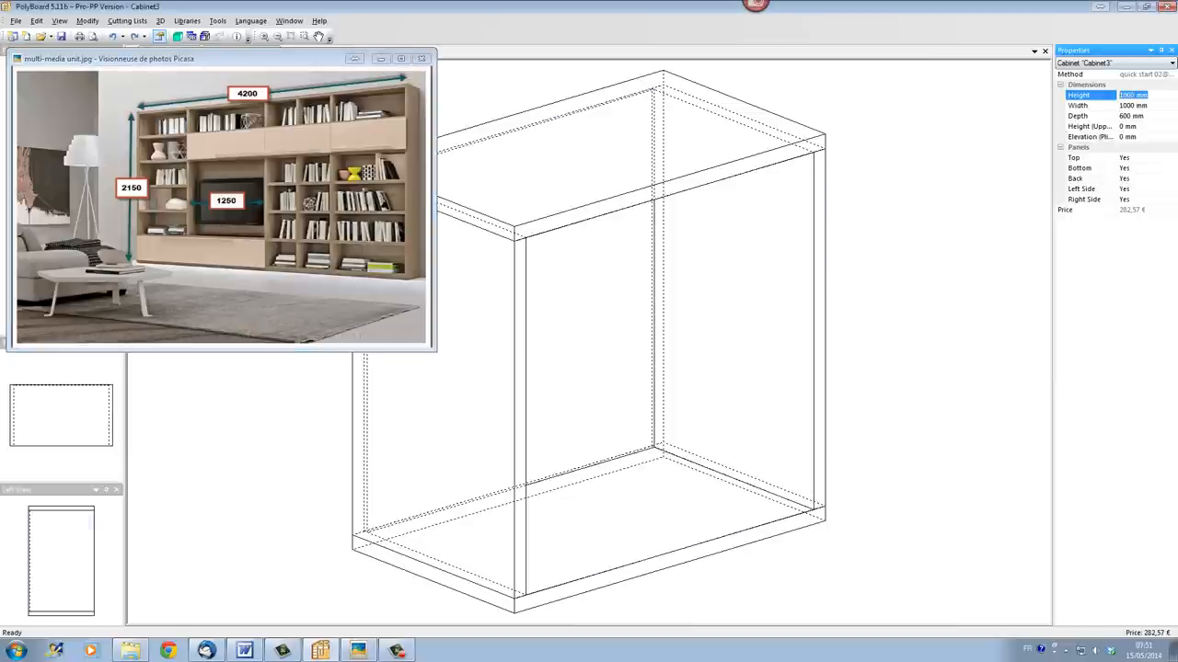
{"action": "type", "text": "2"}
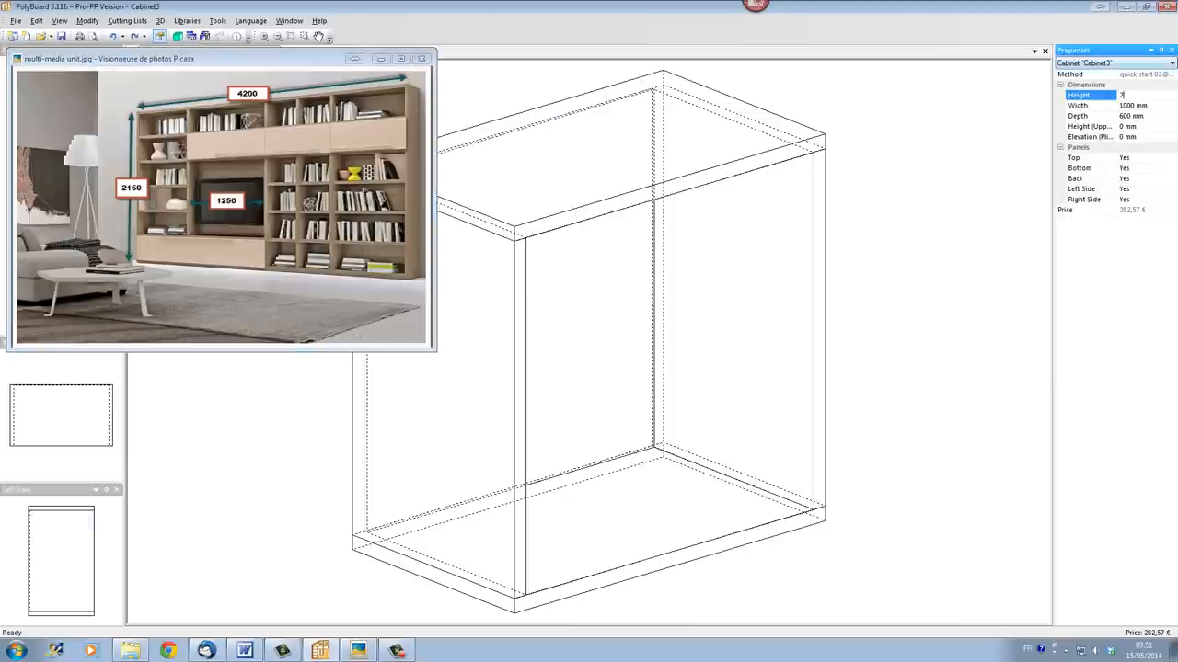
{"action": "type", "text": "150 mm"}
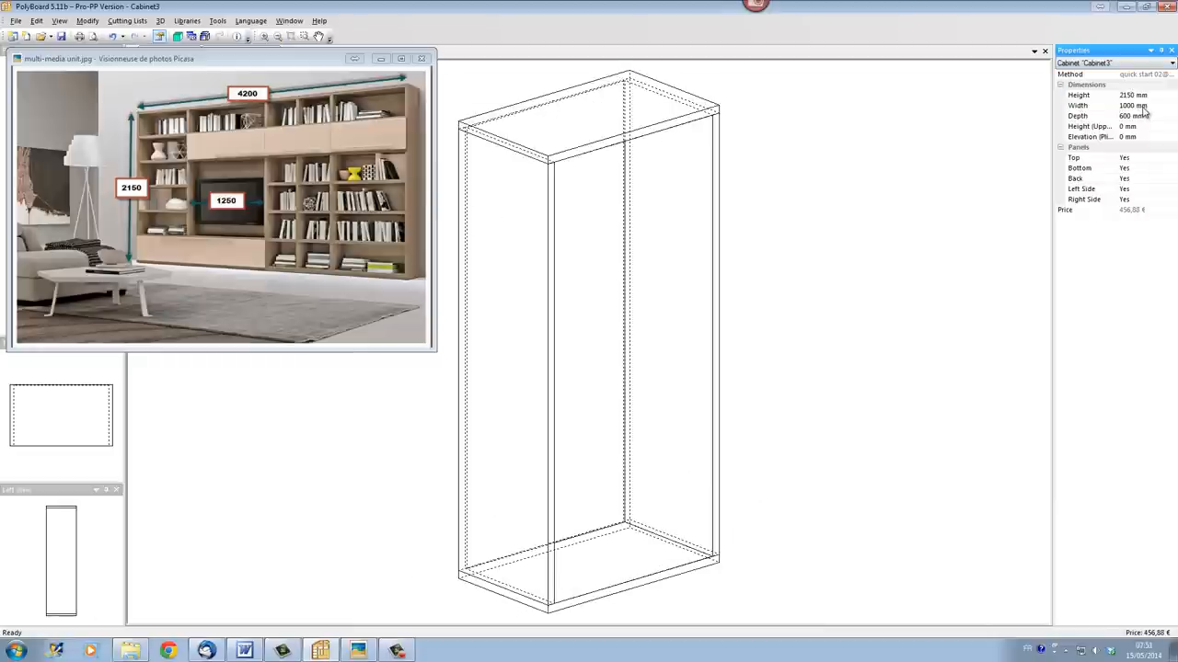
{"action": "mouse_move", "coordinate": [813, 158]}
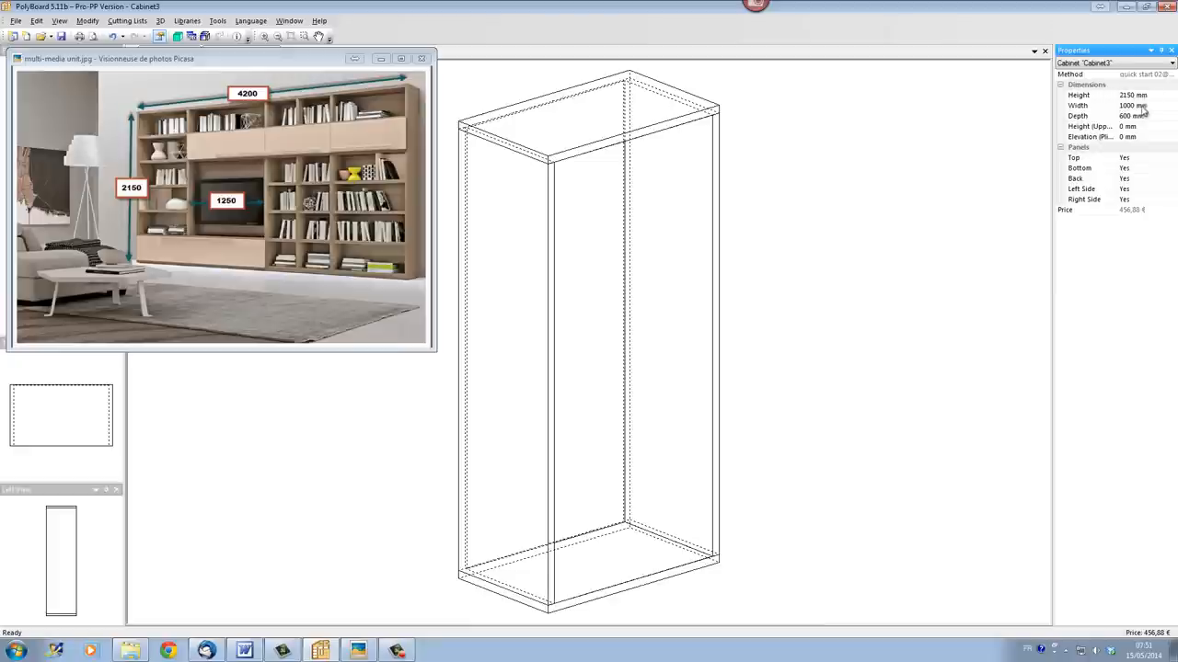
{"action": "left_click", "coordinate": [1090, 105]}
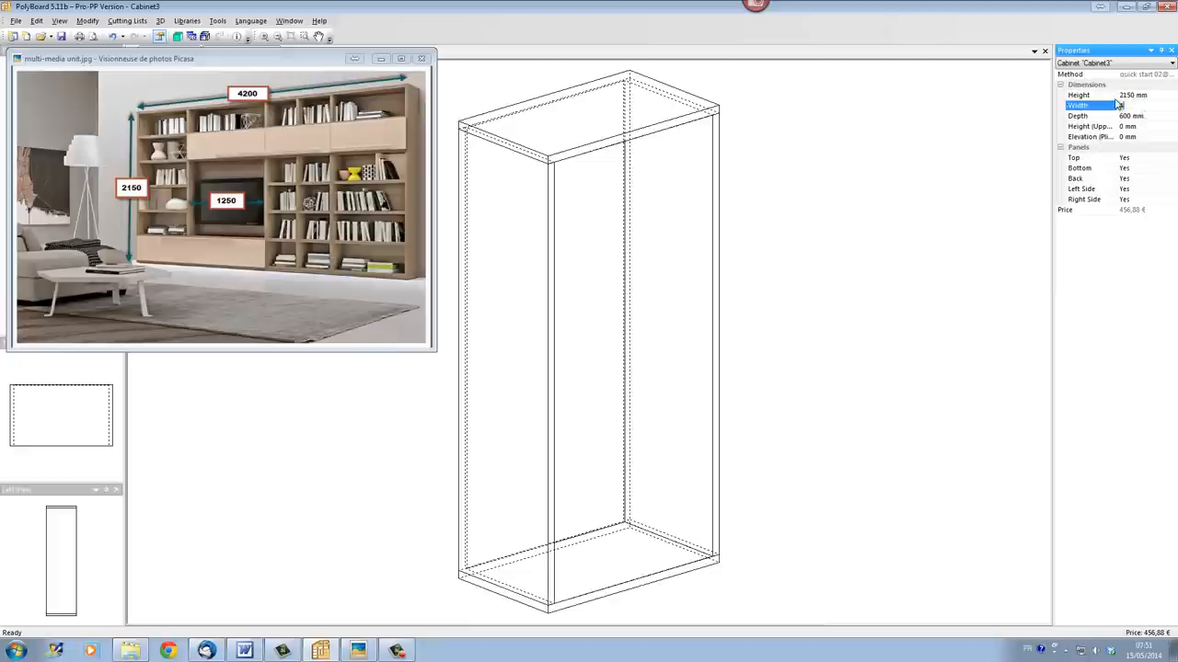
{"action": "type", "text": "3500"}
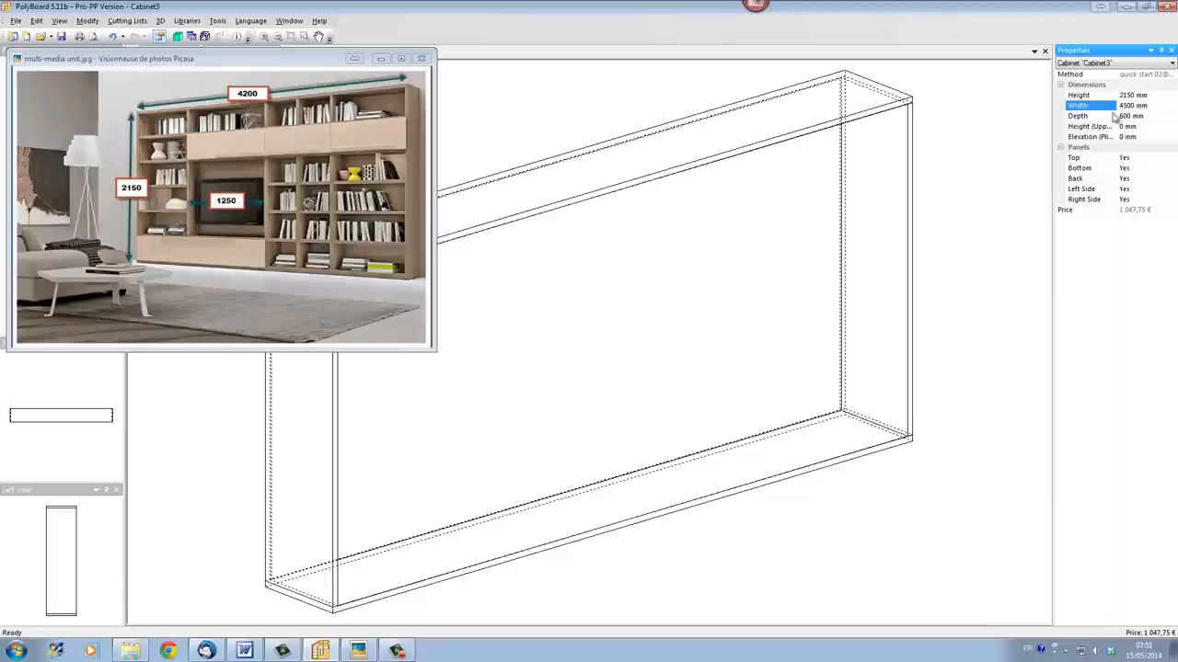
{"action": "mouse_move", "coordinate": [1096, 260]}
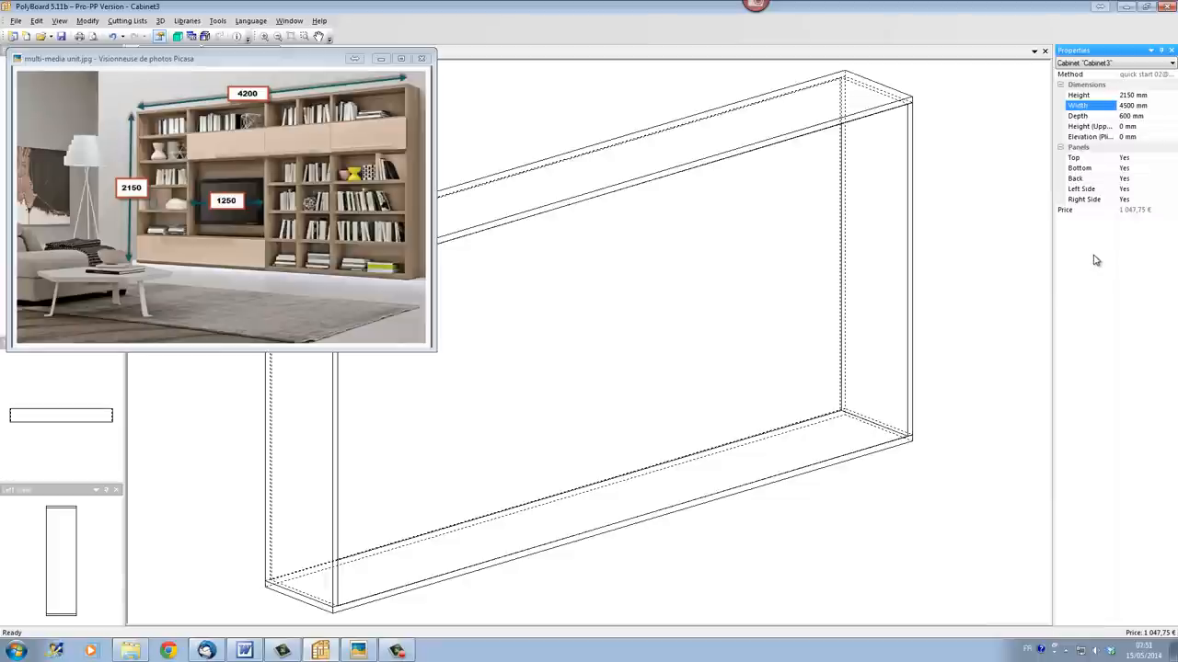
{"action": "mouse_move", "coordinate": [179, 279]}
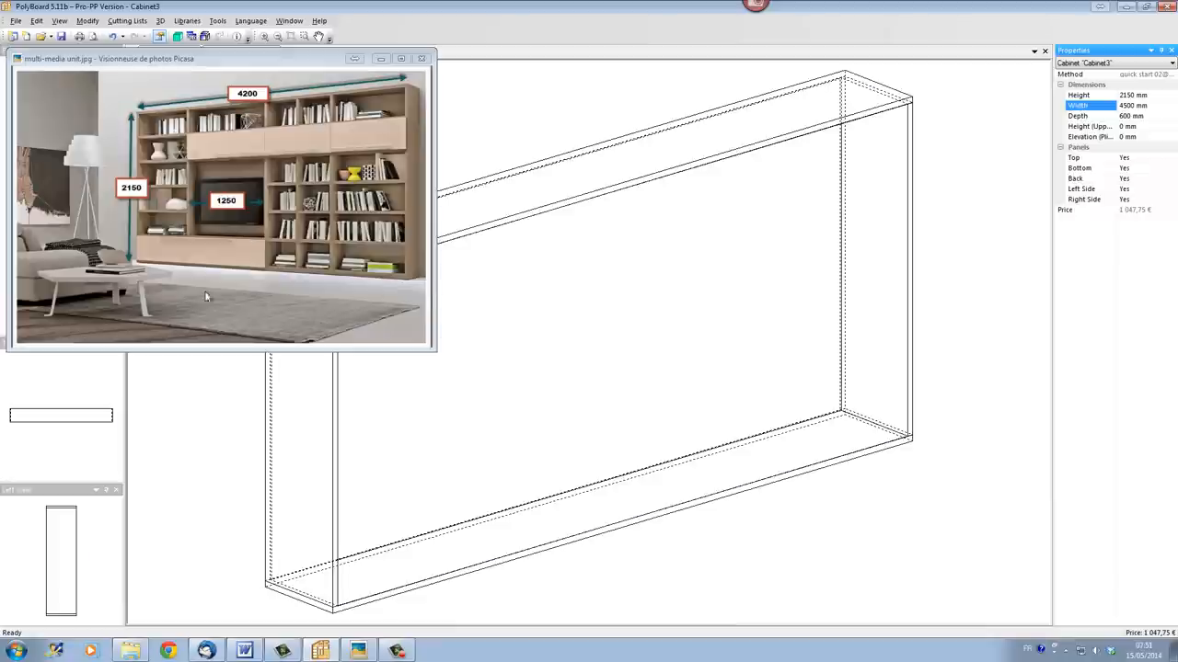
{"action": "mouse_move", "coordinate": [189, 291]}
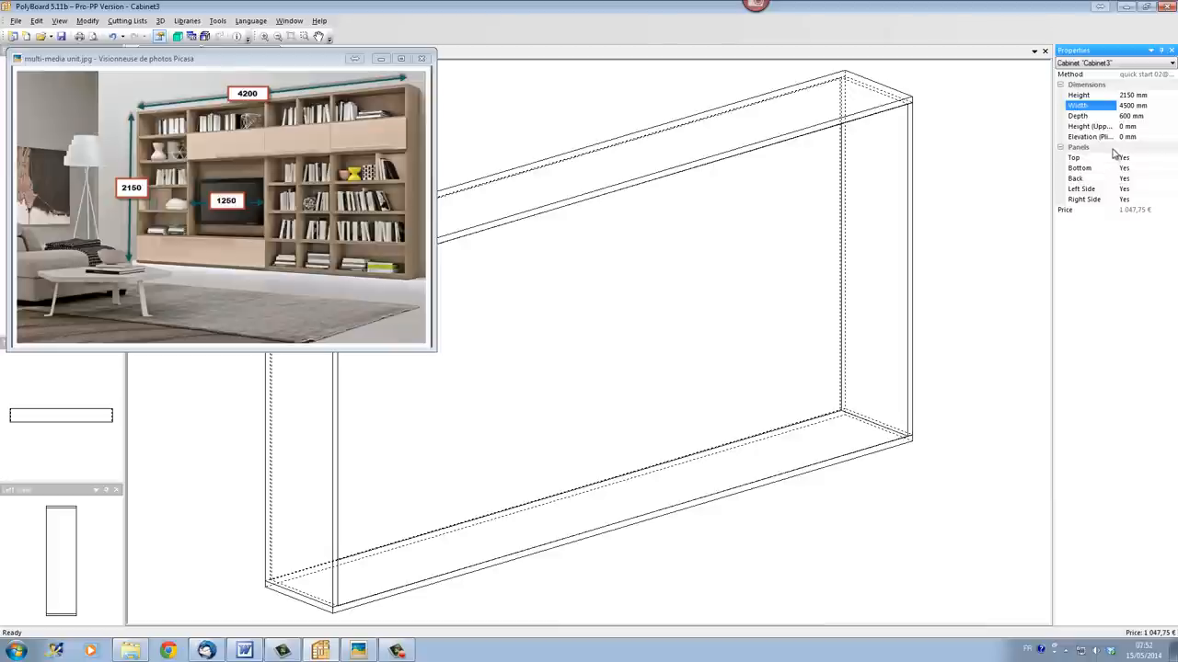
Step: Raise Cabinet3 on a 50 mm elevation
{"action": "left_click", "coordinate": [1090, 137]}
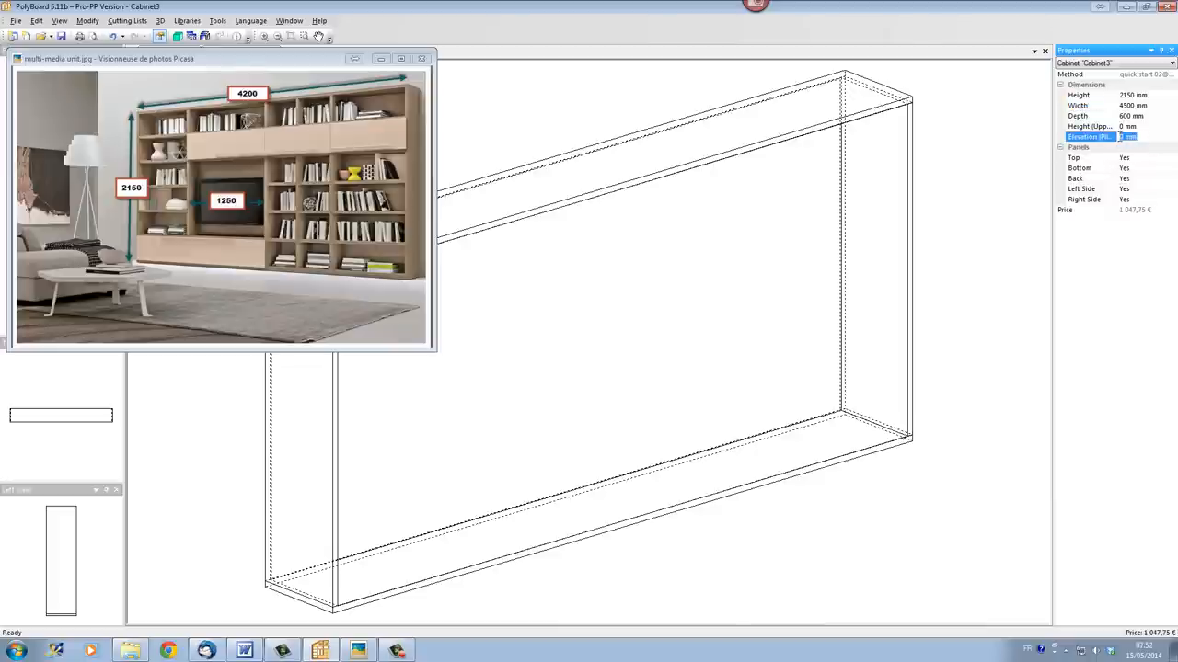
{"action": "type", "text": "50"}
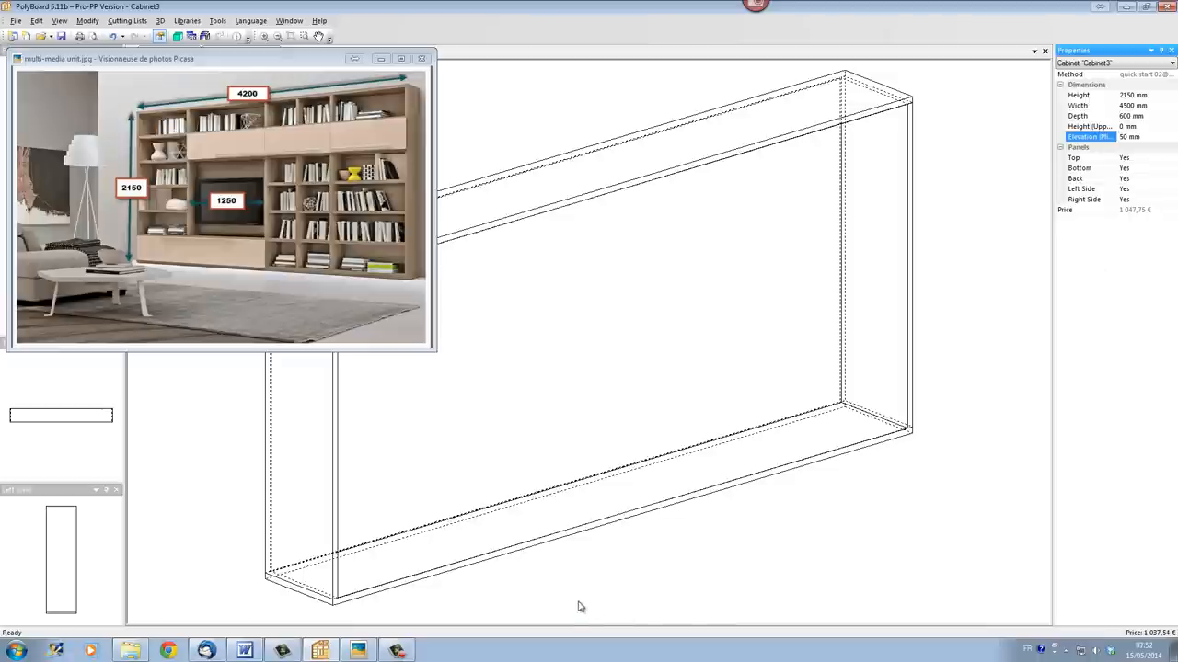
{"action": "mouse_move", "coordinate": [641, 538]}
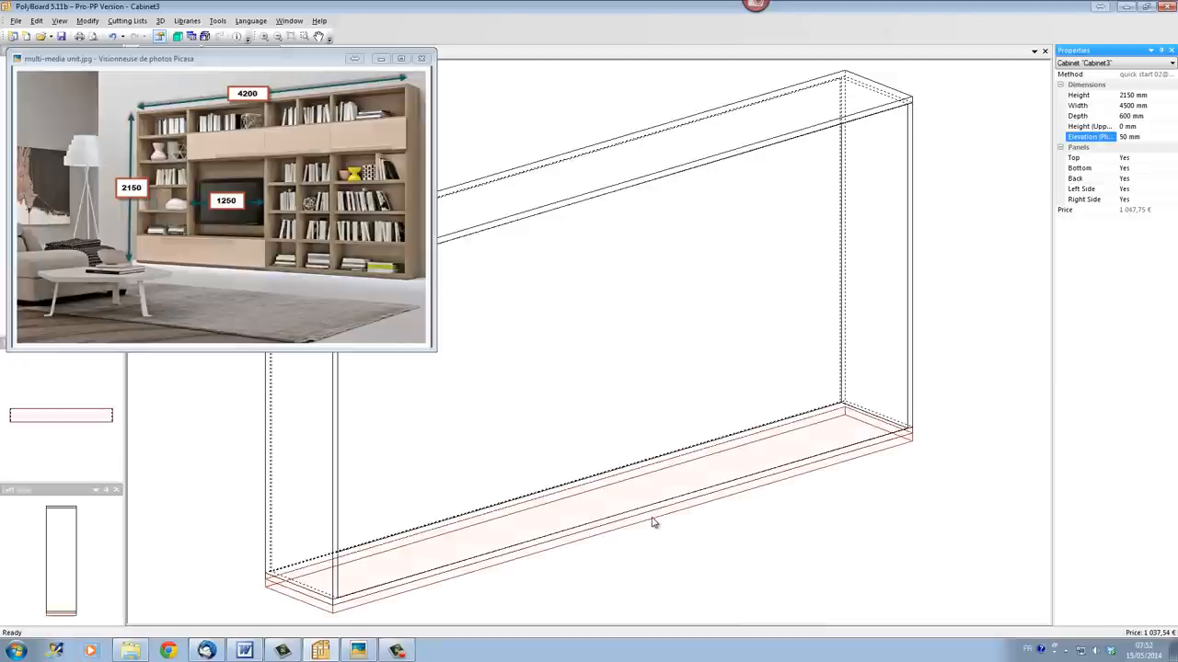
Step: Add plinths on front (30 mm recess), back, left (30 mm recess) and right sides
{"action": "right_click", "coordinate": [653, 522]}
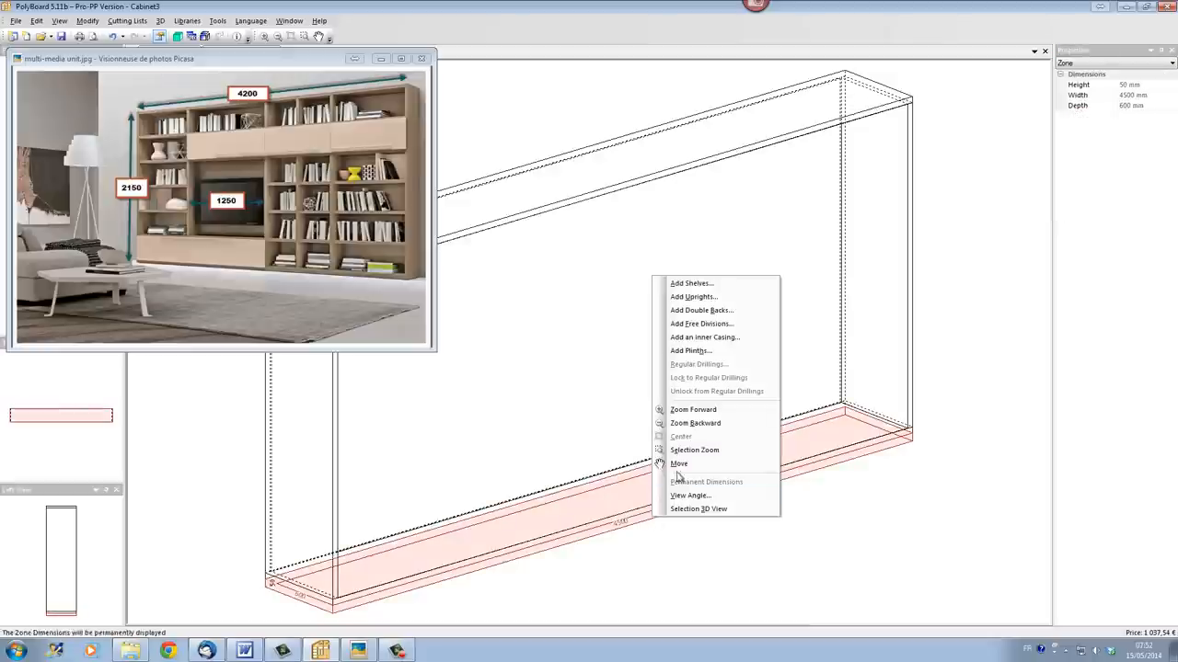
{"action": "mouse_move", "coordinate": [690, 282]}
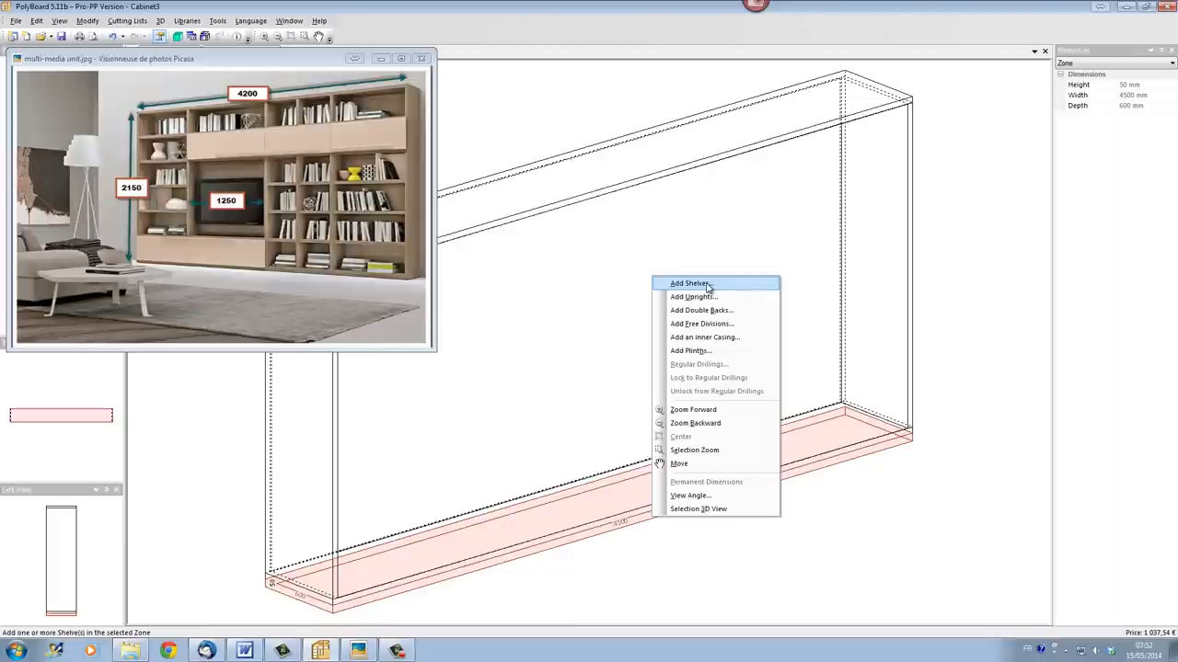
{"action": "mouse_move", "coordinate": [699, 350]}
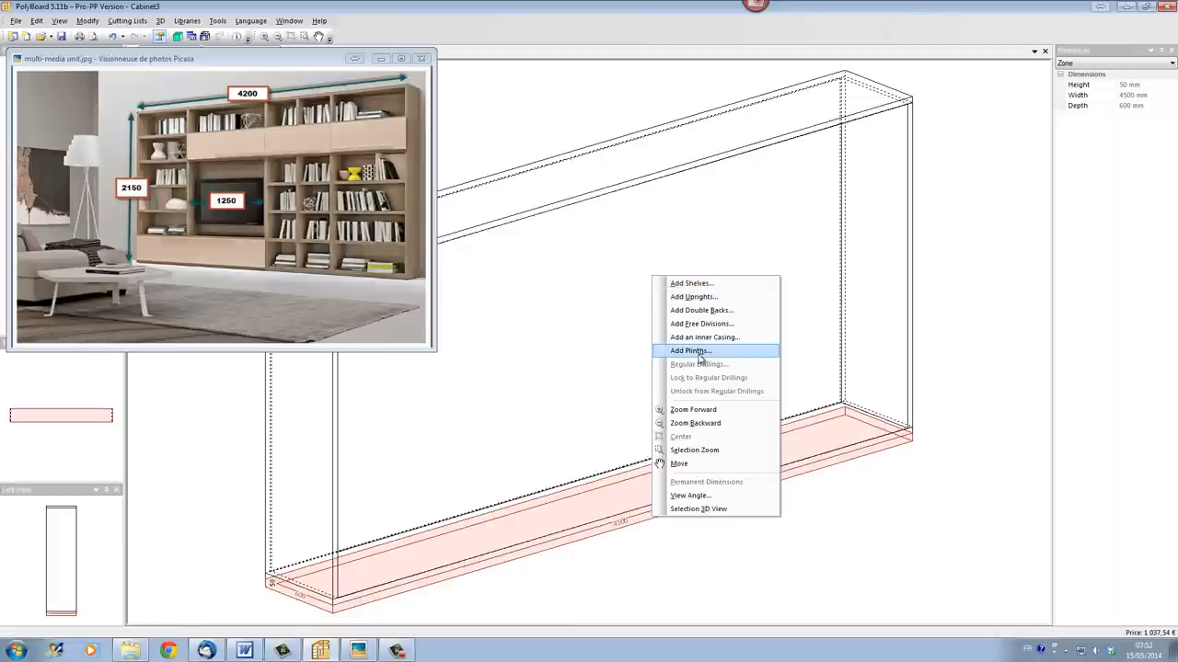
{"action": "left_click", "coordinate": [690, 351]}
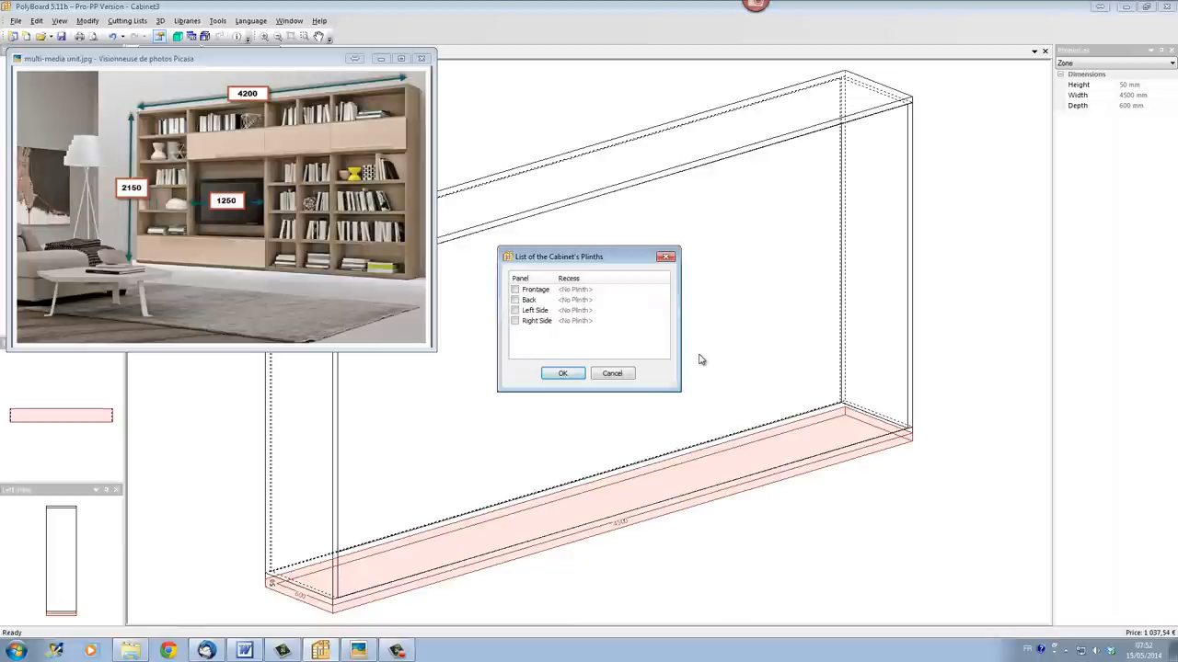
{"action": "left_click", "coordinate": [515, 289]}
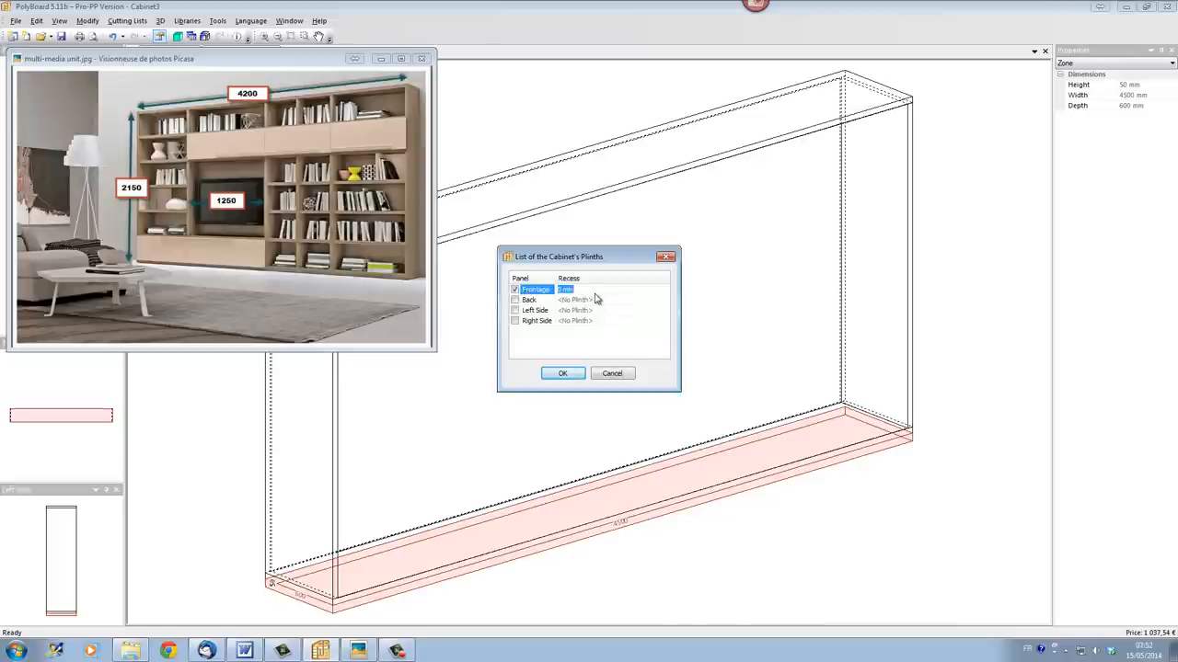
{"action": "type", "text": "30"}
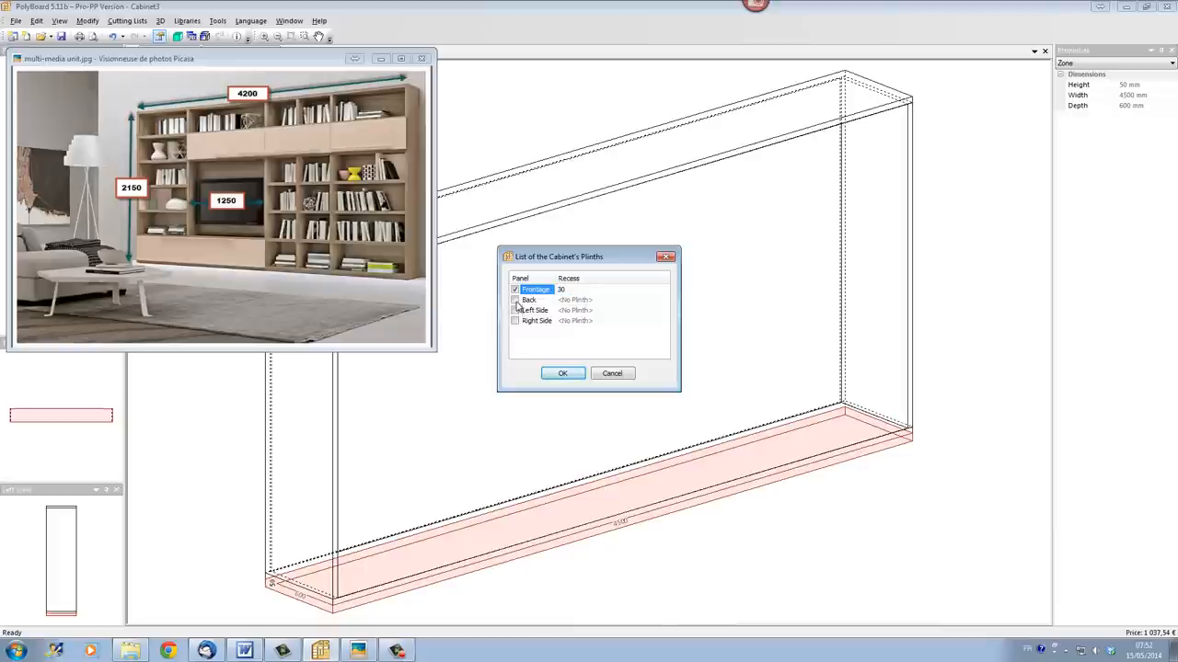
{"action": "left_click", "coordinate": [515, 300]}
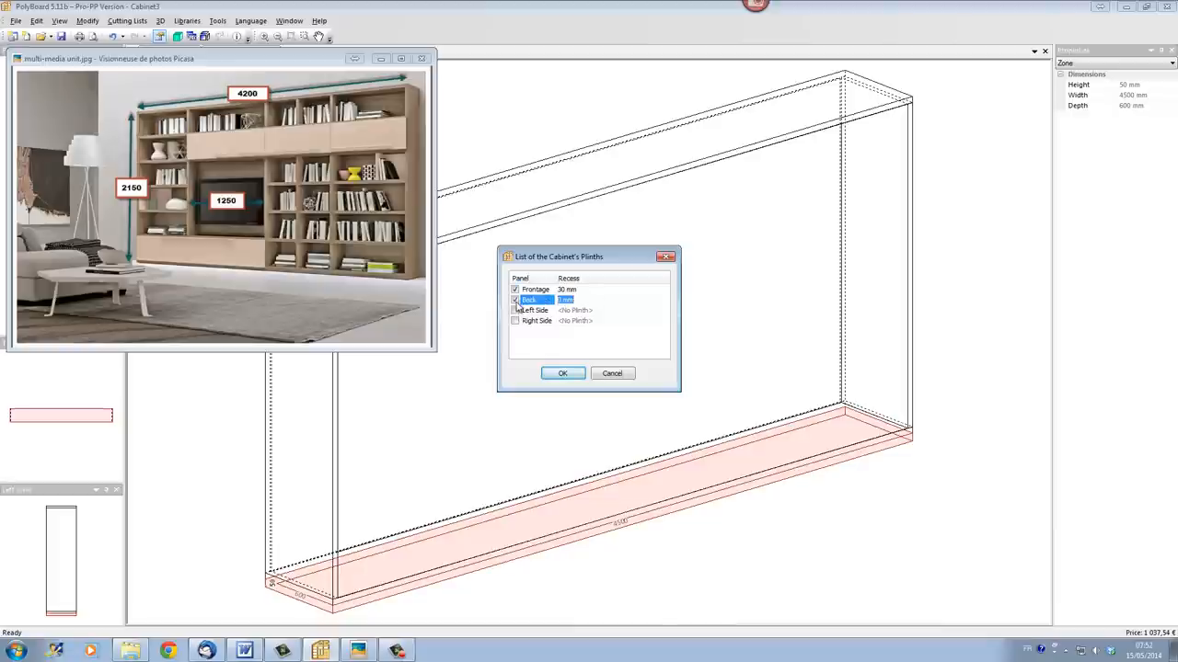
{"action": "left_click", "coordinate": [515, 310]}
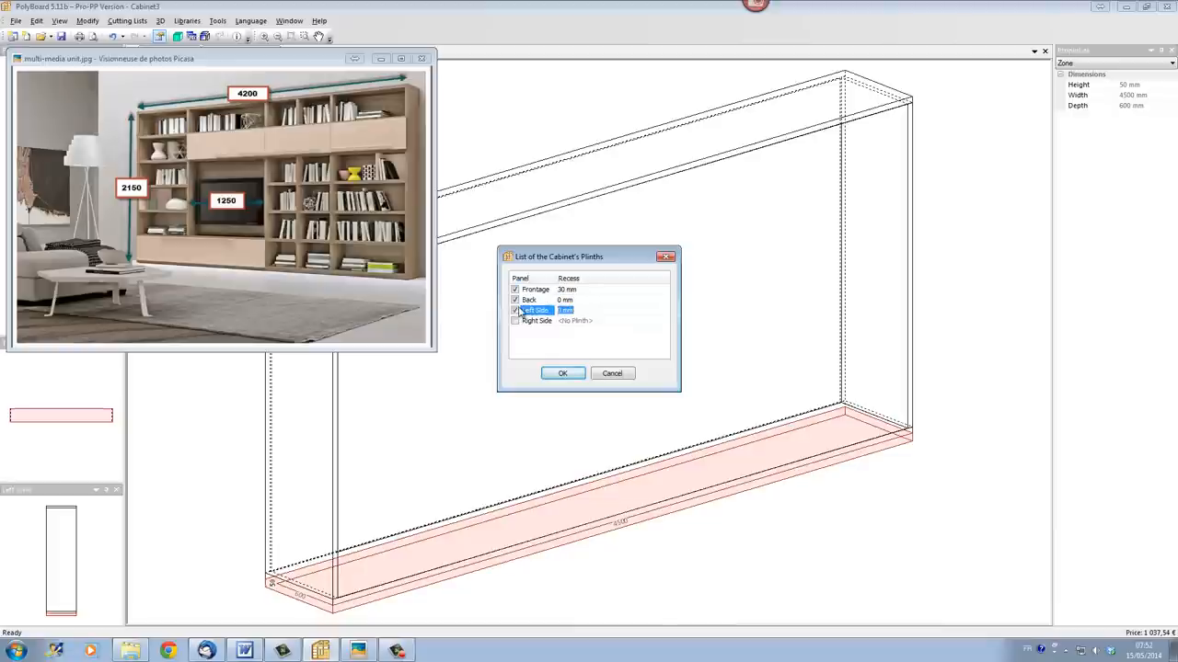
{"action": "left_click", "coordinate": [516, 322]}
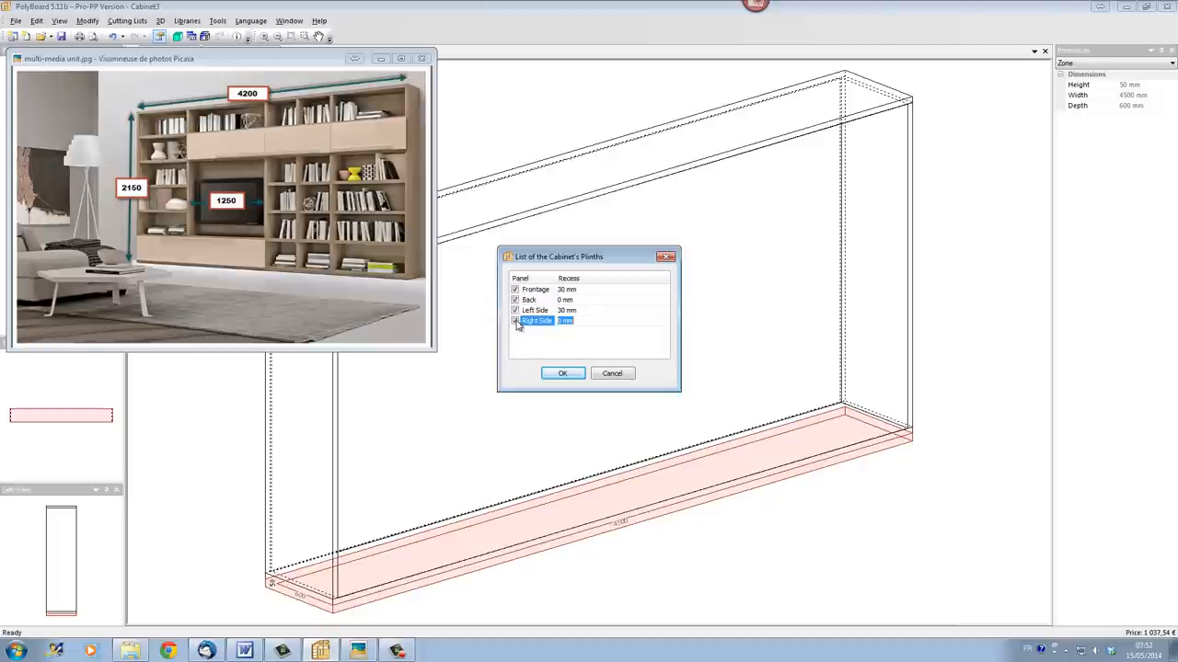
{"action": "left_click", "coordinate": [562, 373]}
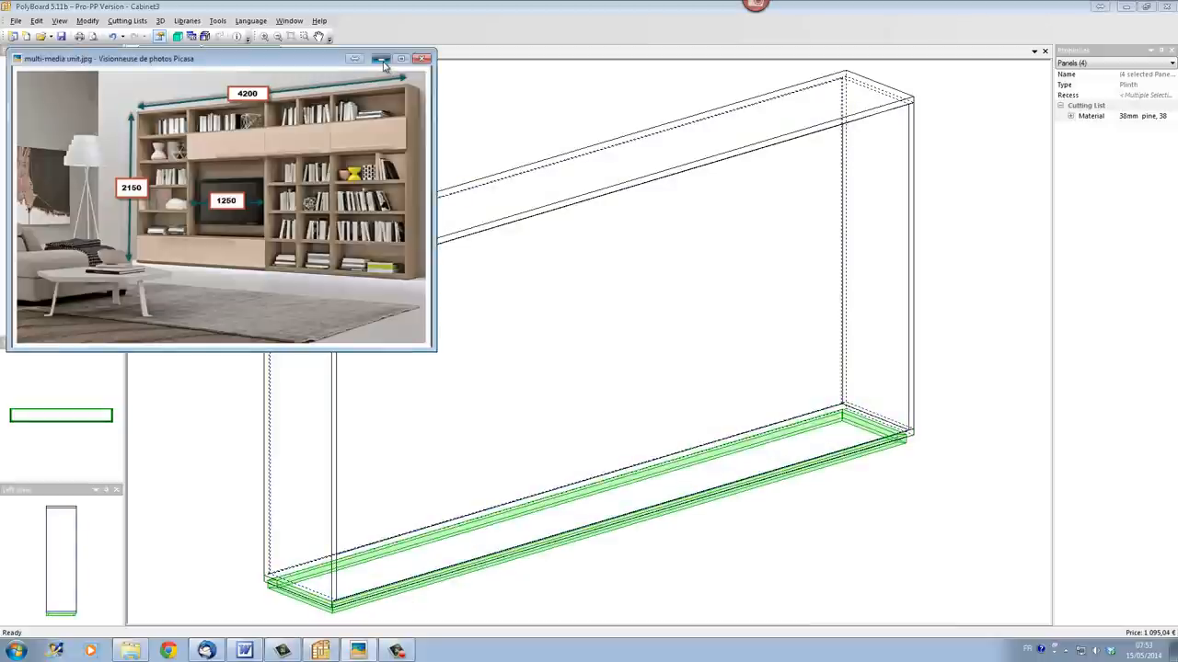
Step: Hide the reference photo and orbit the rendered cabinet with its plinths in 3D
{"action": "left_click", "coordinate": [422, 58]}
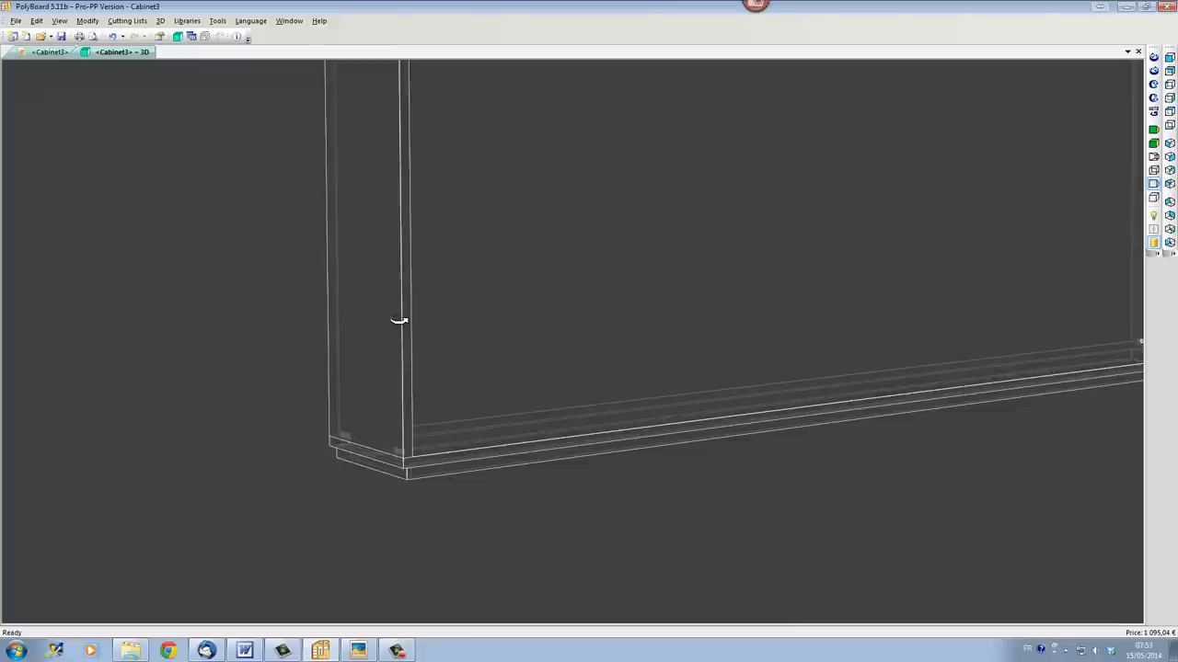
{"action": "mouse_move", "coordinate": [405, 319]}
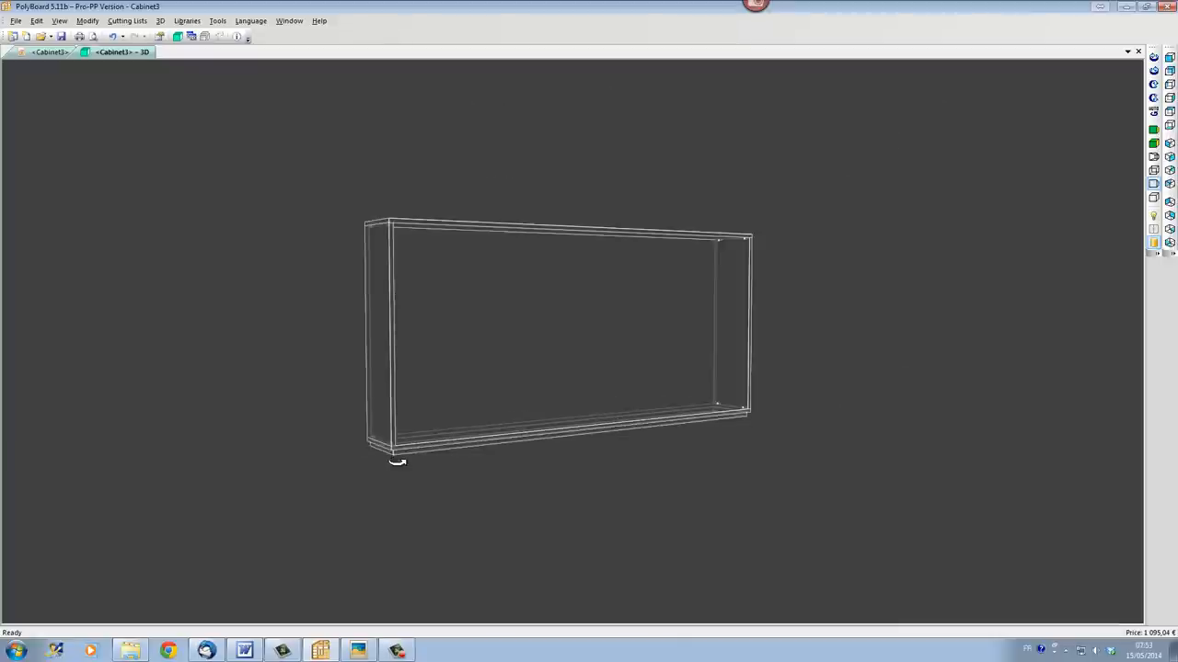
{"action": "left_click_drag", "start_coordinate": [395, 460], "coordinate": [649, 483]}
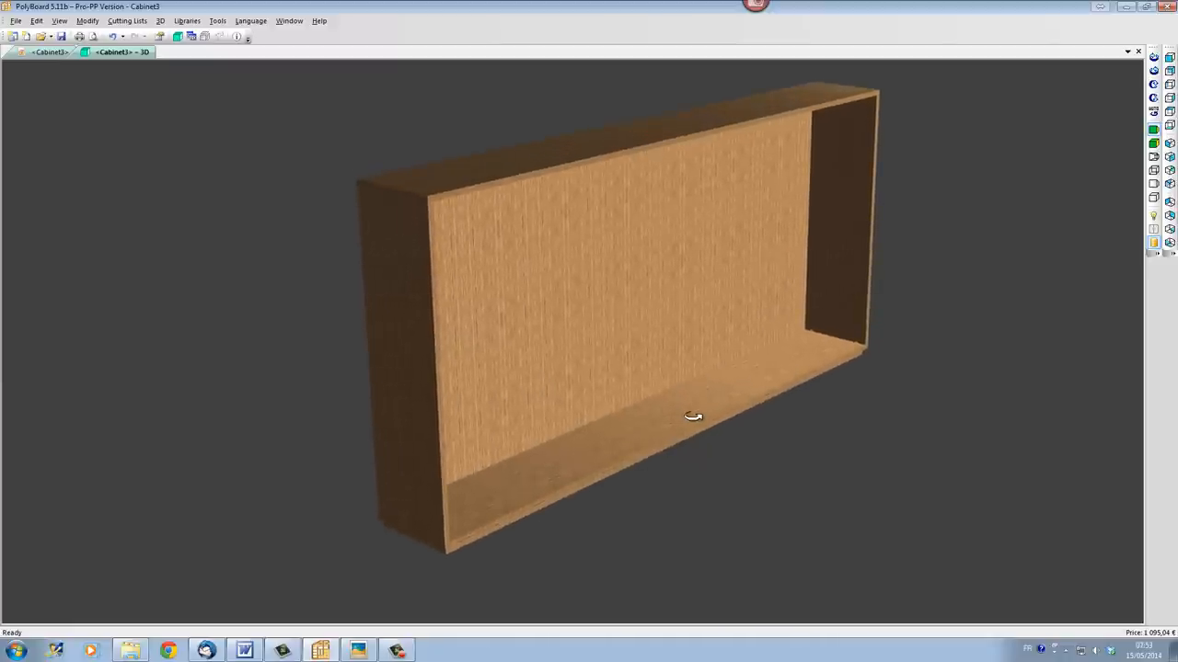
{"action": "mouse_move", "coordinate": [53, 63]}
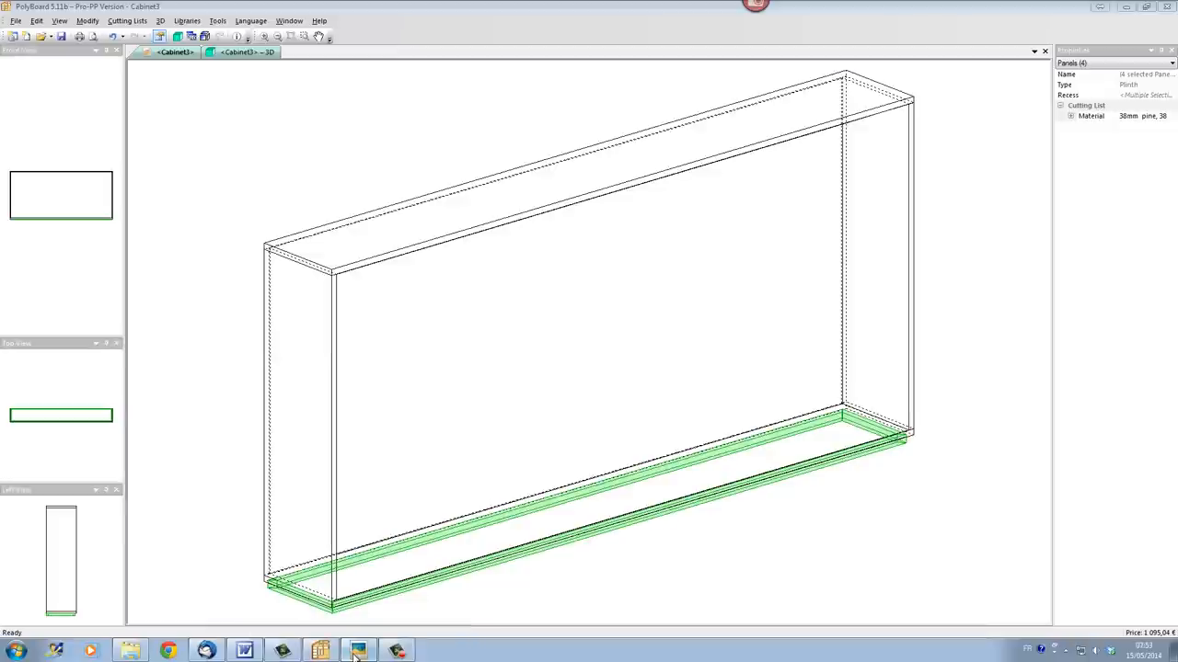
Step: Restore the wall-unit reference photo from the taskbar
{"action": "left_click", "coordinate": [357, 651]}
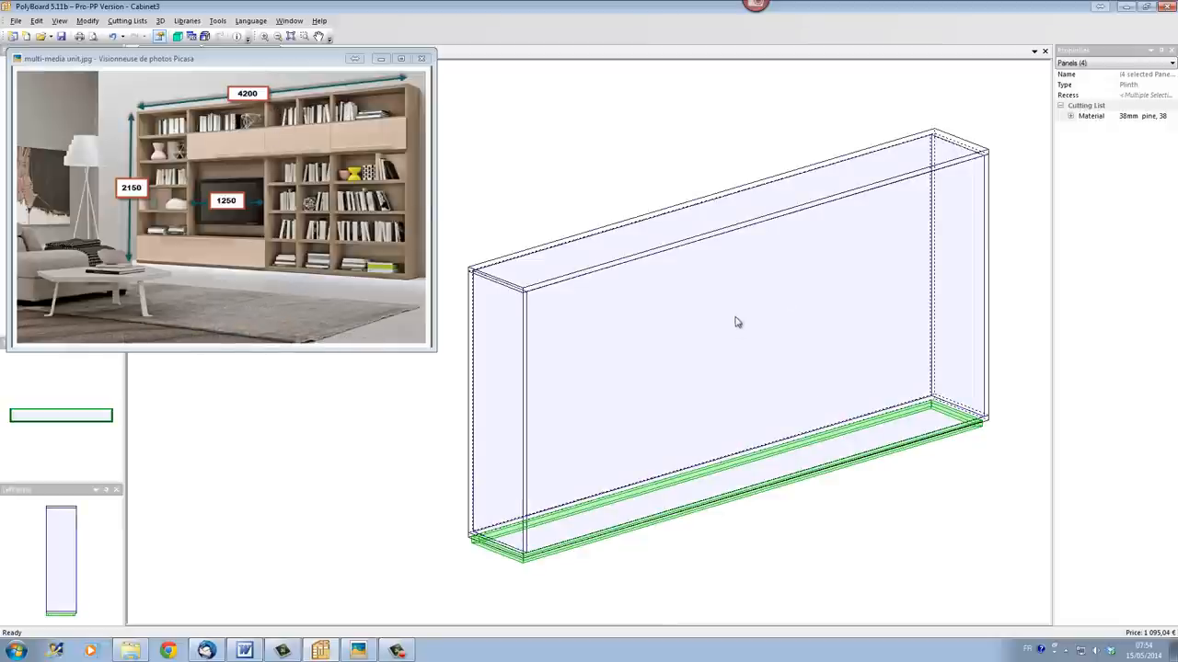
{"action": "mouse_move", "coordinate": [713, 318]}
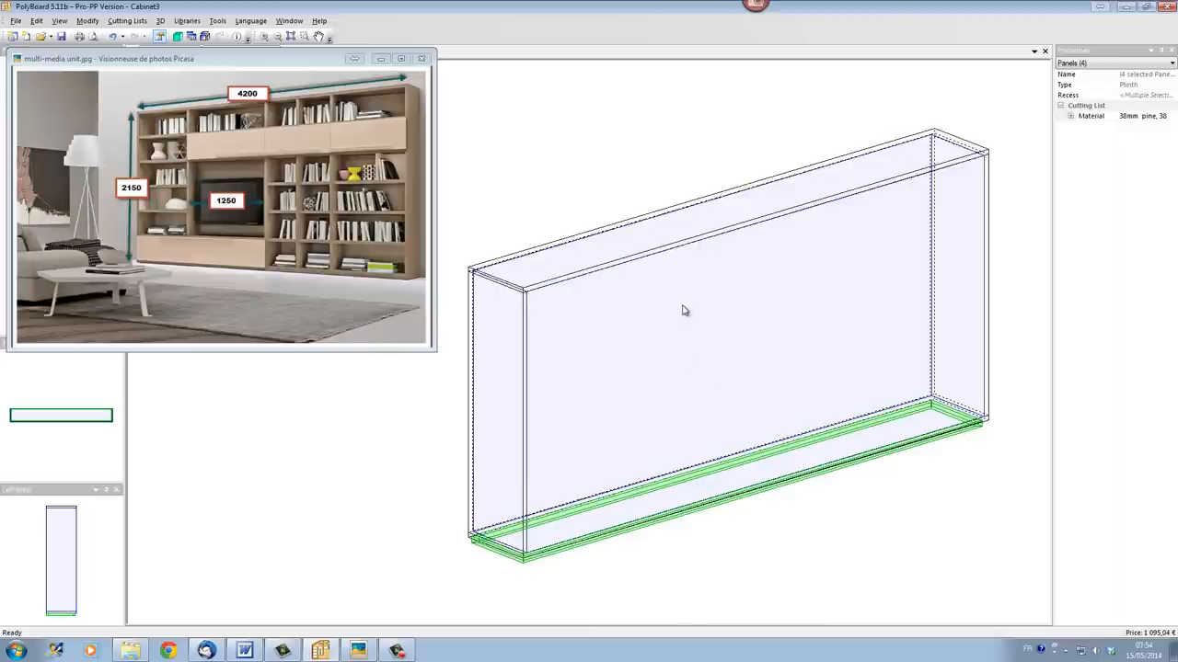
{"action": "mouse_move", "coordinate": [688, 321]}
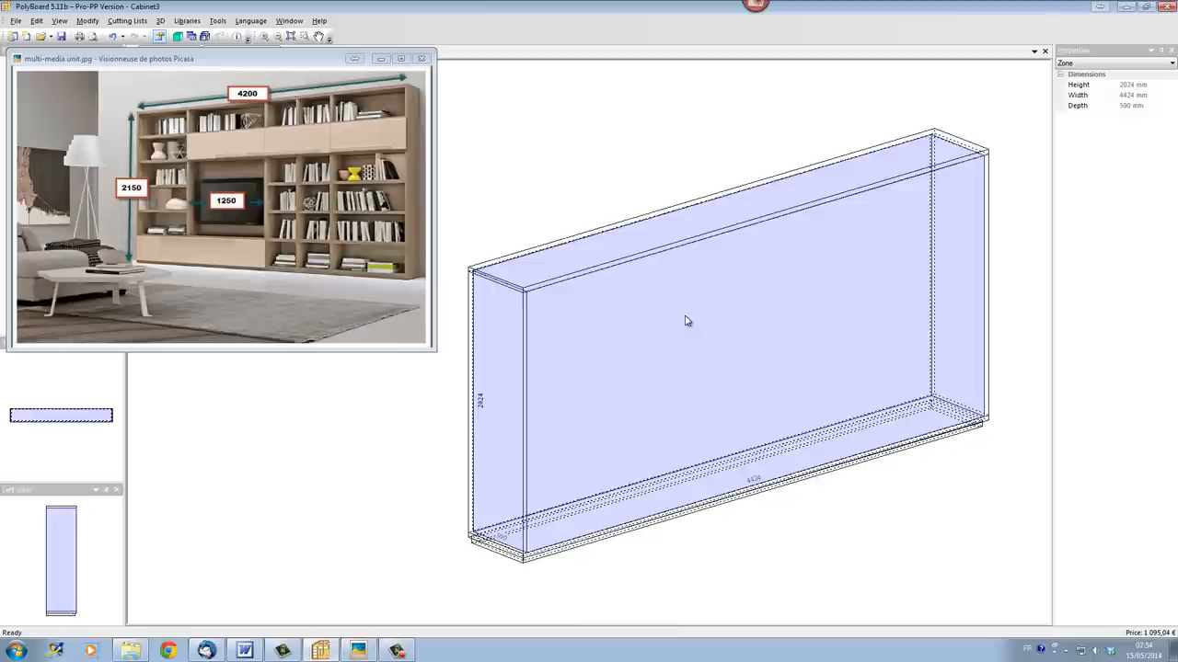
Step: Add one proportional upright at mid-width, then add more uprights in the right-hand zone
{"action": "right_click", "coordinate": [685, 321]}
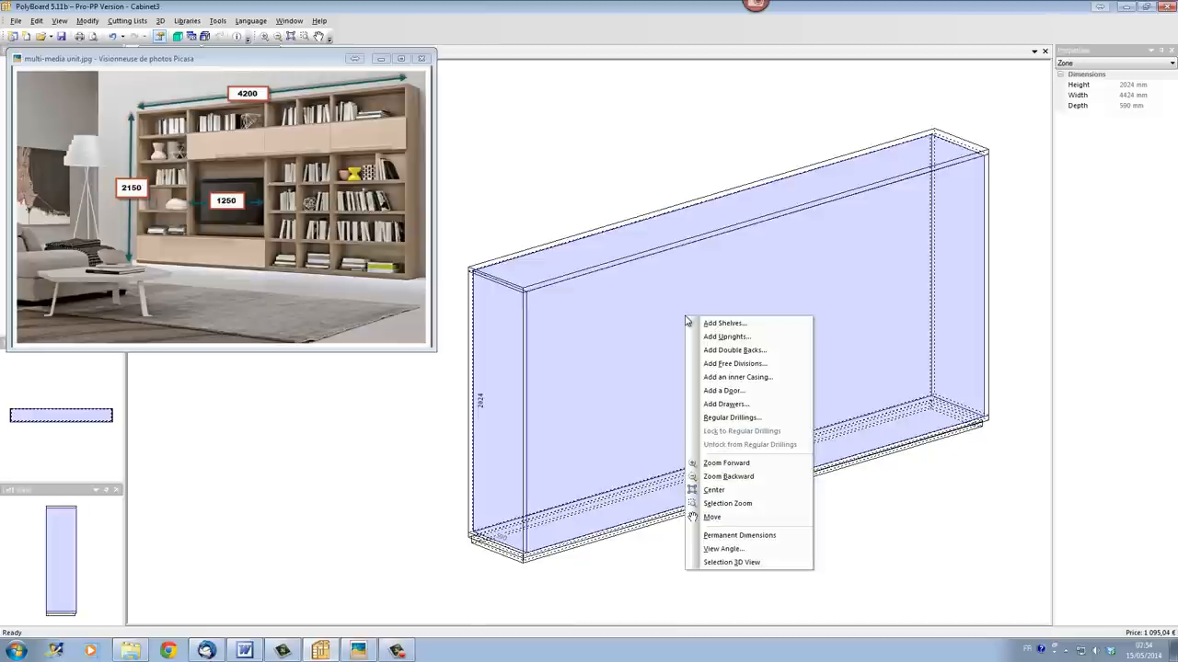
{"action": "mouse_move", "coordinate": [727, 337]}
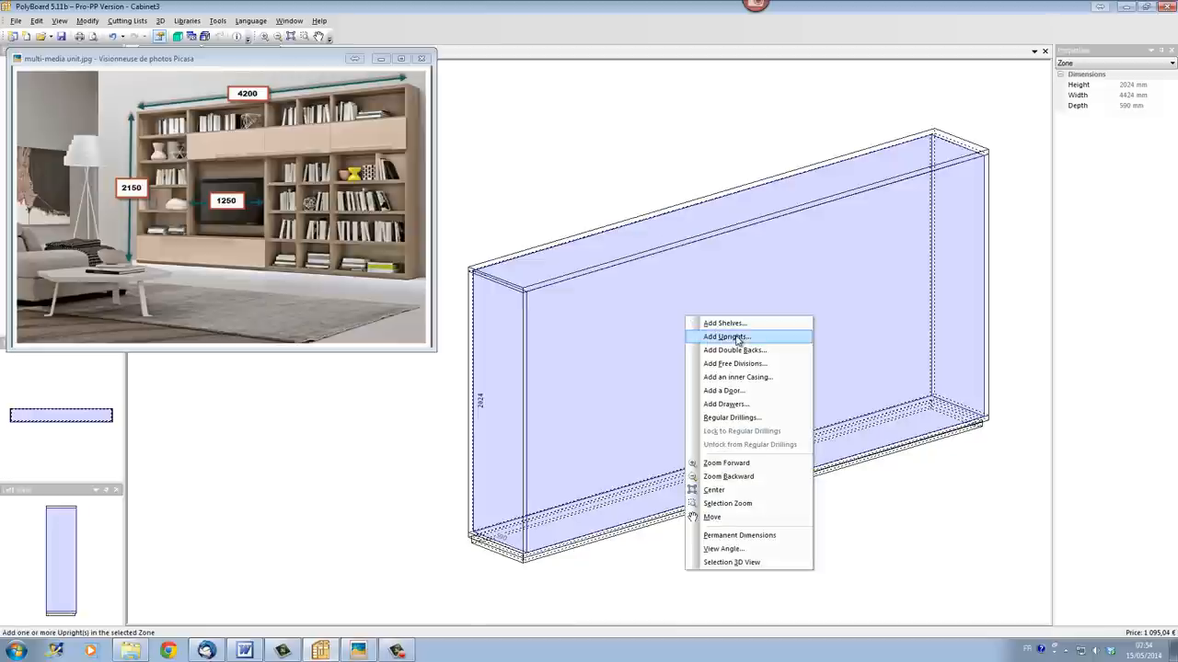
{"action": "left_click", "coordinate": [726, 336]}
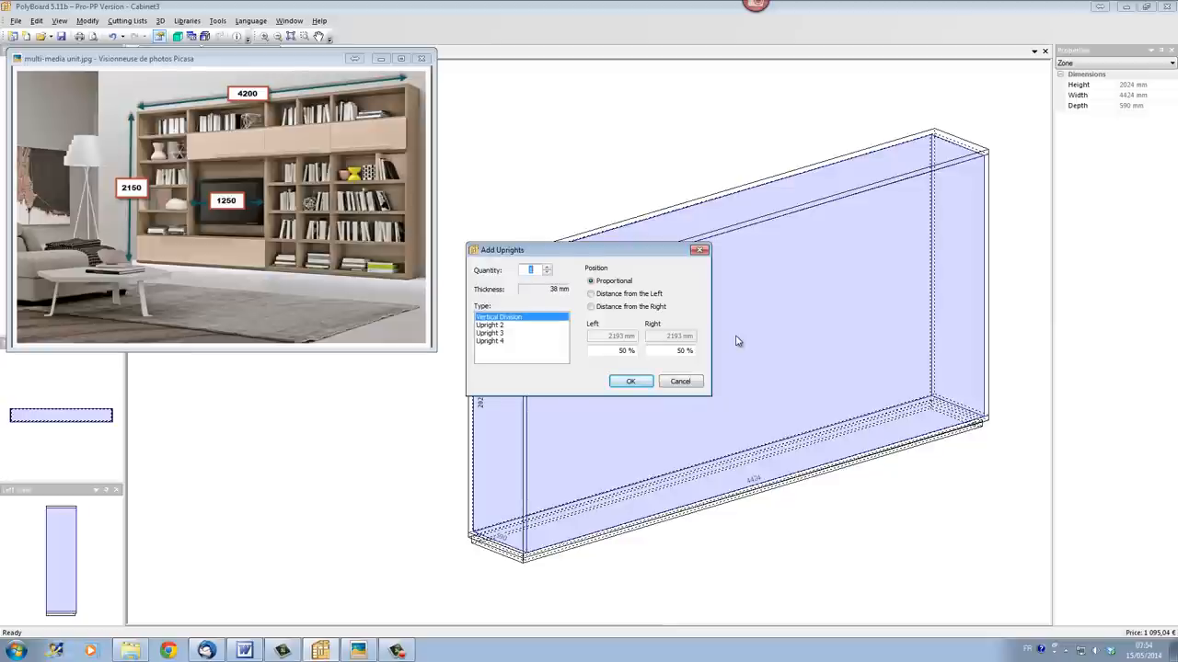
{"action": "mouse_move", "coordinate": [520, 259]}
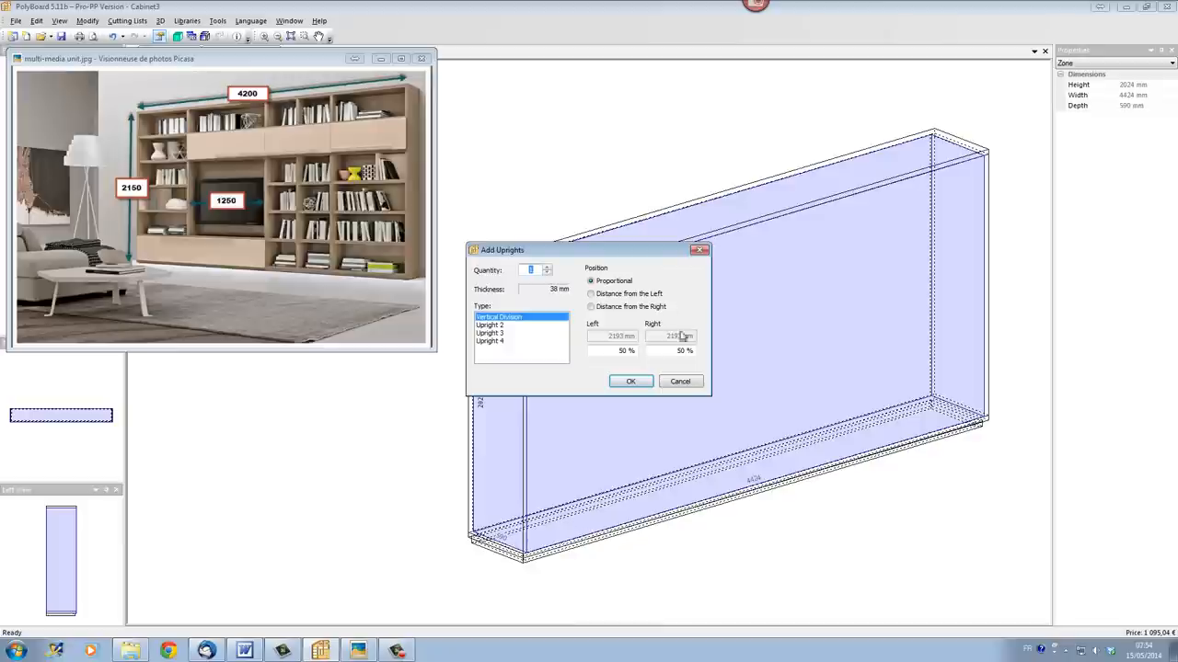
{"action": "left_click", "coordinate": [631, 381]}
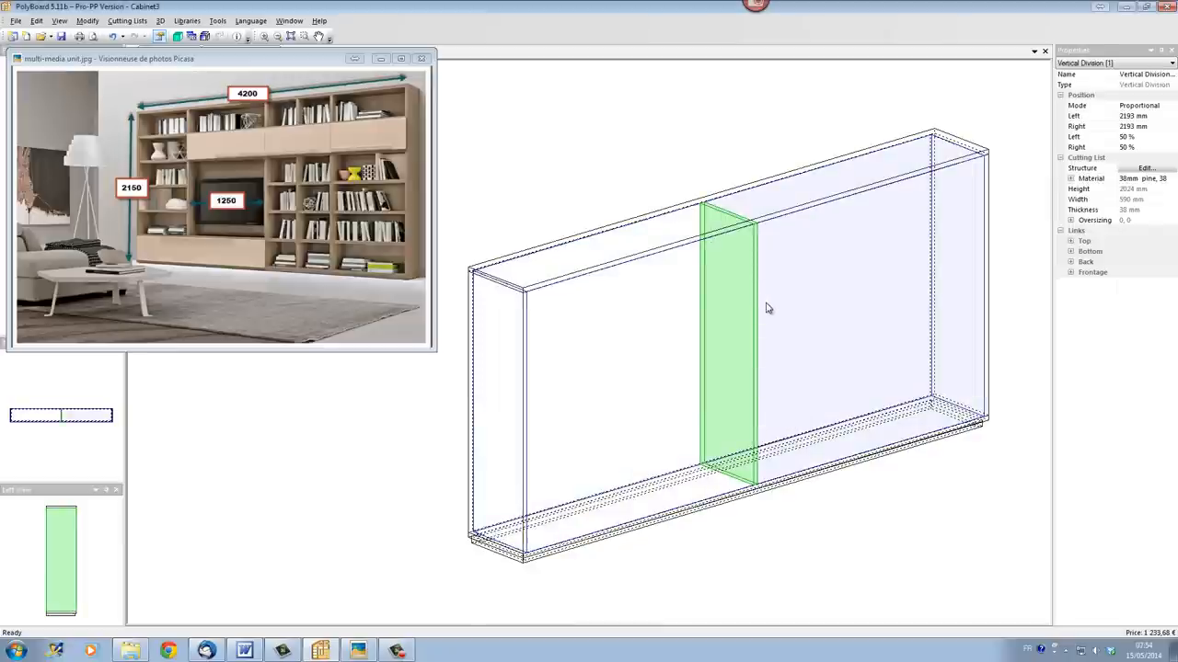
{"action": "mouse_move", "coordinate": [824, 294]}
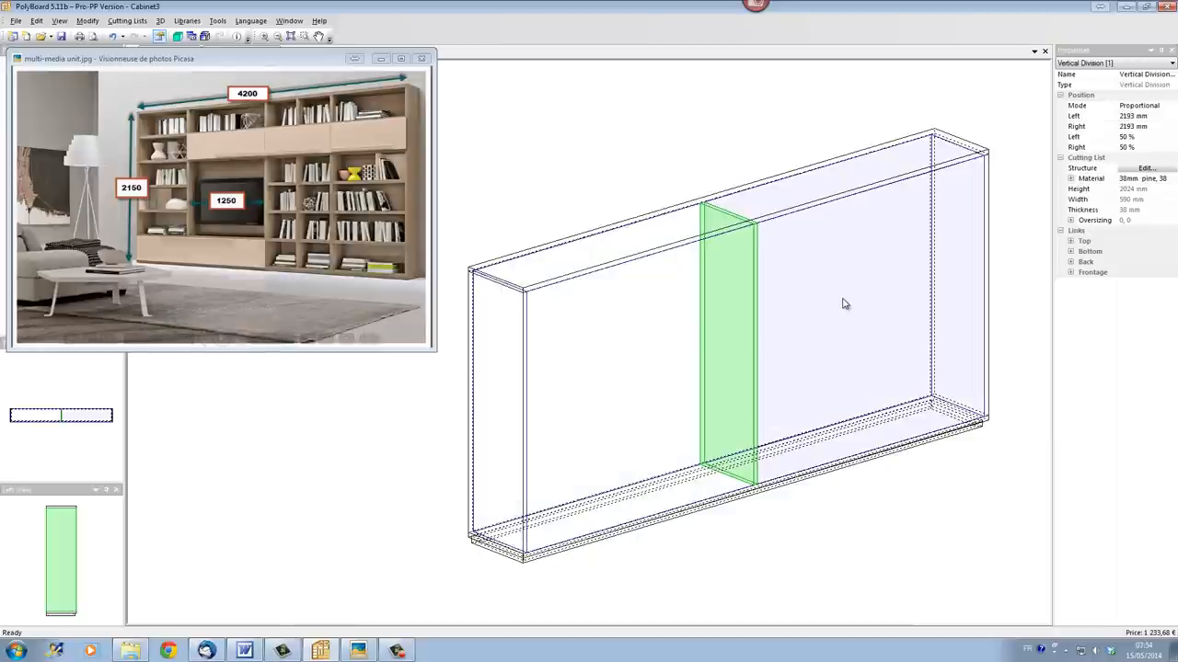
{"action": "right_click", "coordinate": [847, 309]}
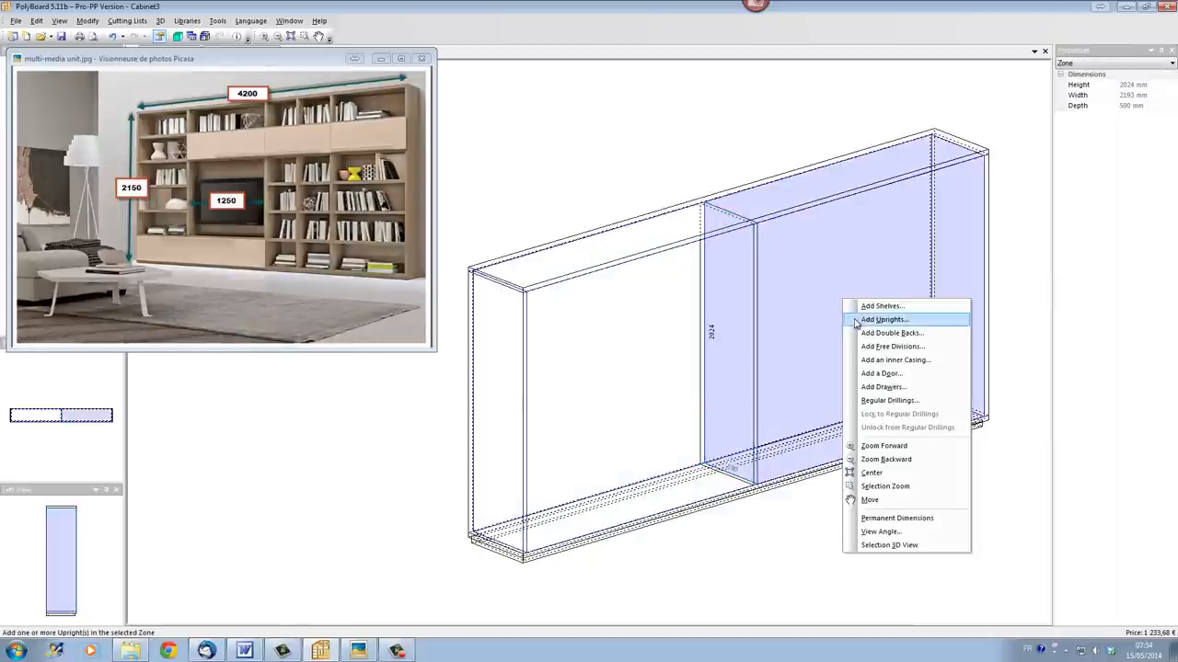
{"action": "left_click", "coordinate": [882, 319]}
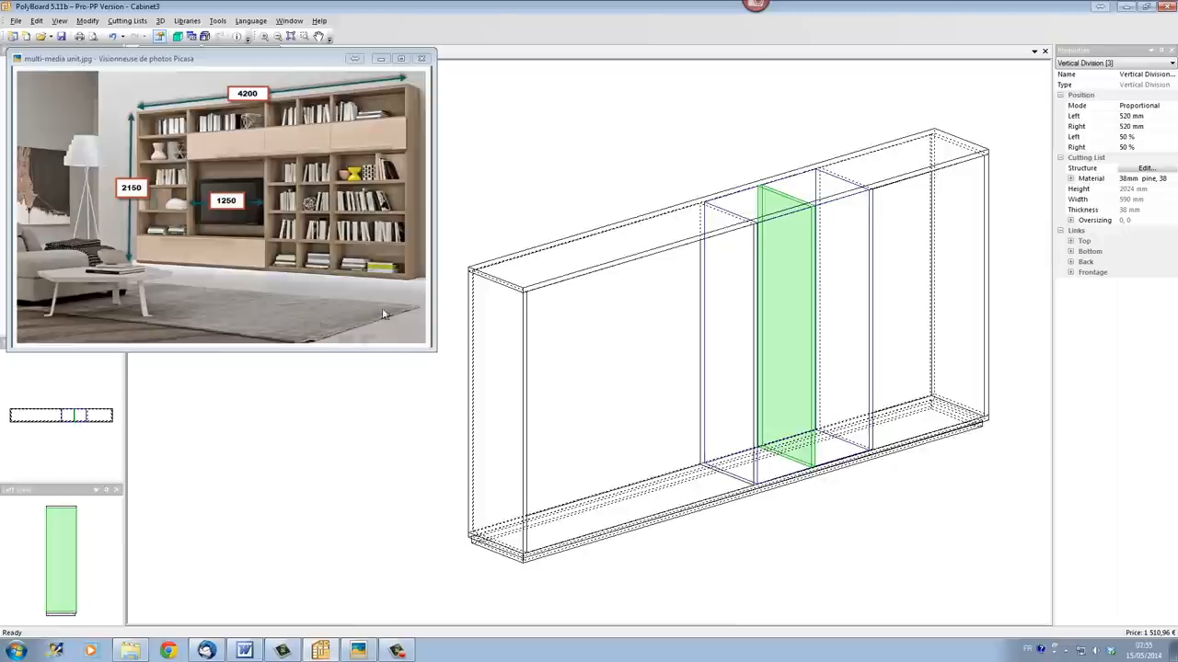
{"action": "mouse_move", "coordinate": [311, 240]}
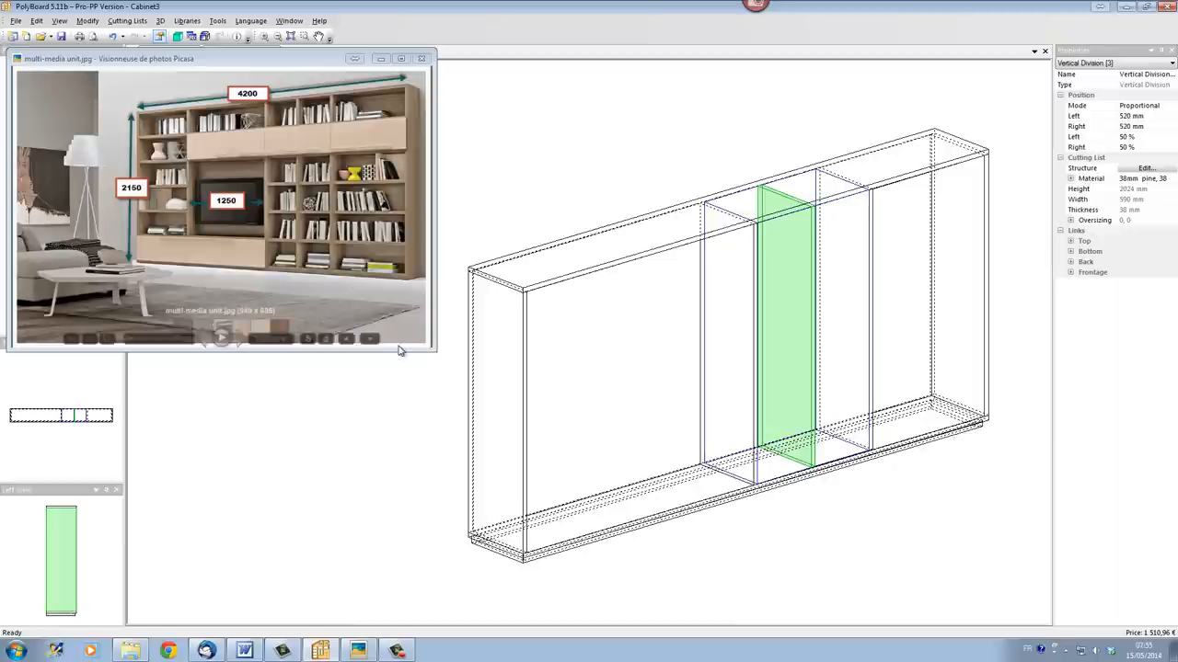
{"action": "mouse_move", "coordinate": [326, 287]}
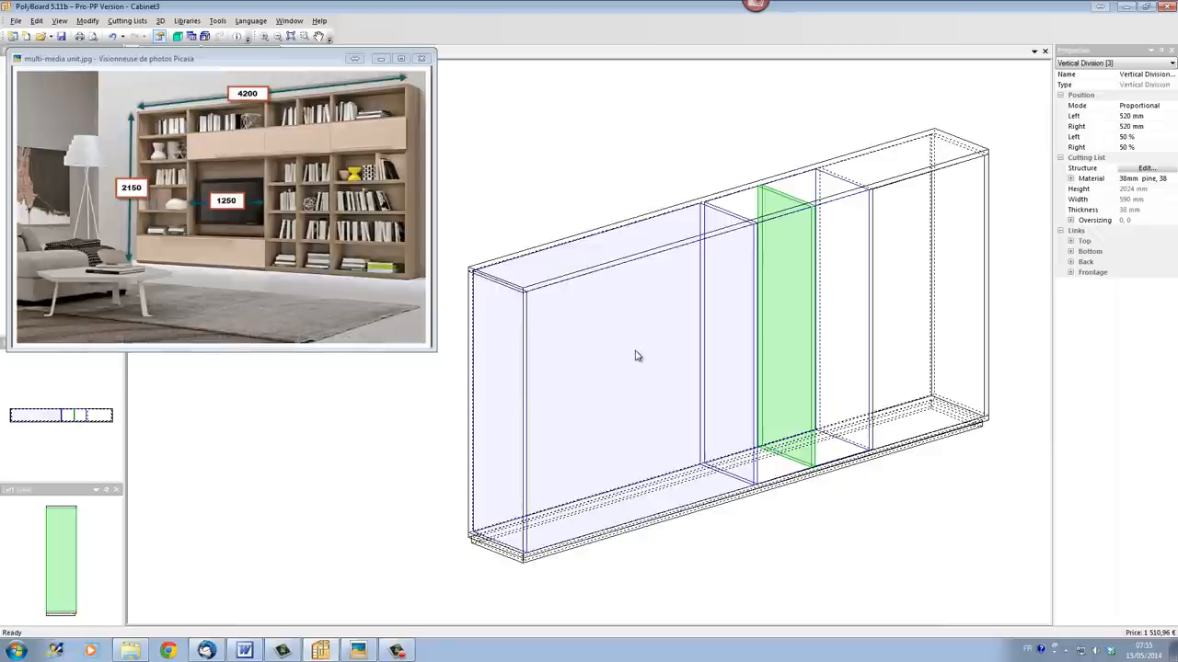
Step: Add one upright to the left section, 1250 mm from its right side
{"action": "right_click", "coordinate": [638, 356]}
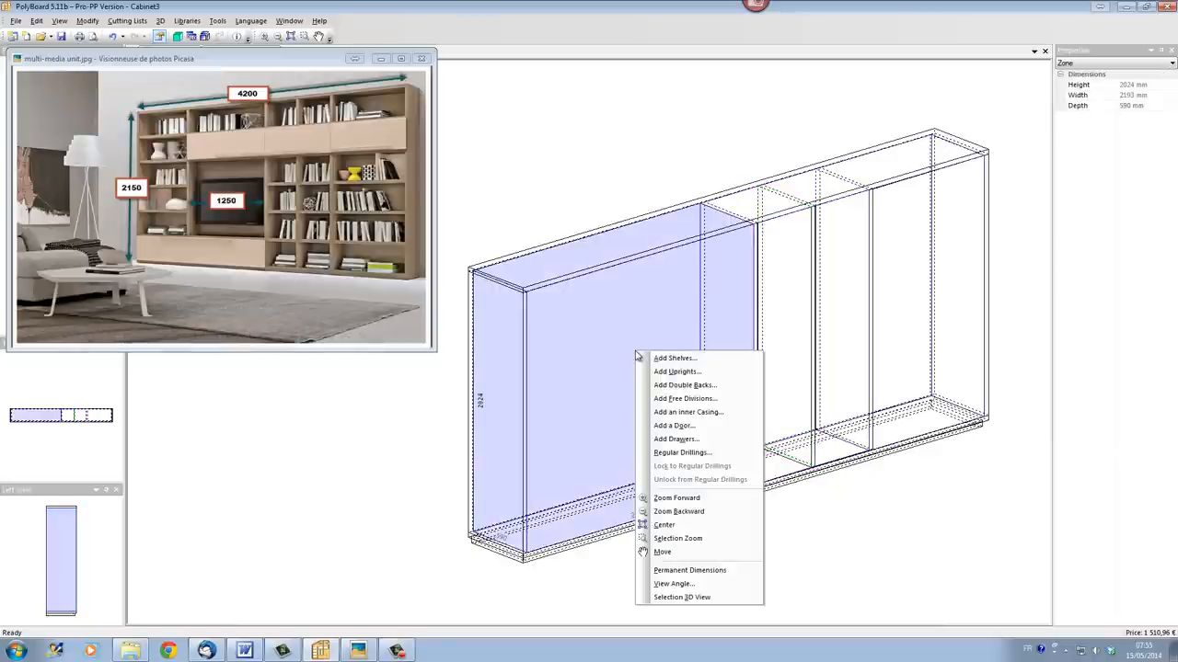
{"action": "mouse_move", "coordinate": [677, 372]}
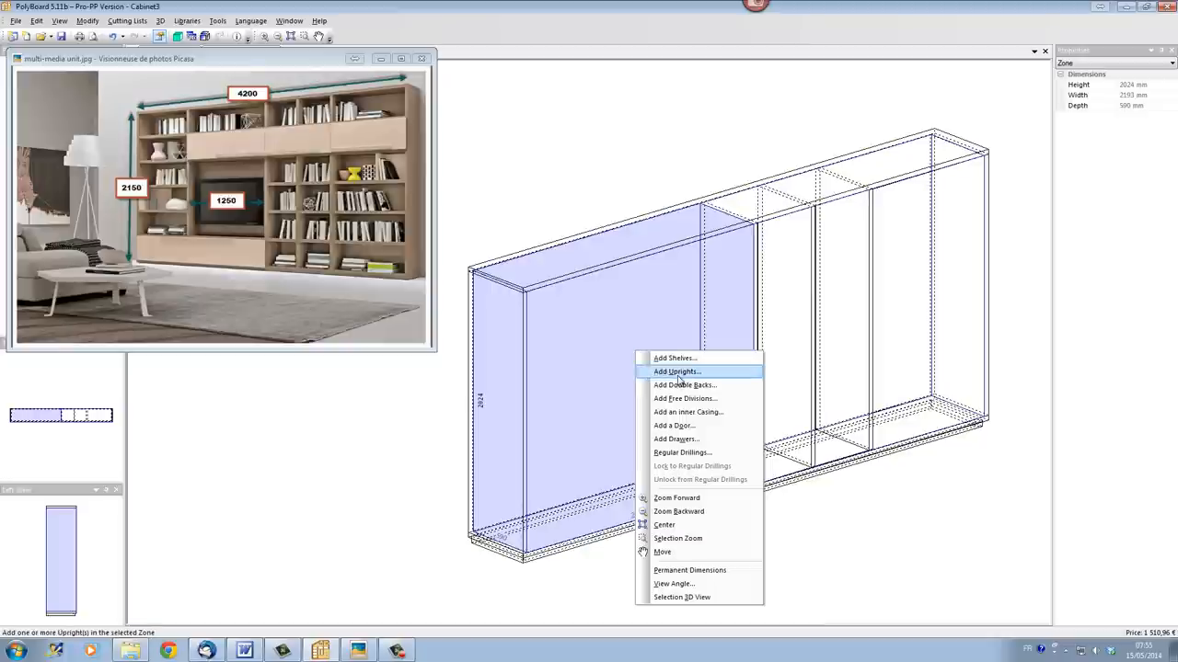
{"action": "left_click", "coordinate": [676, 372]}
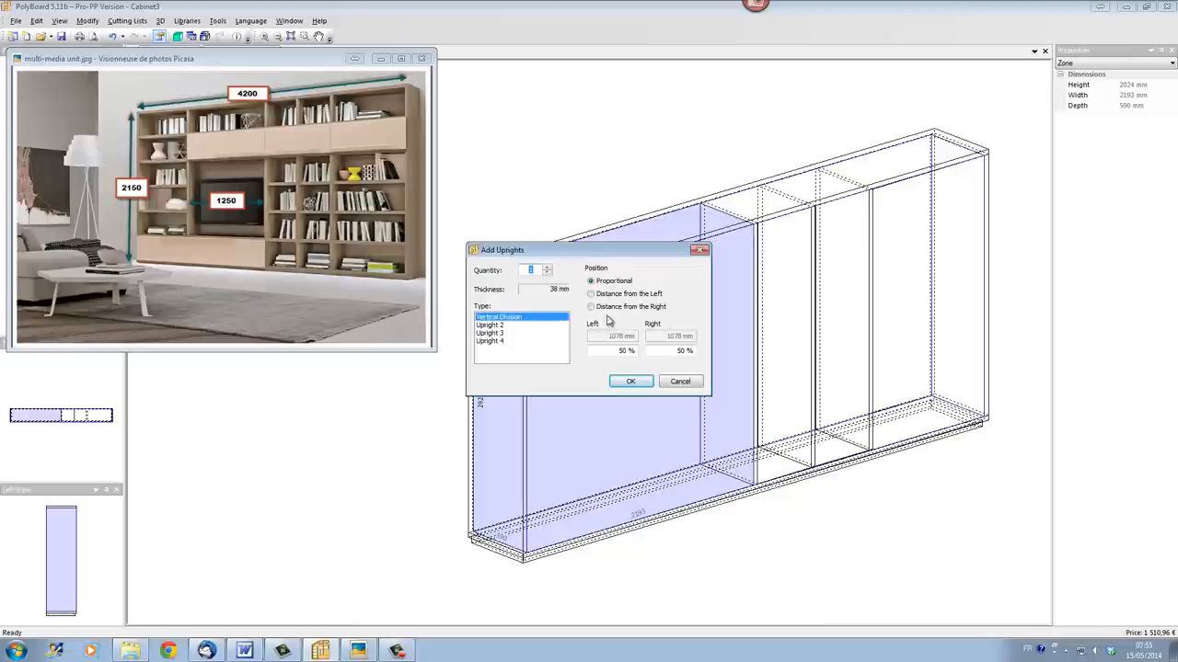
{"action": "mouse_move", "coordinate": [584, 304]}
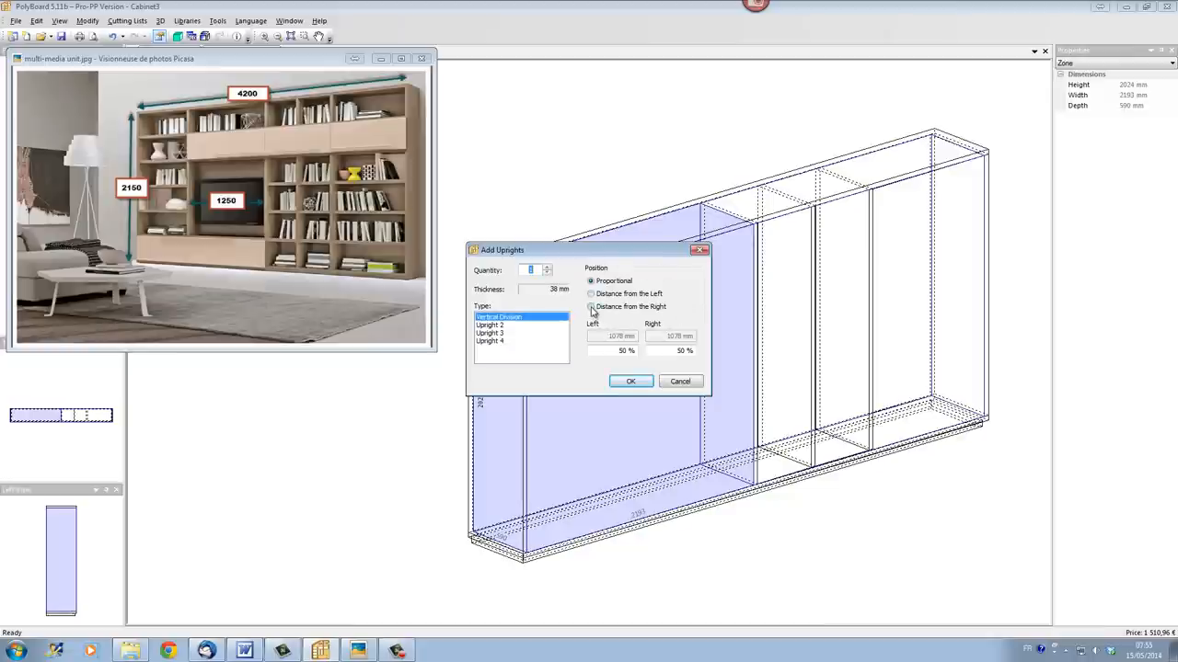
{"action": "left_click", "coordinate": [591, 307]}
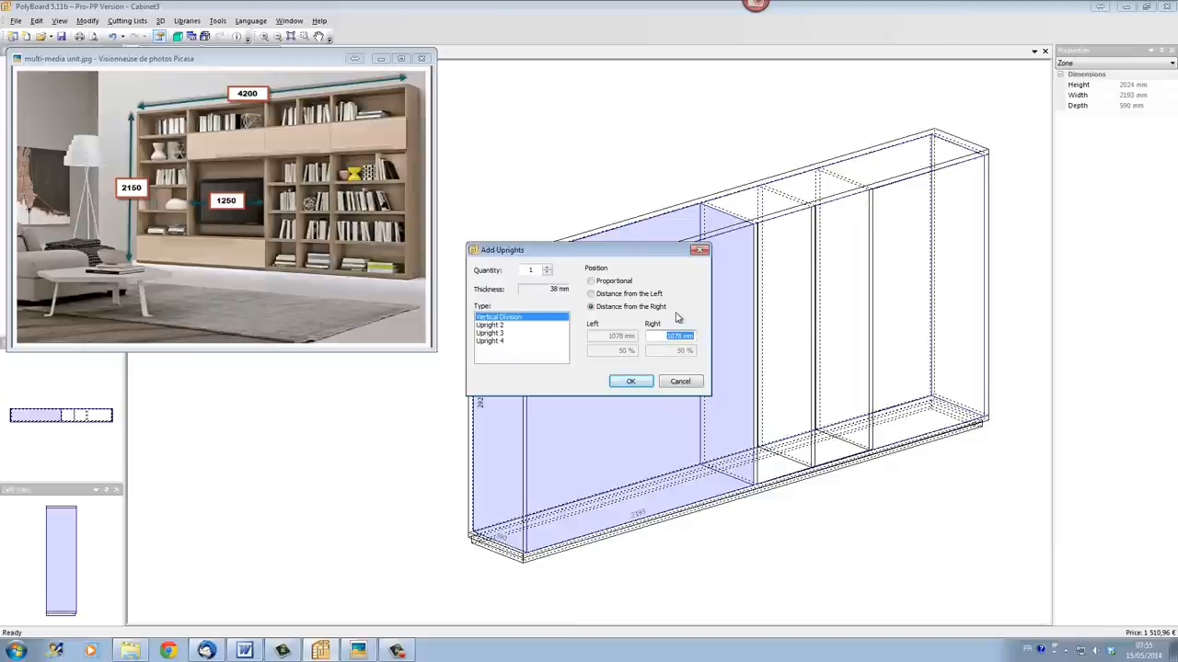
{"action": "type", "text": "1250"}
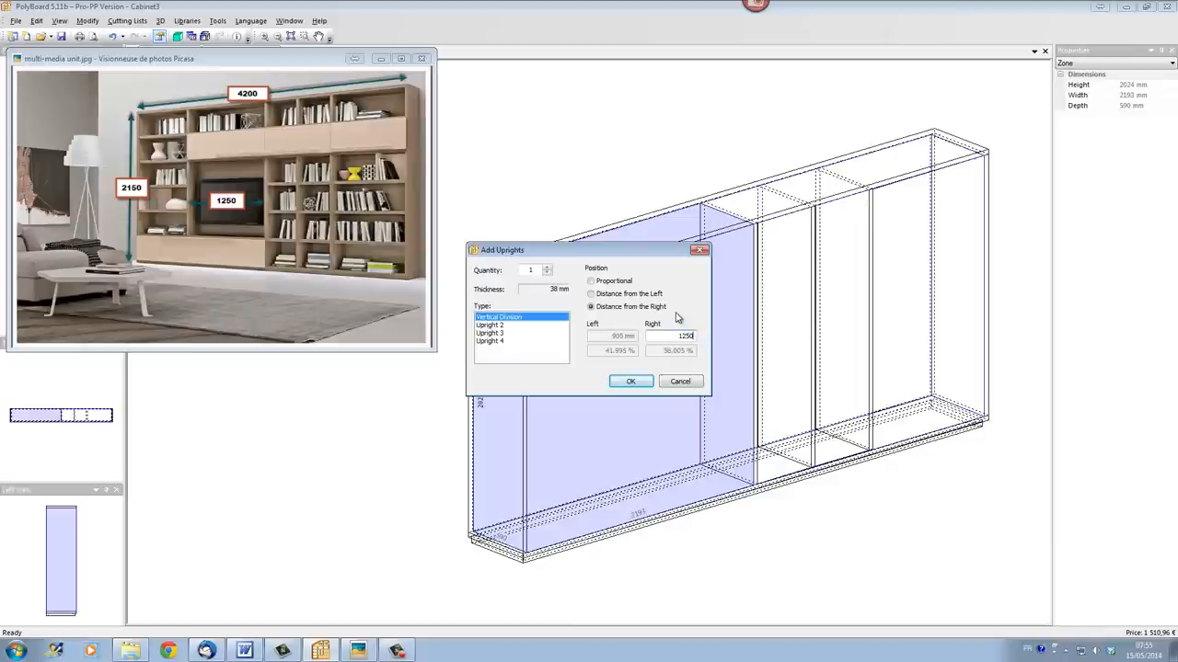
{"action": "left_click", "coordinate": [630, 381]}
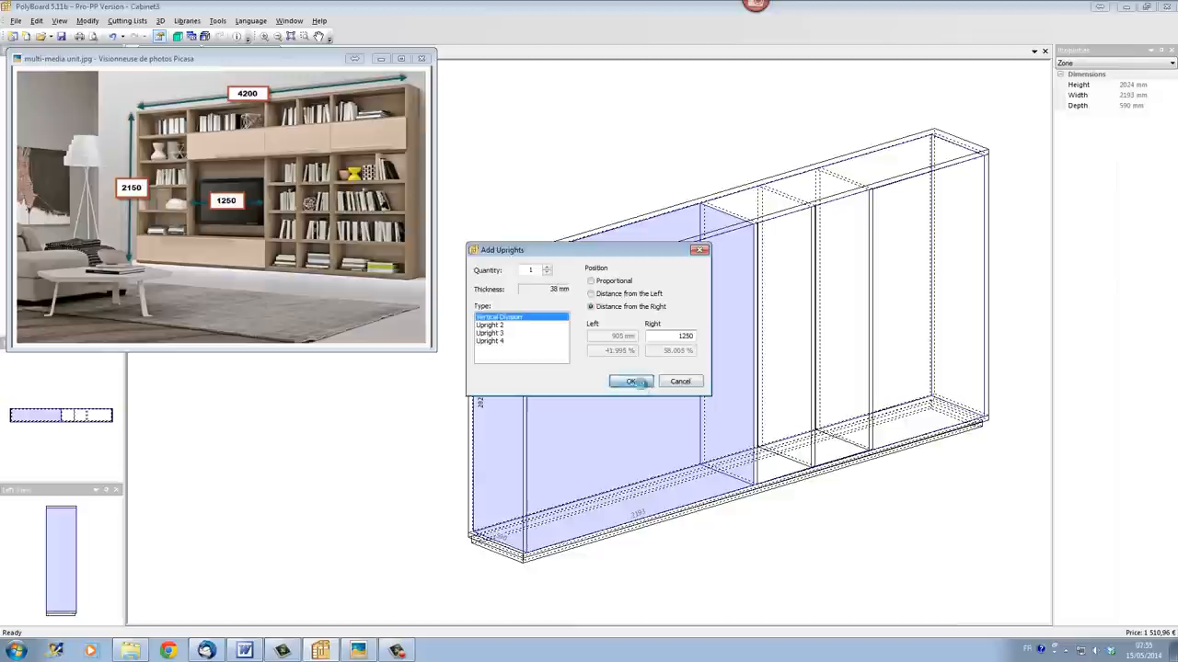
{"action": "left_click", "coordinate": [631, 381]}
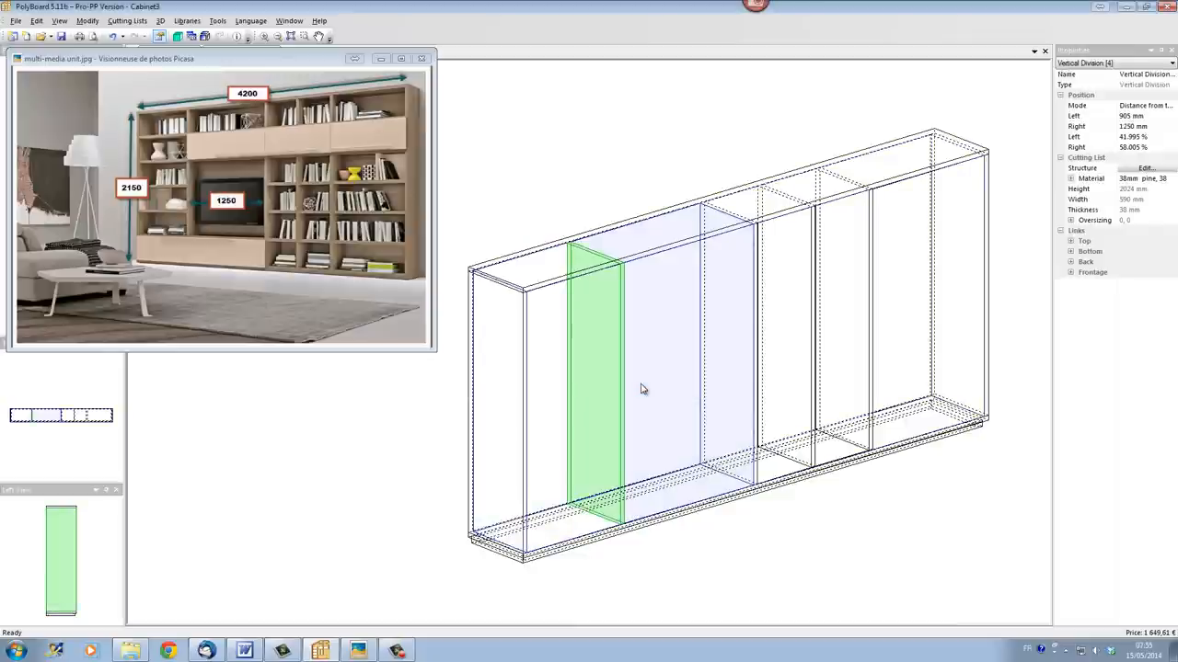
{"action": "mouse_move", "coordinate": [641, 300]}
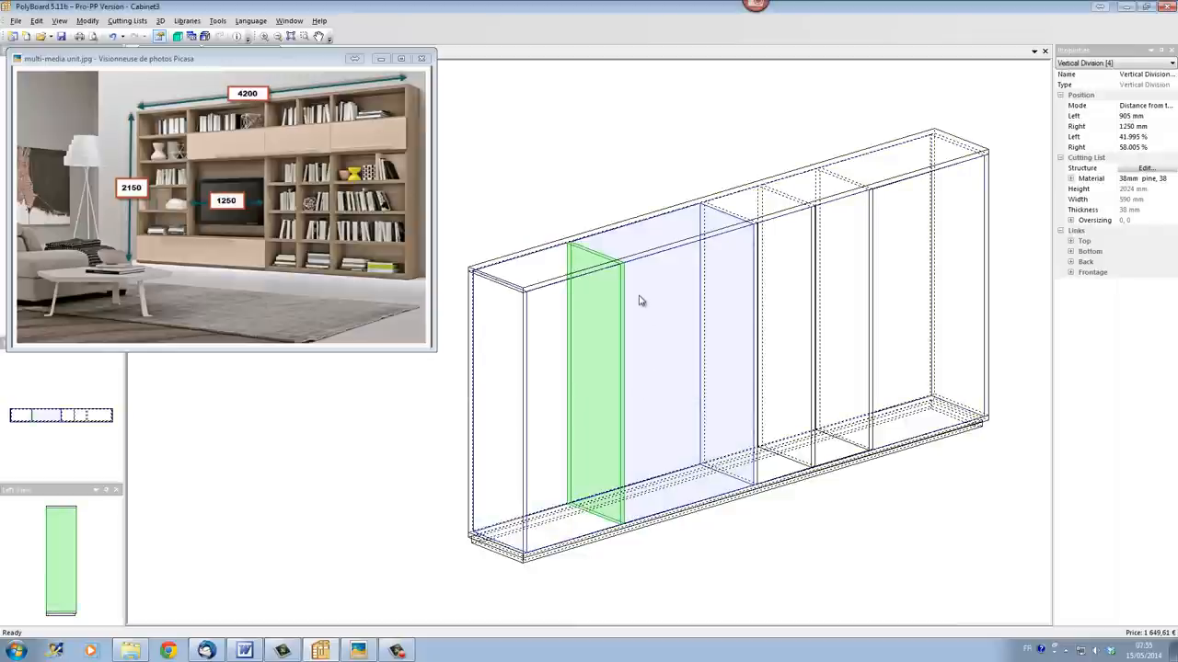
{"action": "mouse_move", "coordinate": [710, 281]}
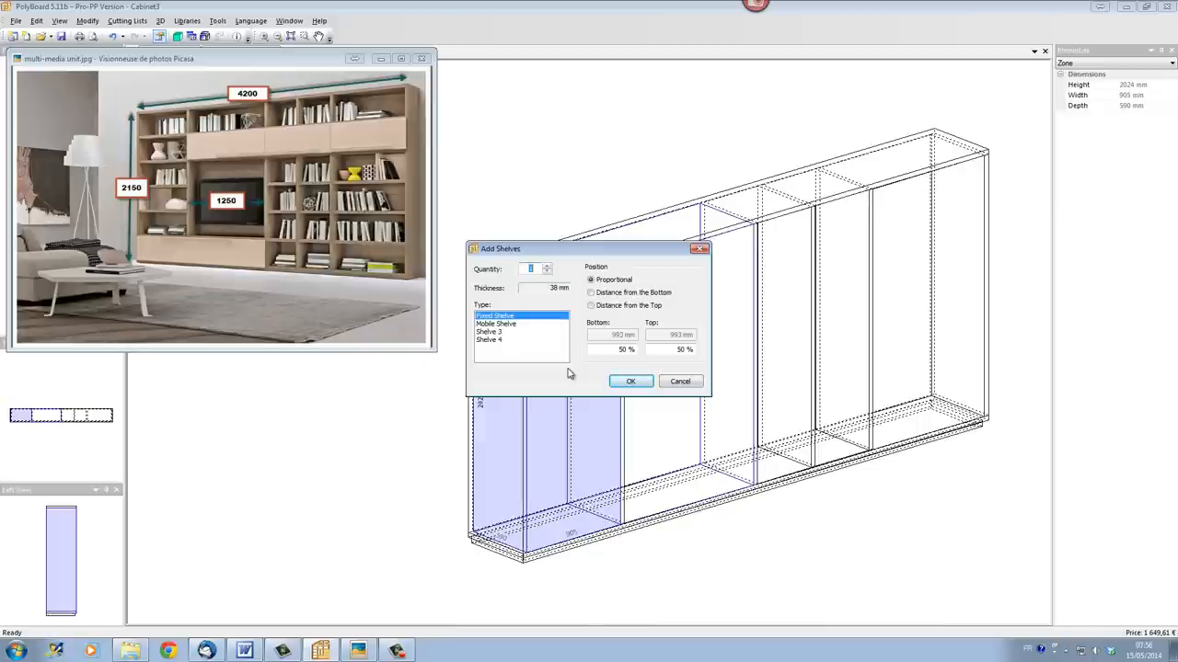
Step: Add five equally spaced fixed shelves to each section of the unit
{"action": "left_click", "coordinate": [546, 265]}
{"action": "type", "text": "5"}
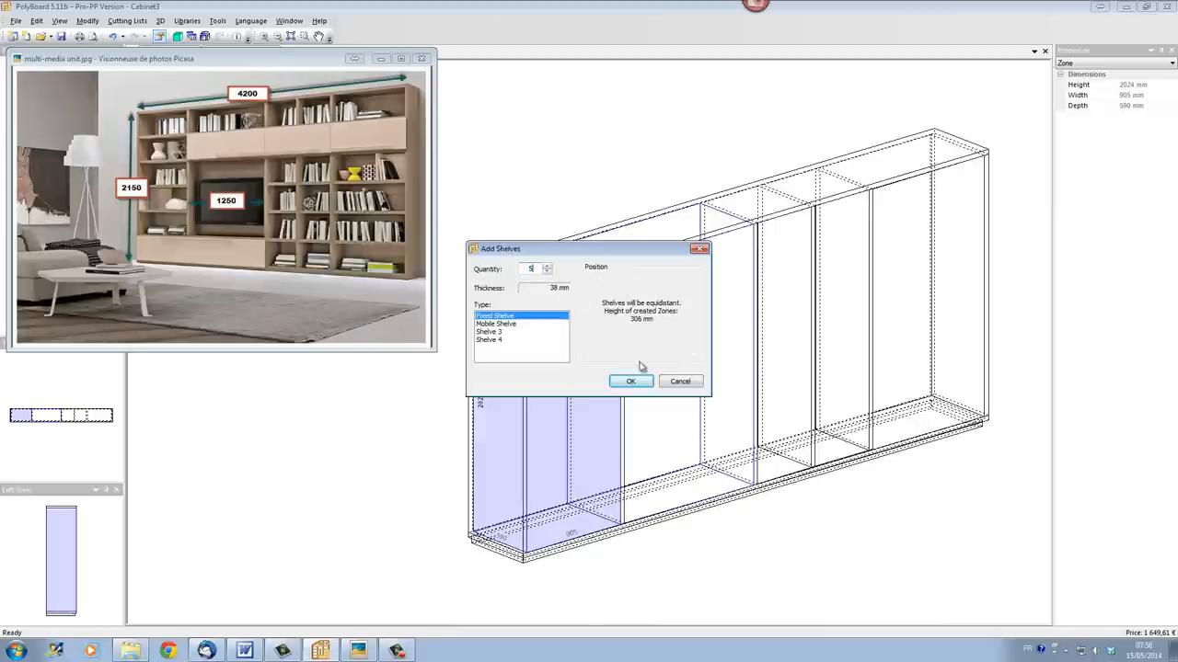
{"action": "left_click", "coordinate": [630, 381]}
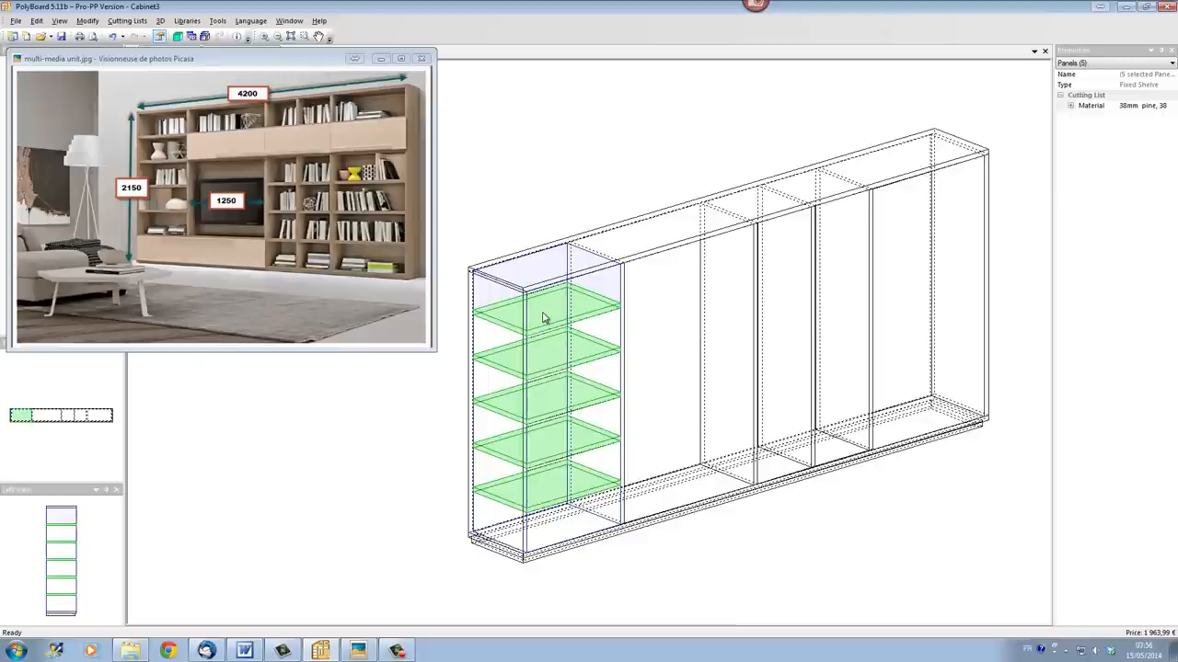
{"action": "left_click", "coordinate": [685, 360]}
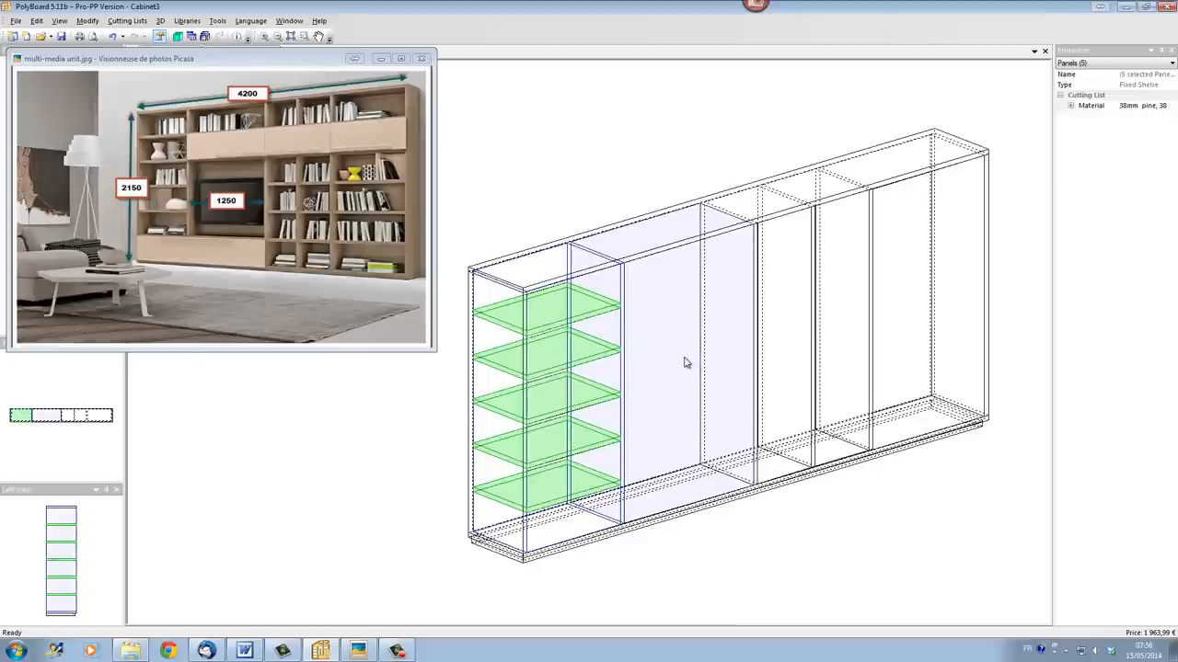
{"action": "mouse_move", "coordinate": [662, 357]}
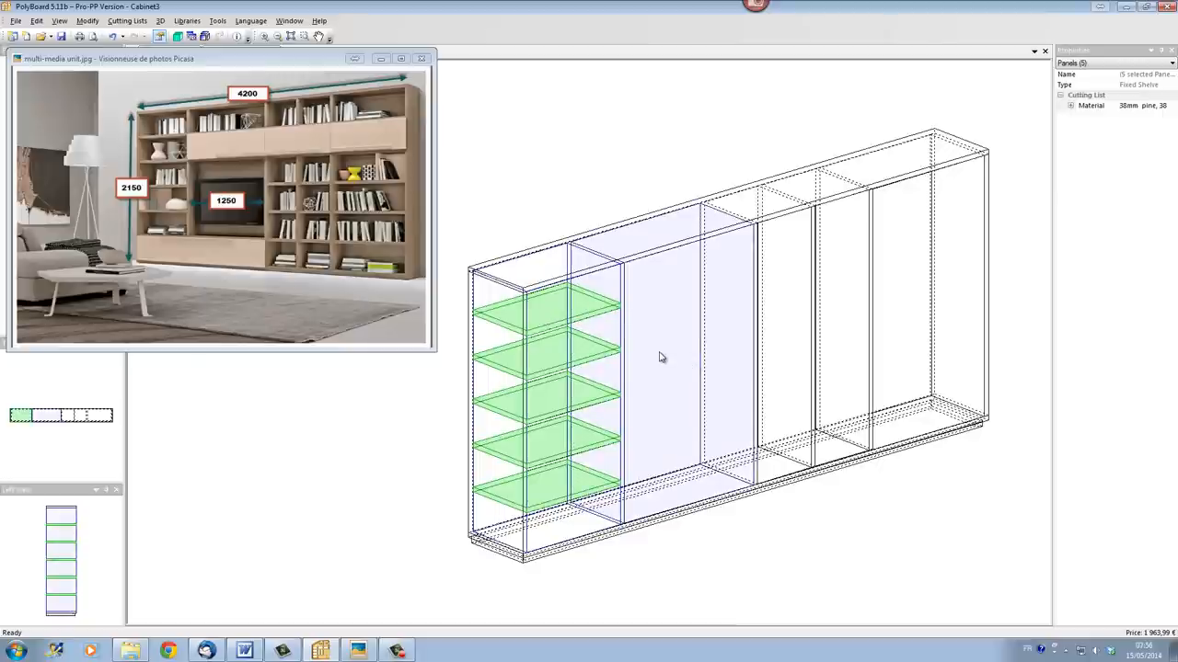
{"action": "right_click", "coordinate": [660, 357]}
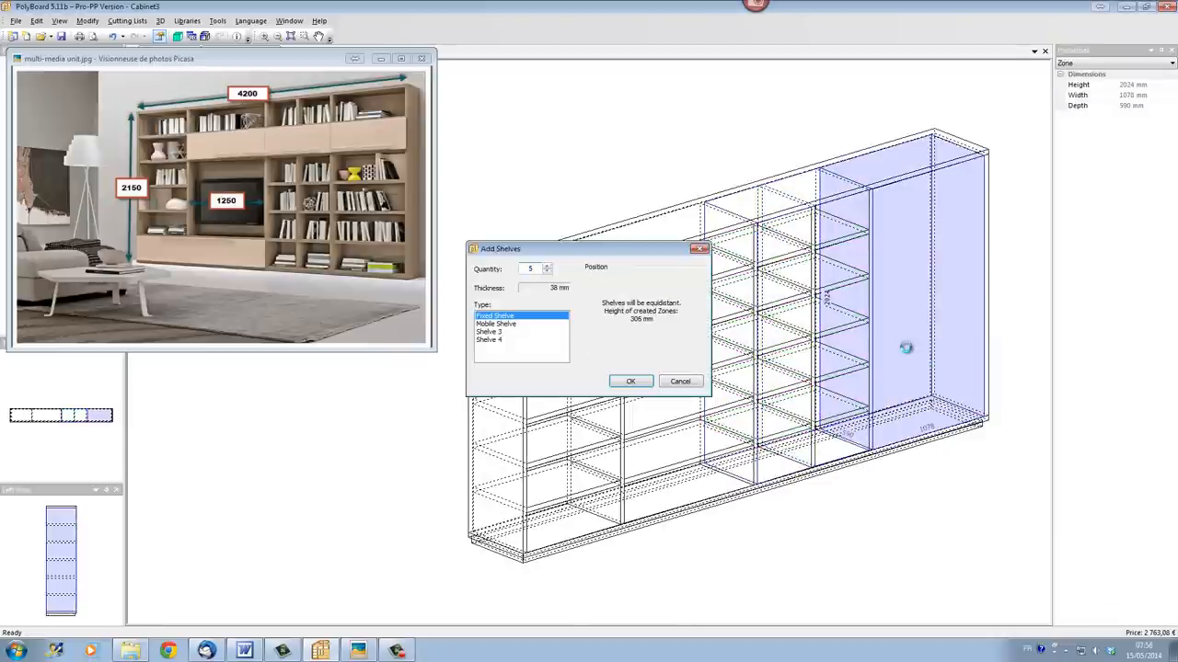
{"action": "left_click", "coordinate": [630, 380]}
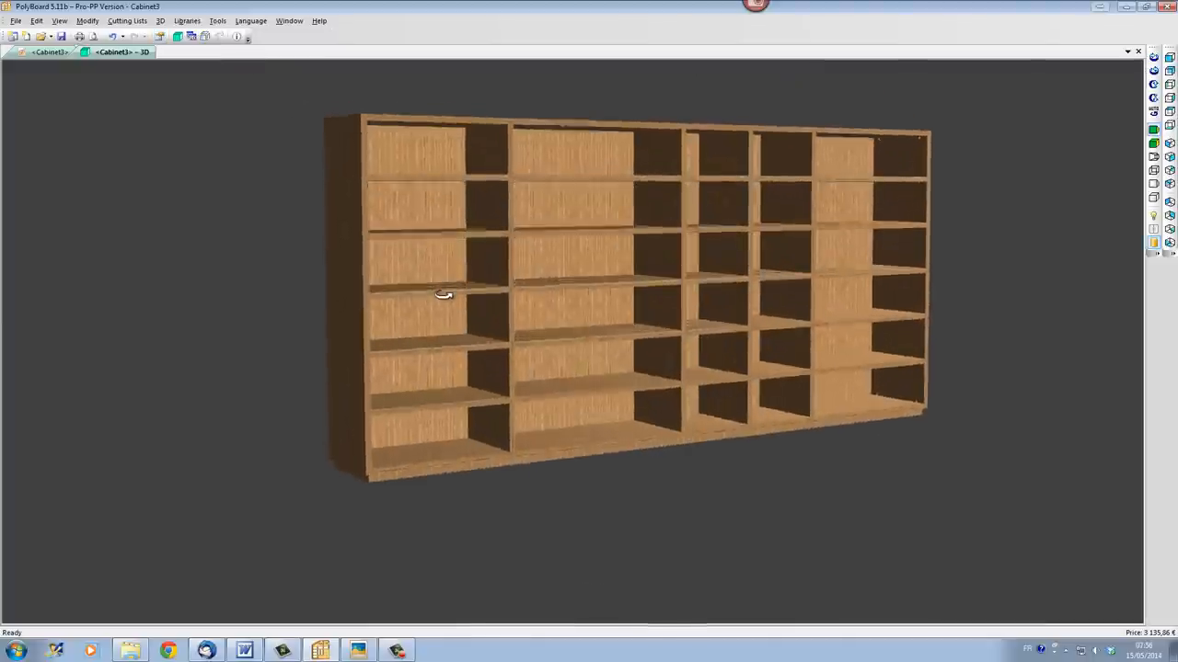
Step: Orbit the shelved unit in the 3D view and hide the reference photo
{"action": "left_click_drag", "start_coordinate": [443, 294], "coordinate": [615, 348]}
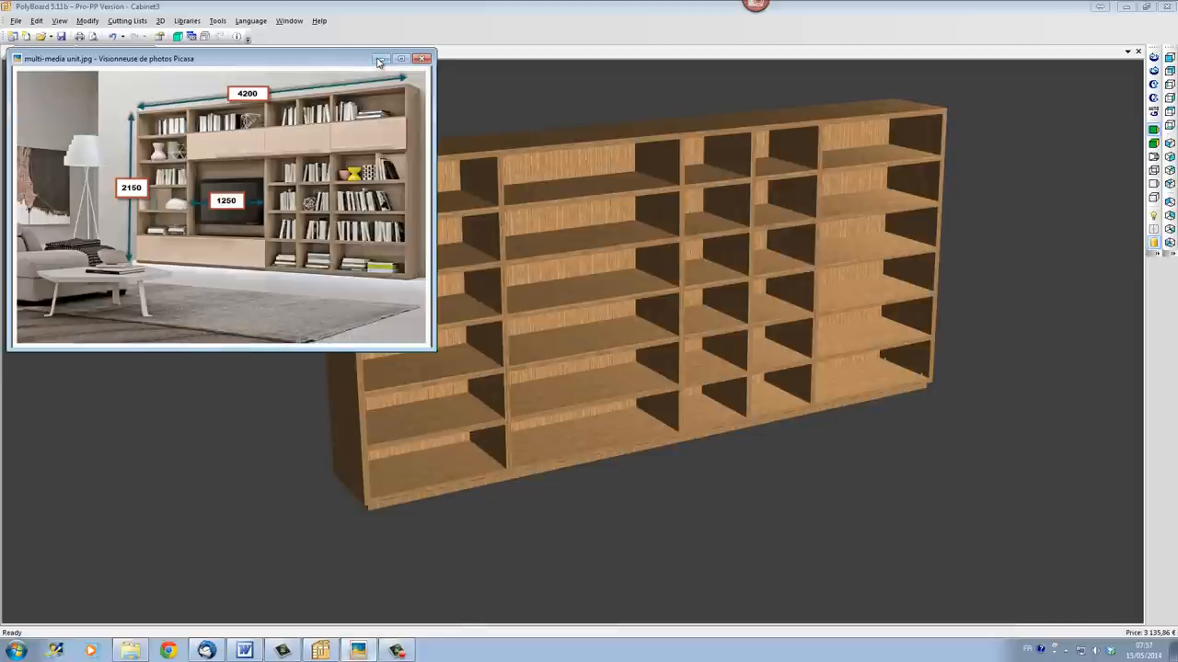
{"action": "left_click", "coordinate": [423, 58]}
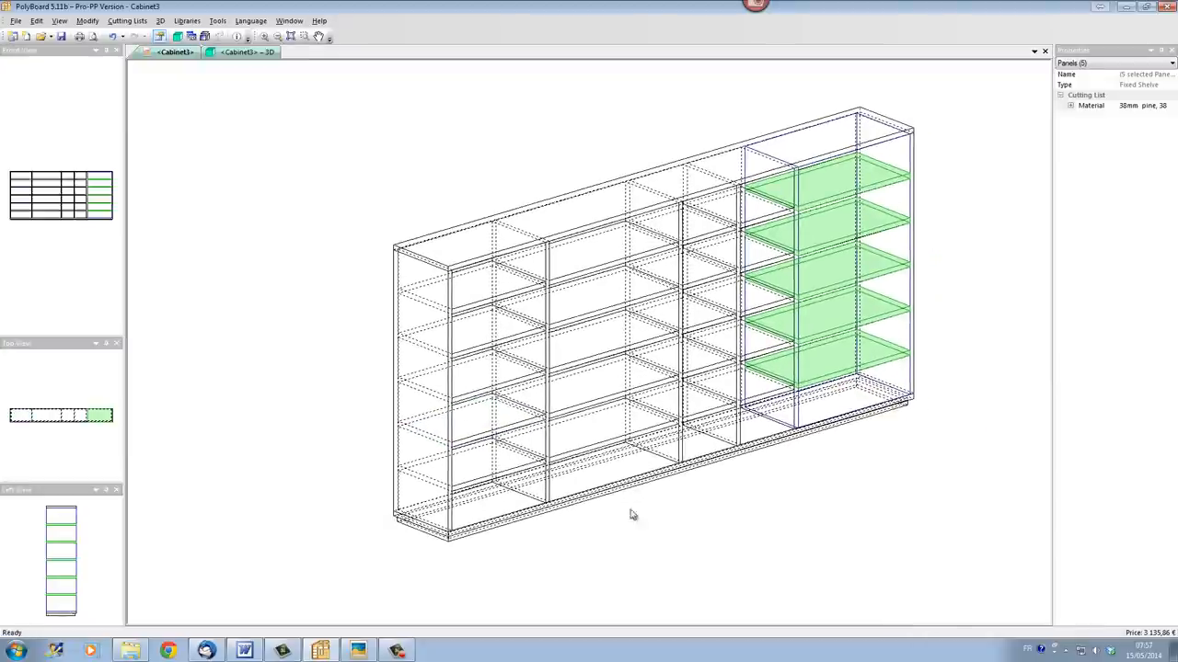
Step: Add a single drawer to the bottom-left compartment
{"action": "left_click", "coordinate": [469, 488]}
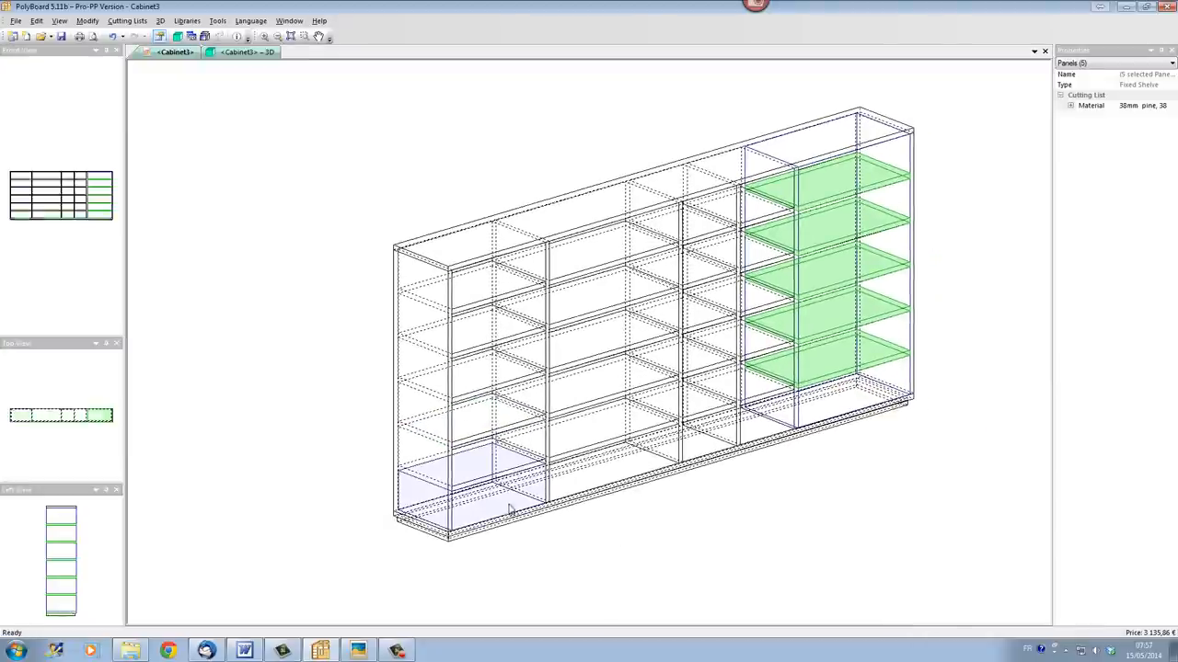
{"action": "left_click", "coordinate": [501, 515]}
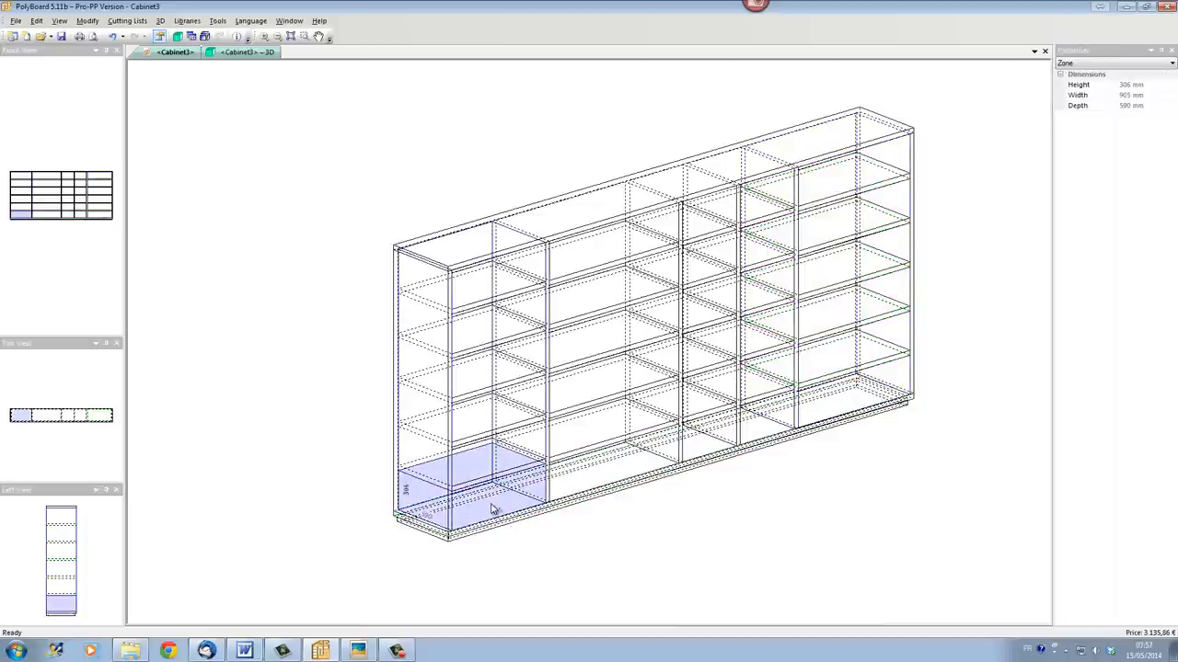
{"action": "right_click", "coordinate": [494, 509]}
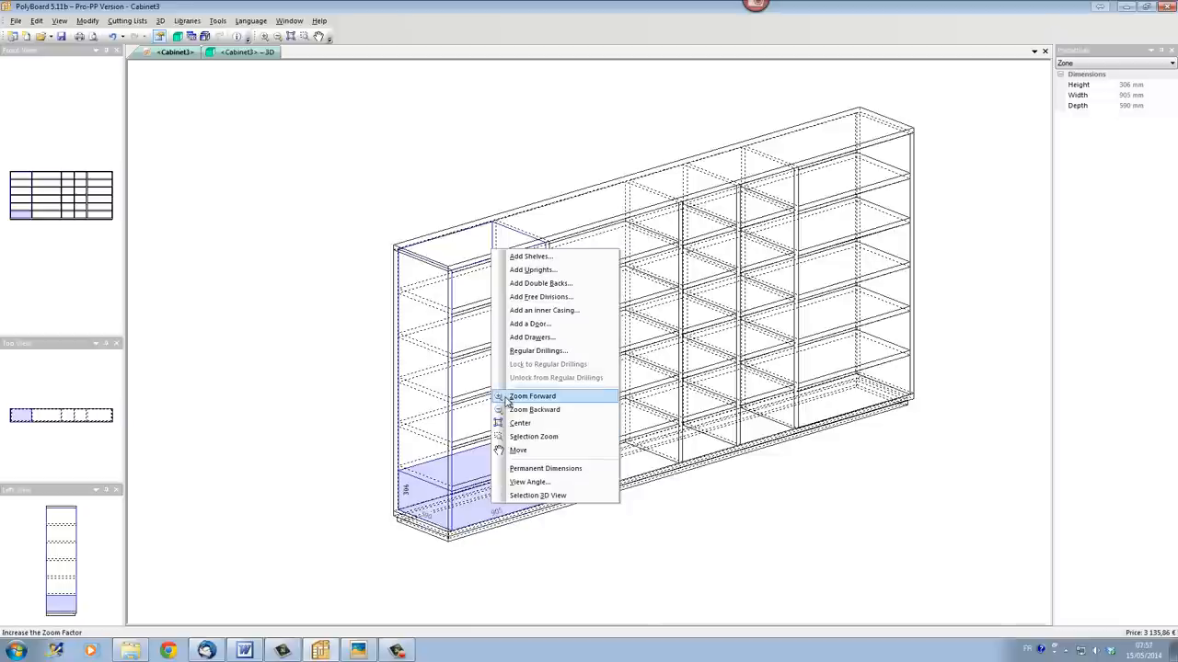
{"action": "left_click", "coordinate": [531, 337]}
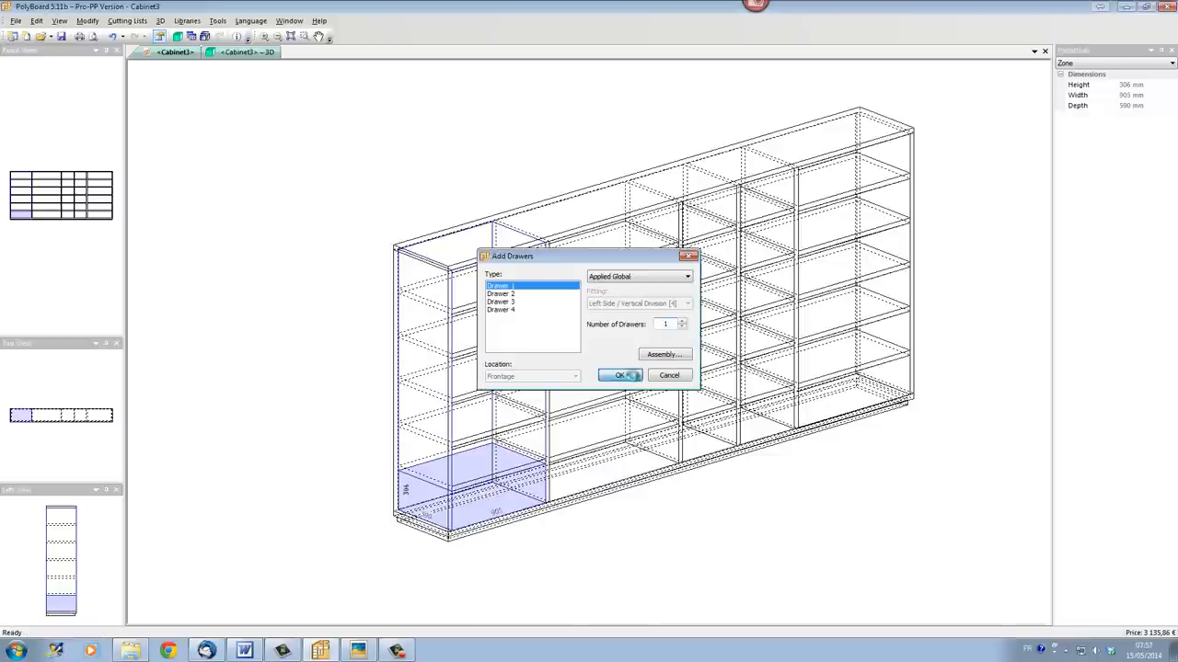
{"action": "left_click", "coordinate": [618, 374]}
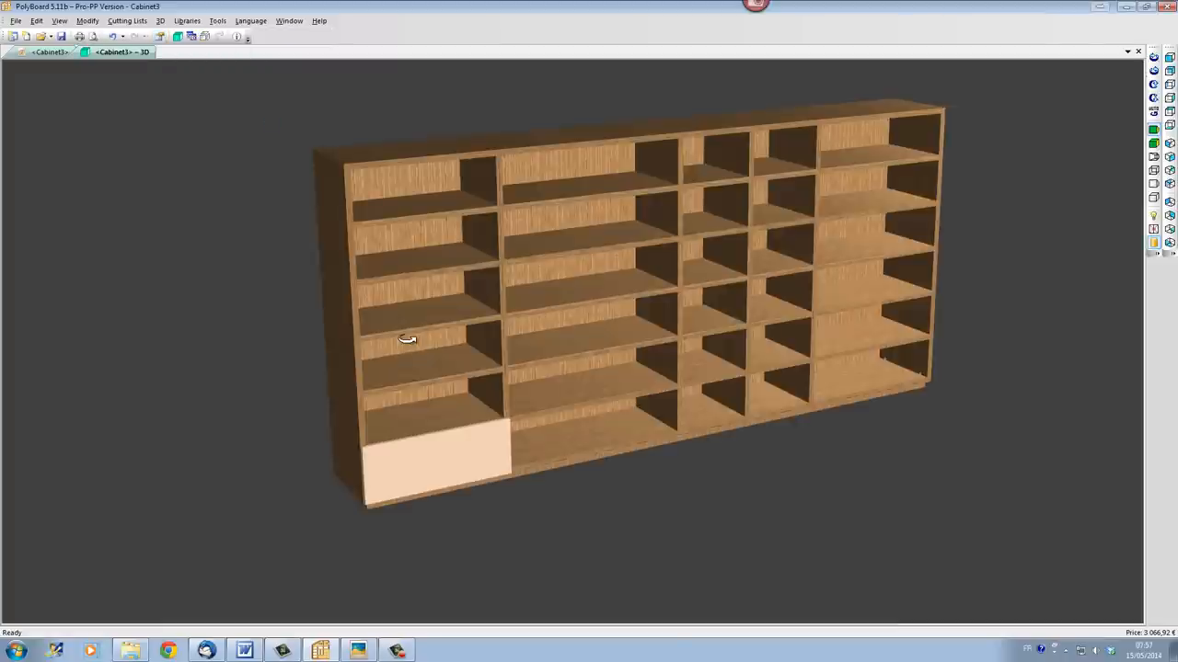
Step: Orbit the 3D model to inspect the new bottom-left drawer front
{"action": "left_click_drag", "start_coordinate": [406, 337], "coordinate": [948, 531]}
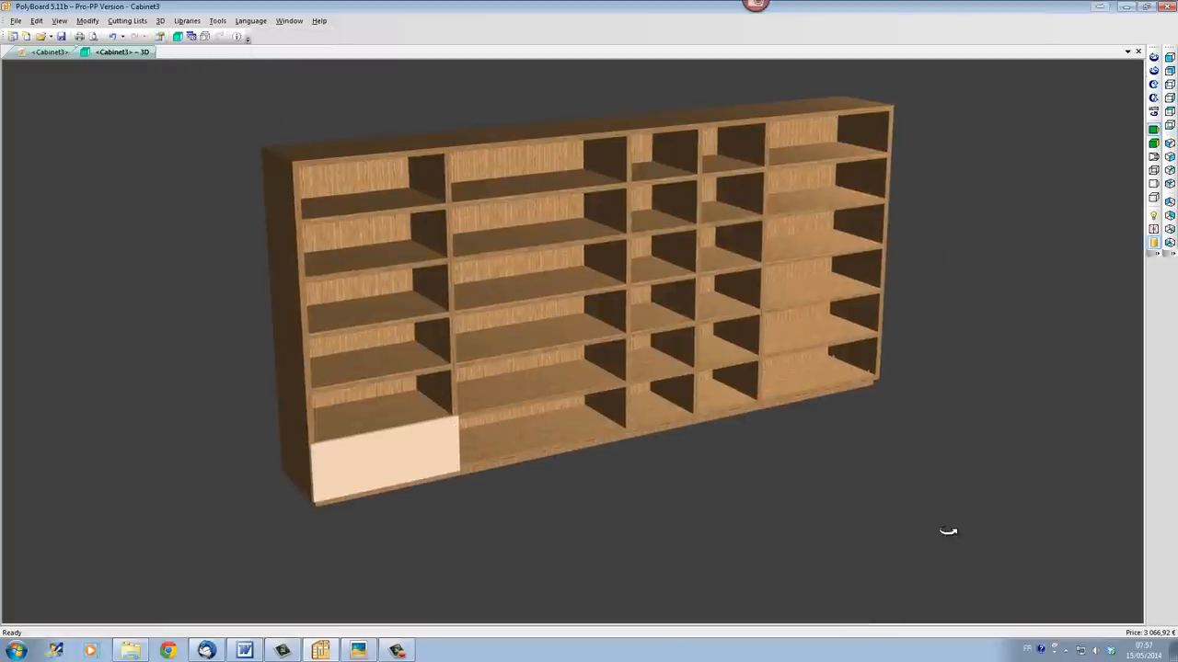
{"action": "mouse_move", "coordinate": [1153, 231]}
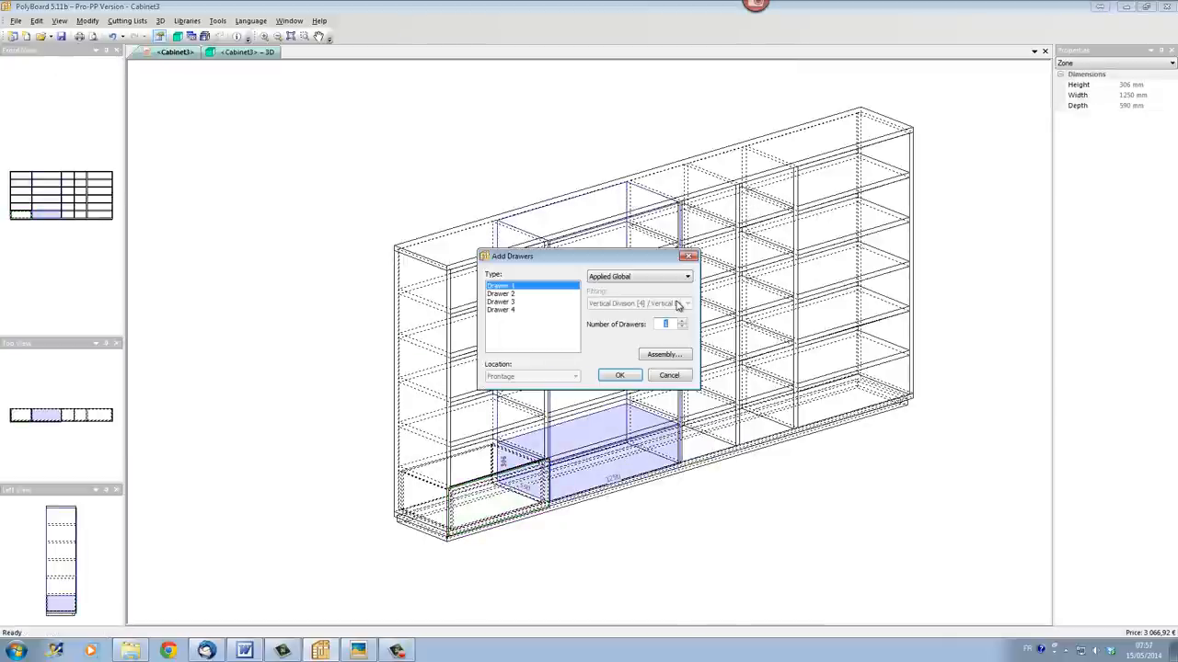
Step: Add a default drawer to the bottom compartment of the 1250 mm section
{"action": "left_click", "coordinate": [620, 375]}
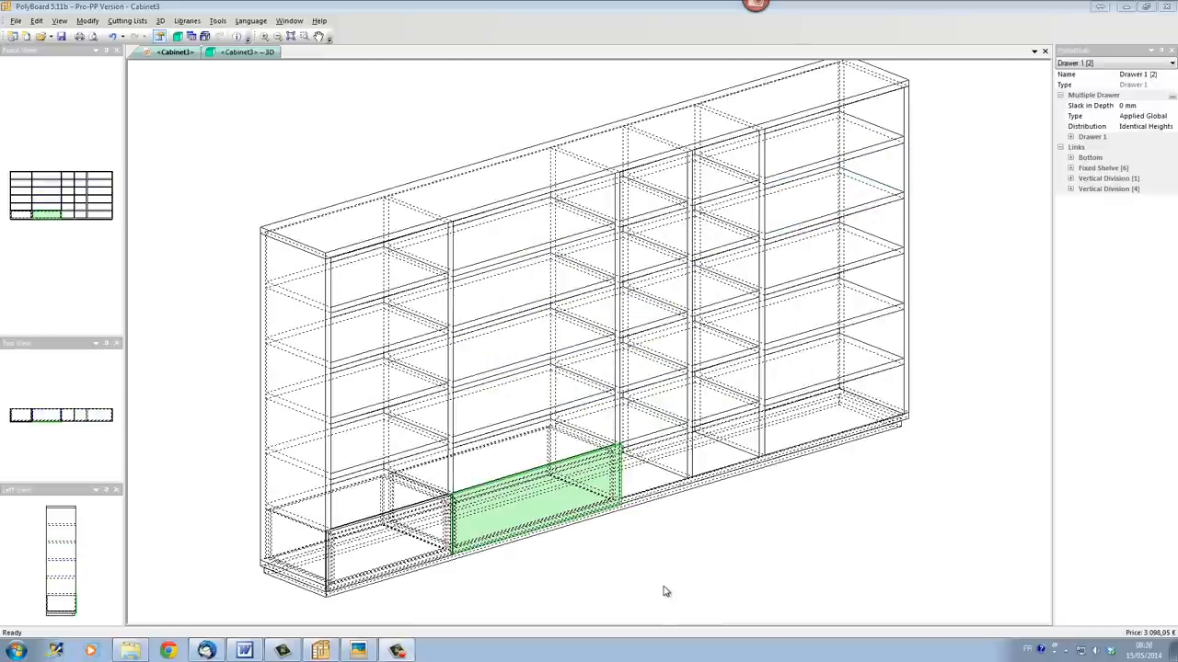
{"action": "mouse_move", "coordinate": [615, 532]}
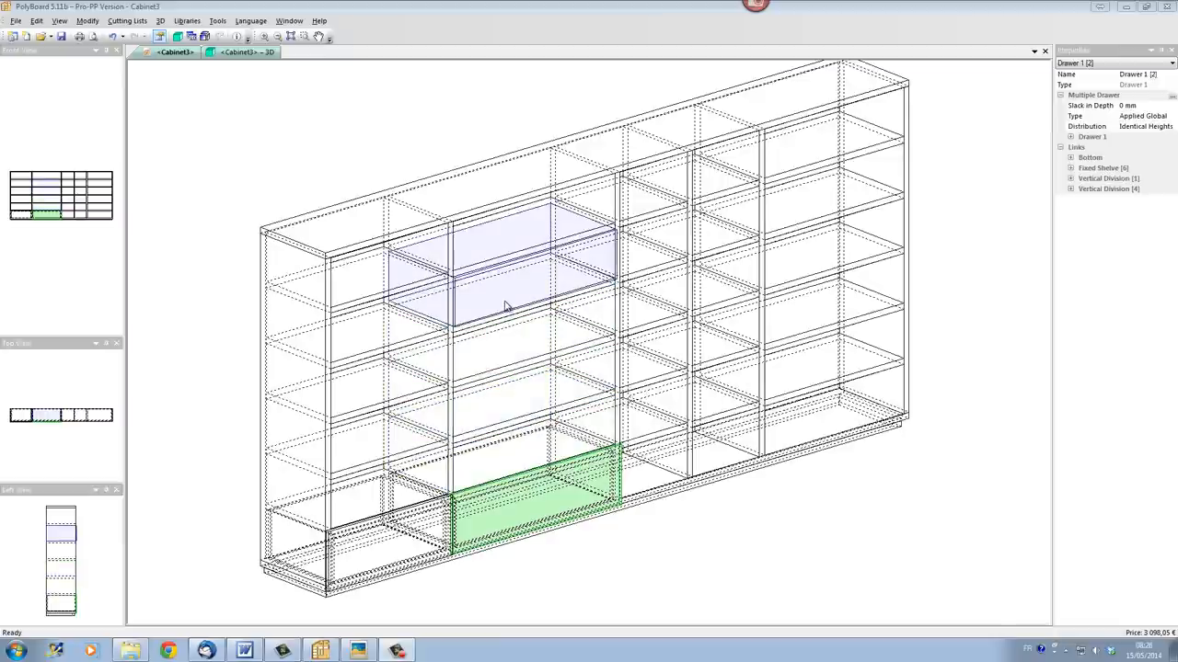
{"action": "mouse_move", "coordinate": [497, 293]}
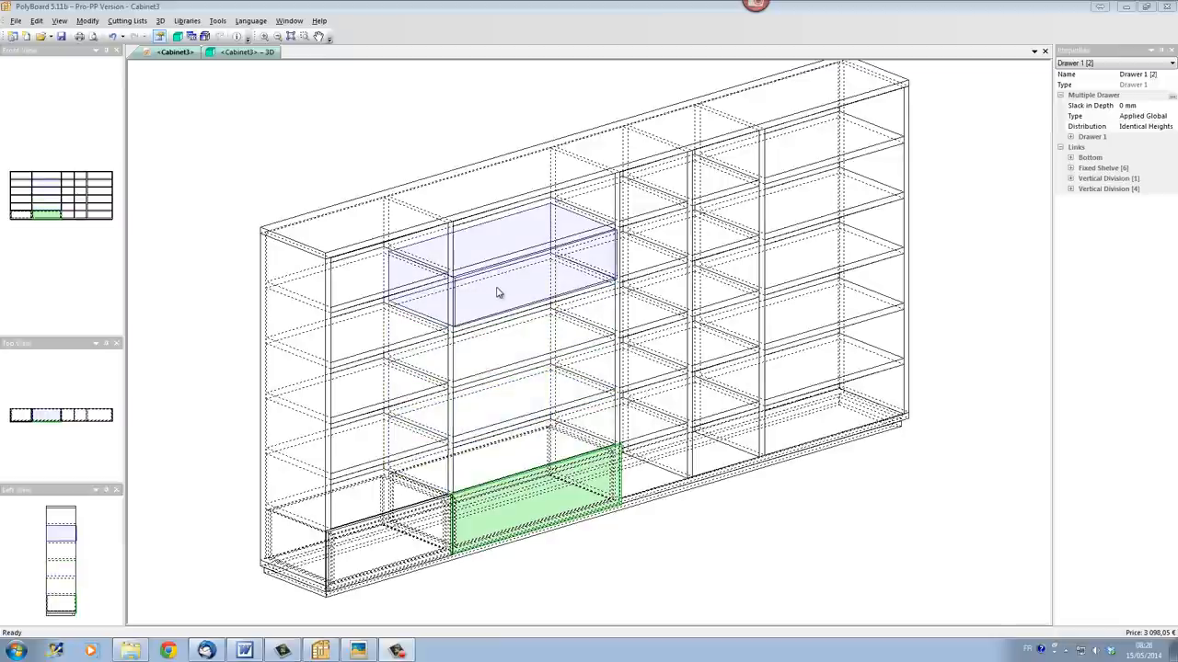
{"action": "mouse_move", "coordinate": [491, 301]}
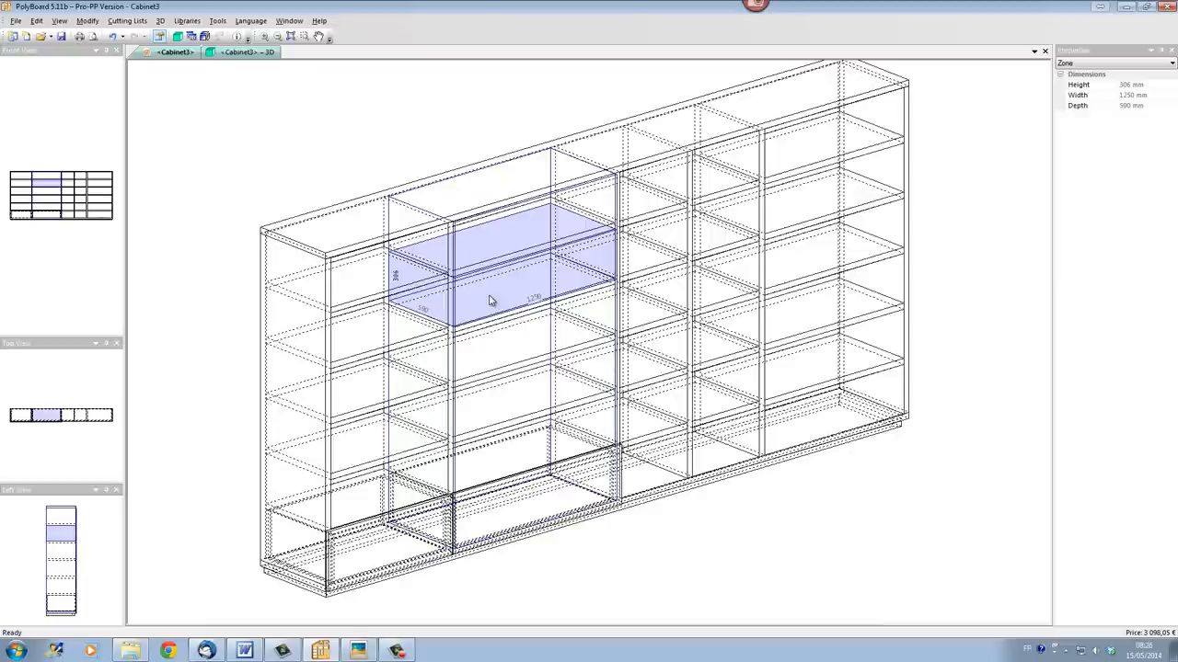
Step: Add double doors to the wide upper bays and single doors to the narrow ones
{"action": "right_click", "coordinate": [491, 300]}
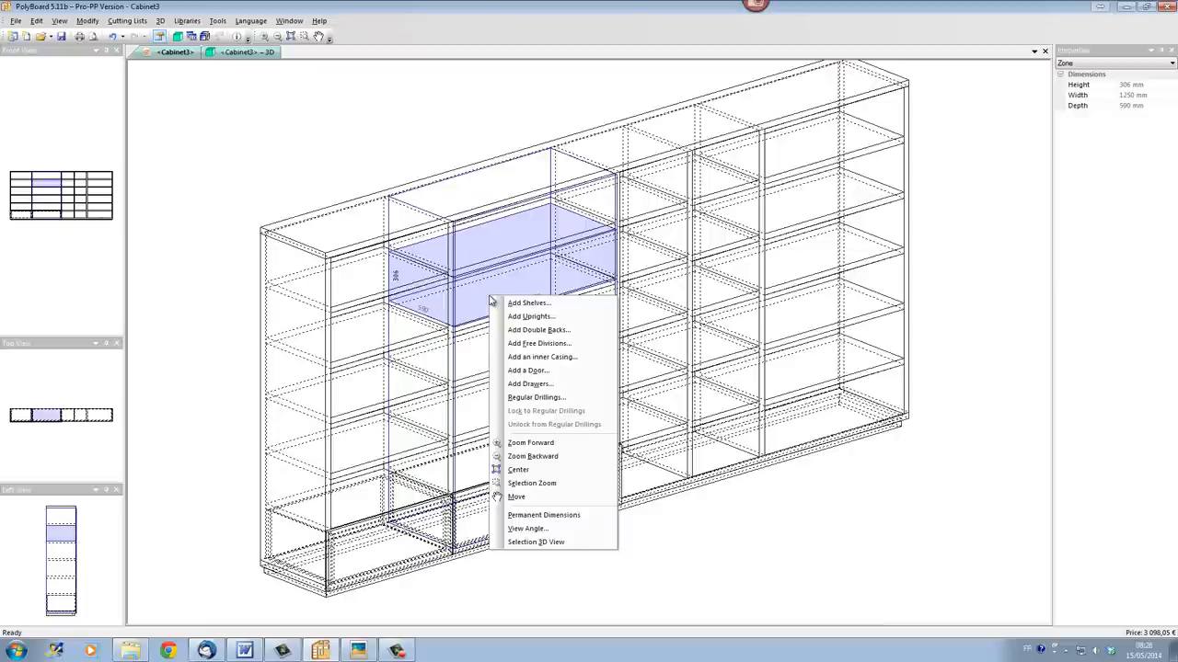
{"action": "mouse_move", "coordinate": [529, 370]}
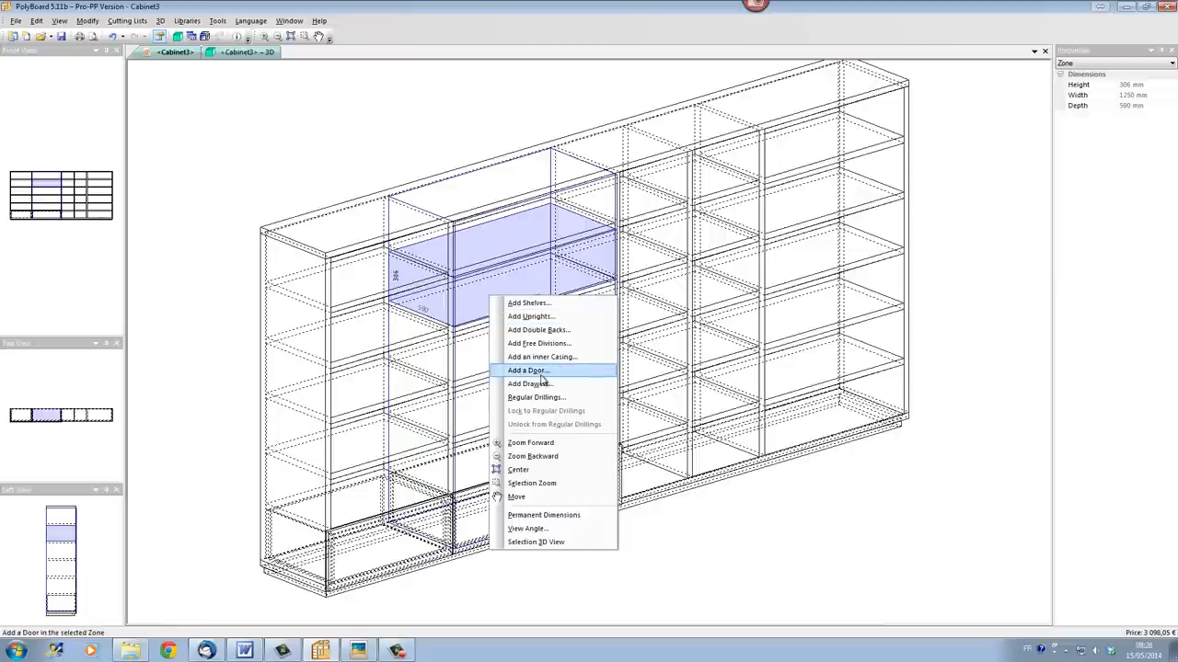
{"action": "left_click", "coordinate": [528, 369]}
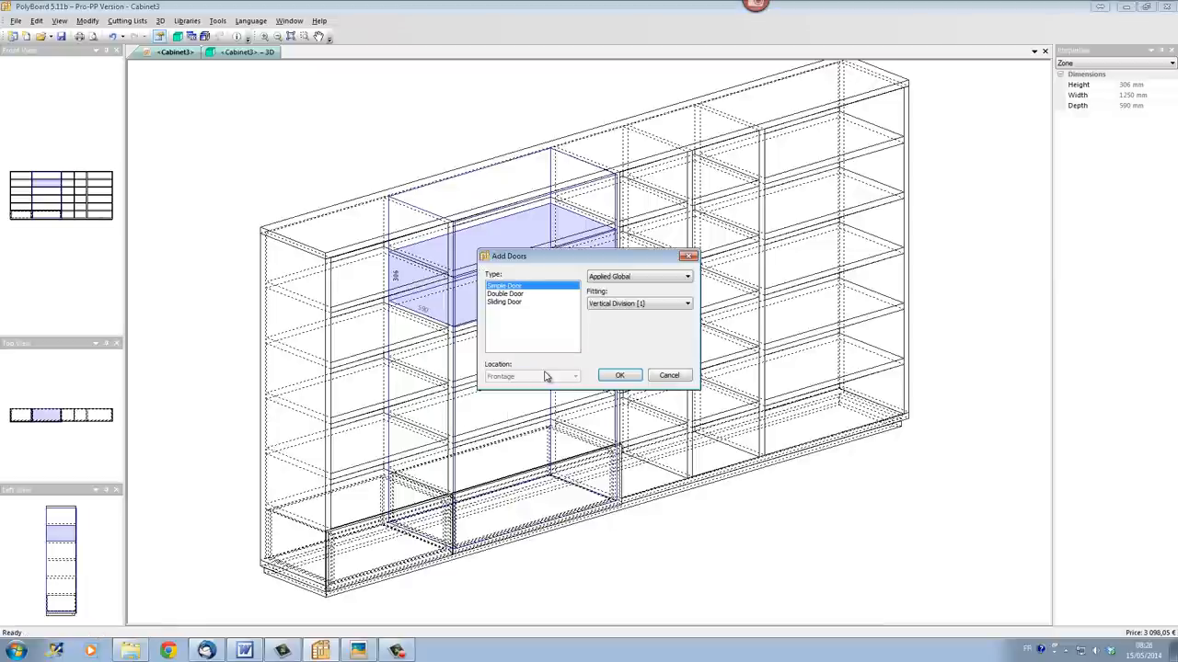
{"action": "left_click_drag", "start_coordinate": [509, 256], "coordinate": [709, 253]}
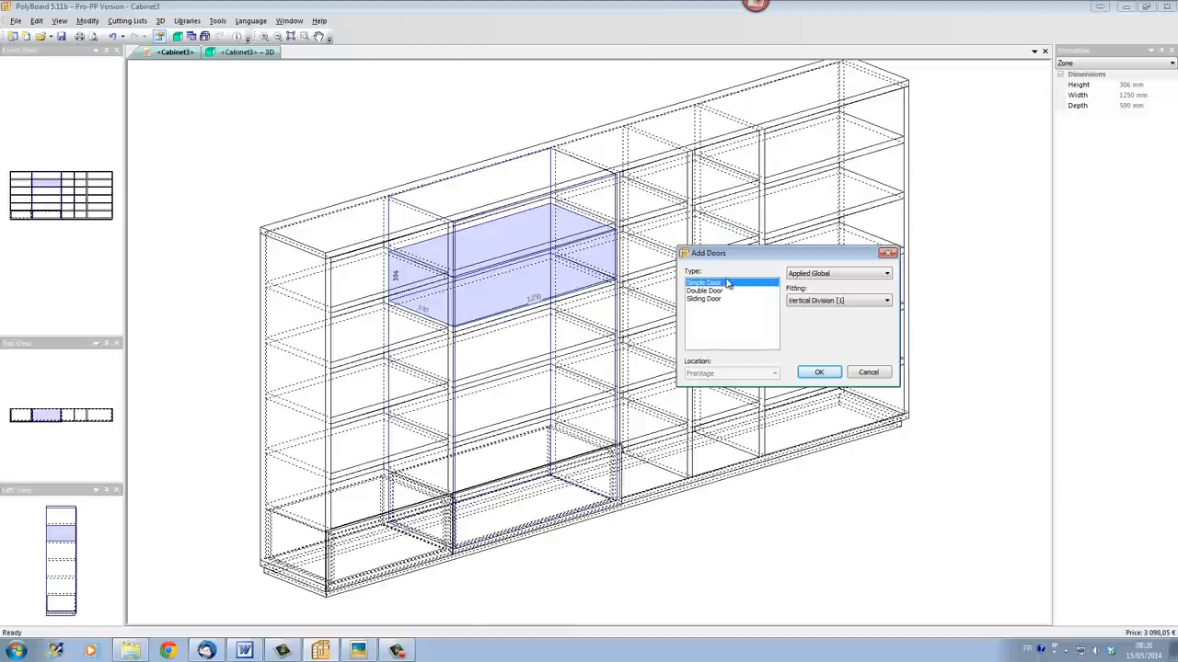
{"action": "mouse_move", "coordinate": [709, 295]}
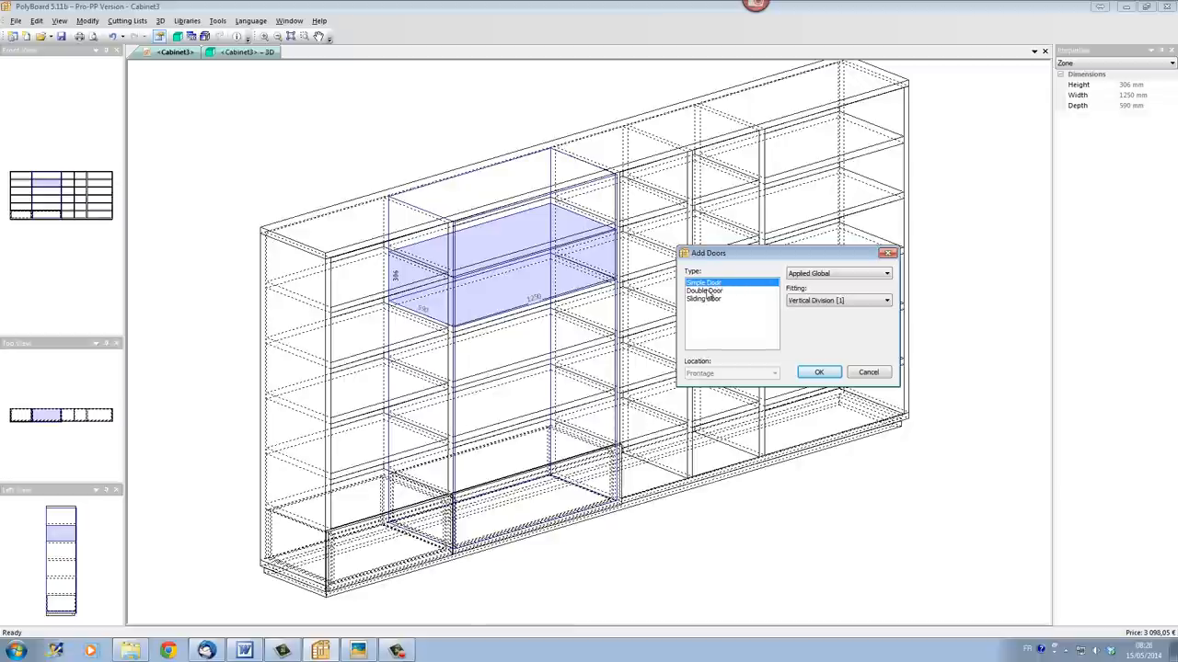
{"action": "left_click", "coordinate": [704, 290]}
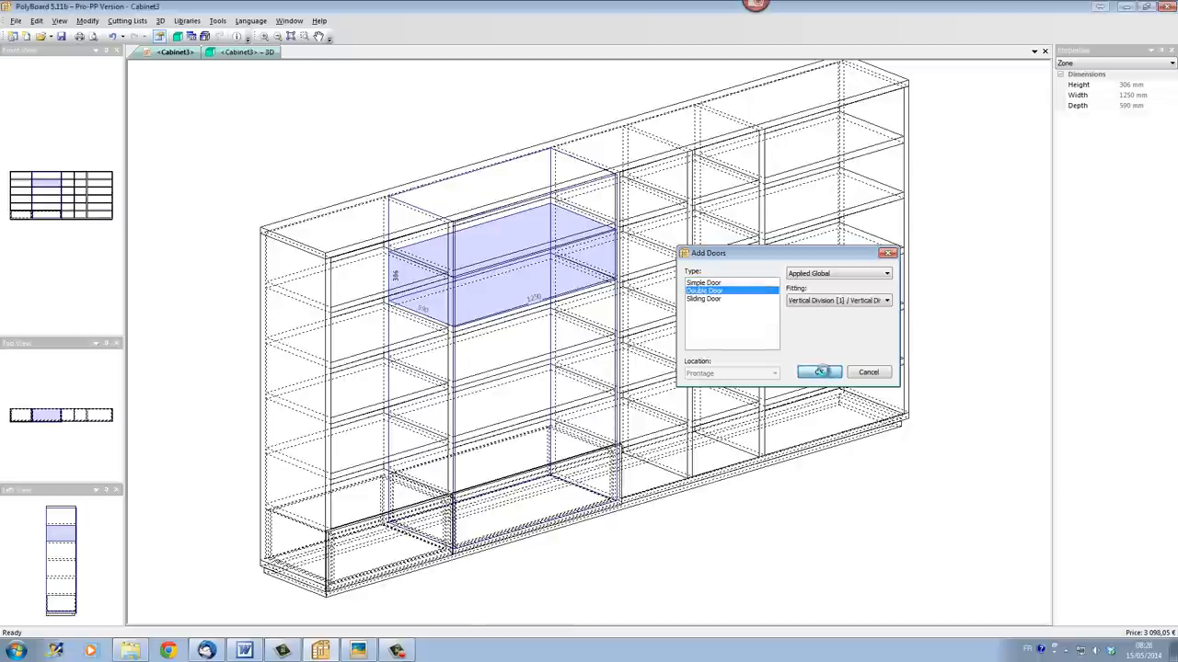
{"action": "left_click", "coordinate": [818, 372]}
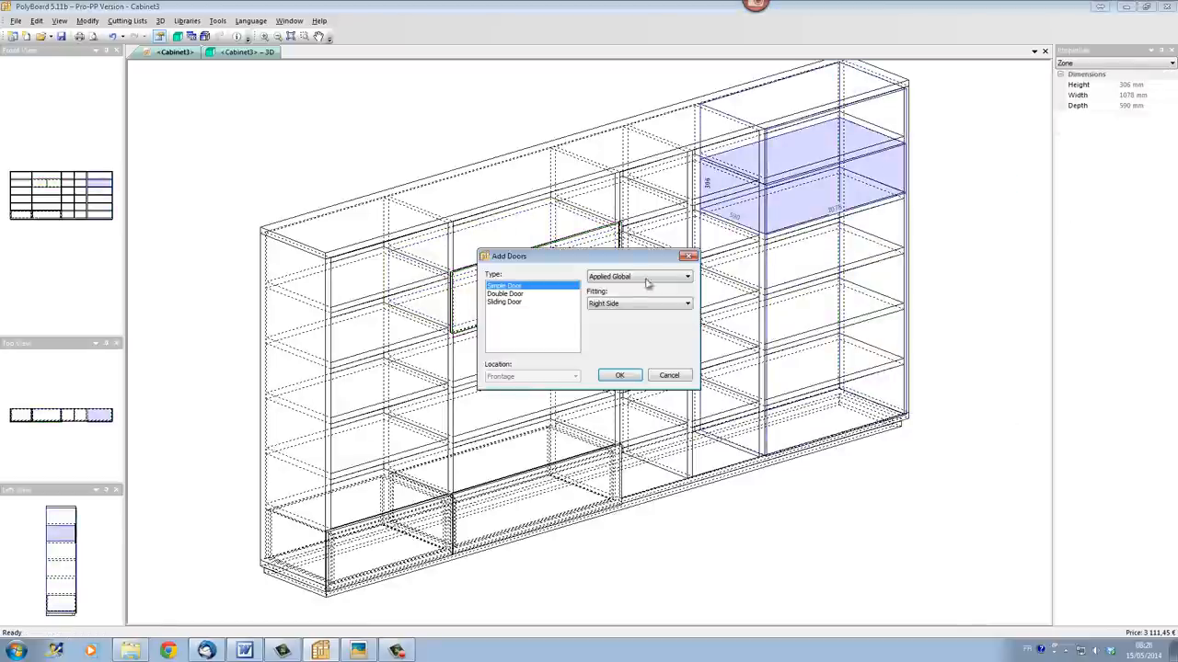
{"action": "left_click", "coordinate": [505, 294]}
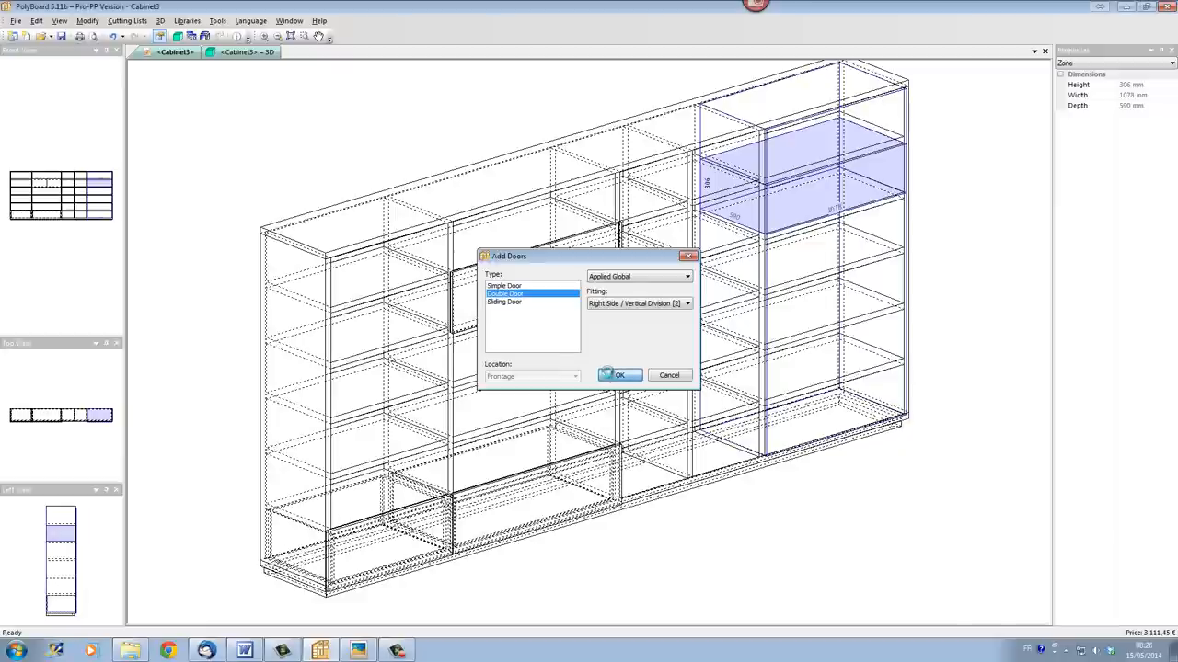
{"action": "left_click", "coordinate": [618, 375]}
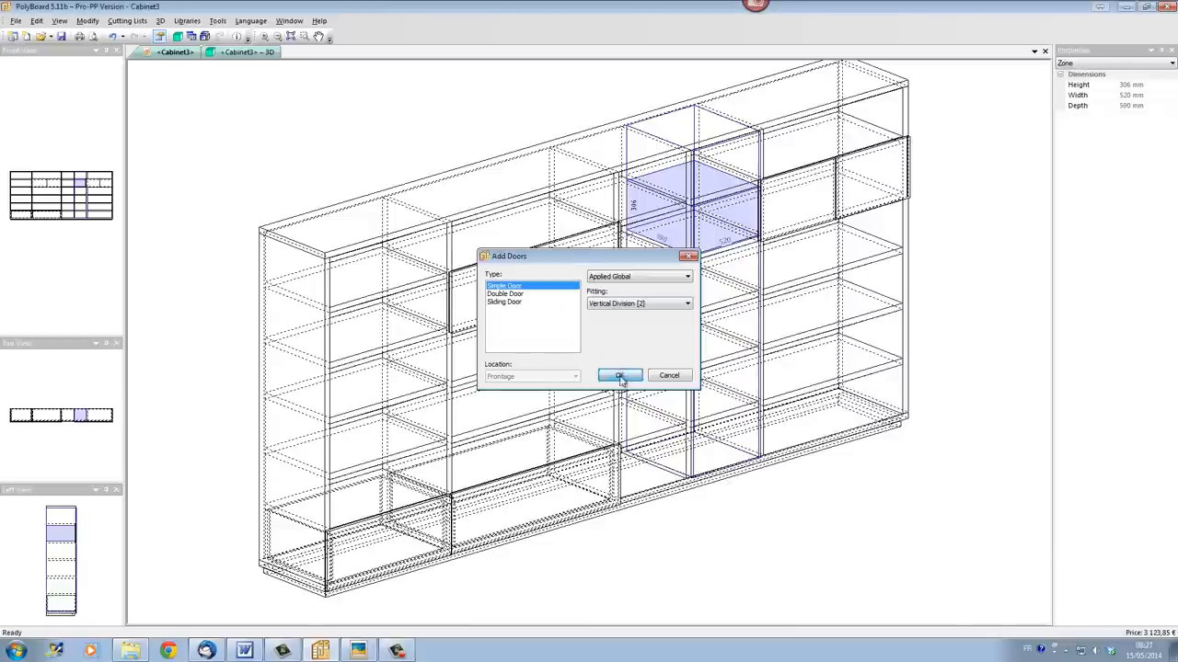
{"action": "left_click", "coordinate": [618, 376]}
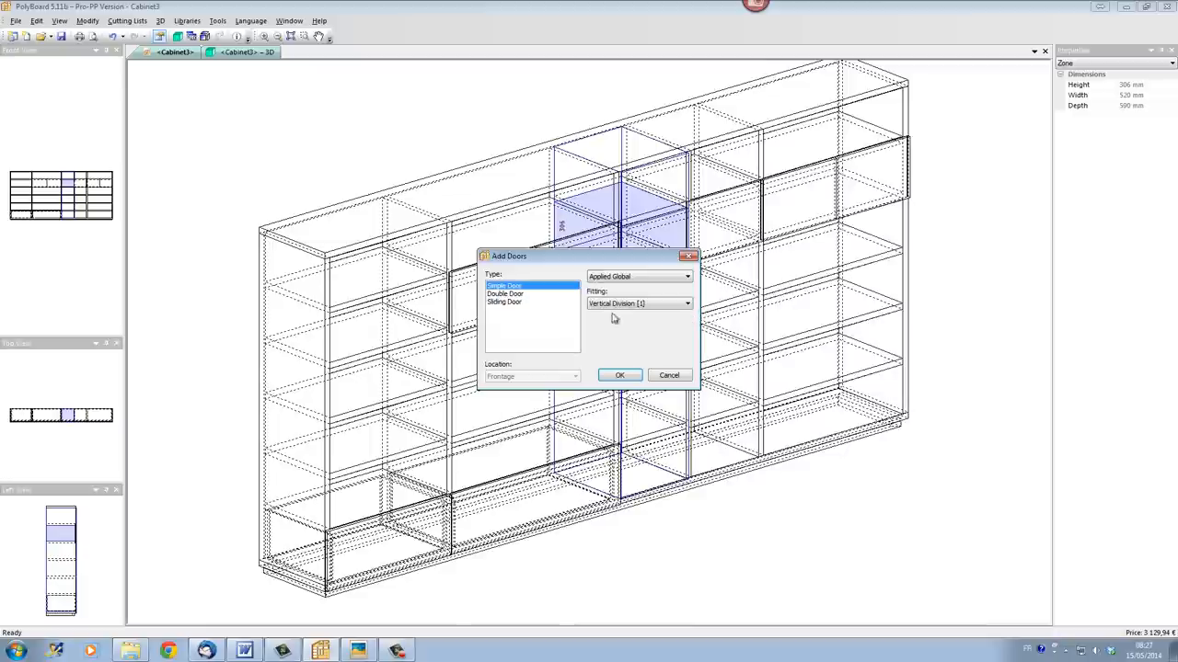
{"action": "left_click", "coordinate": [619, 376]}
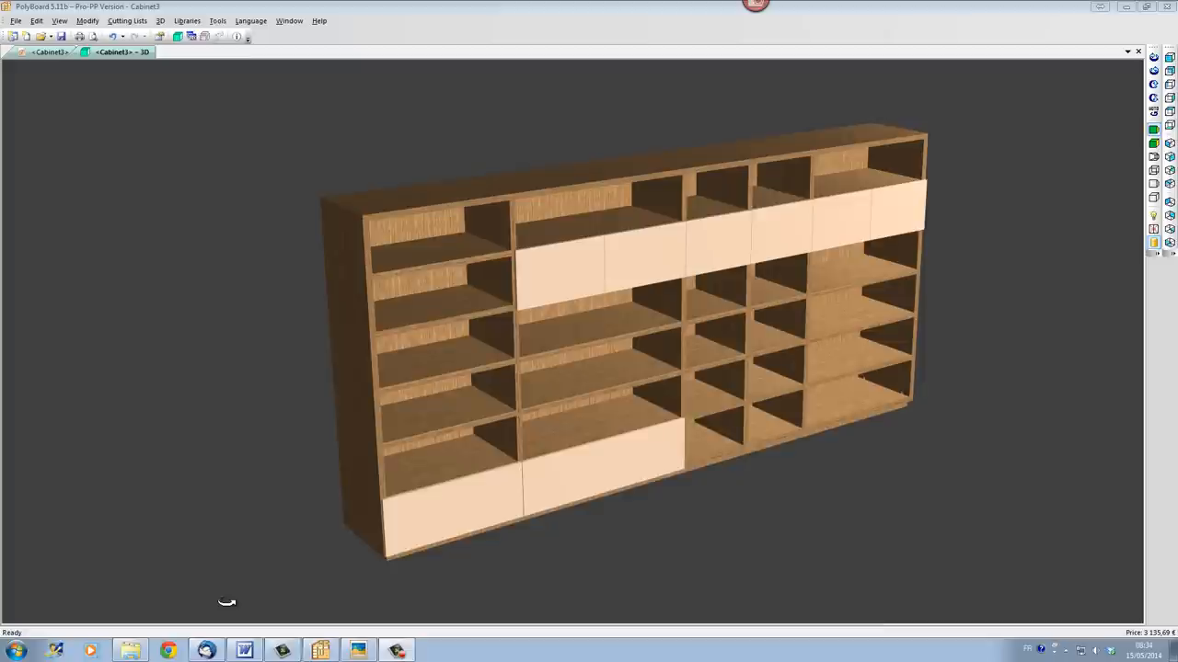
{"action": "mouse_move", "coordinate": [647, 375]}
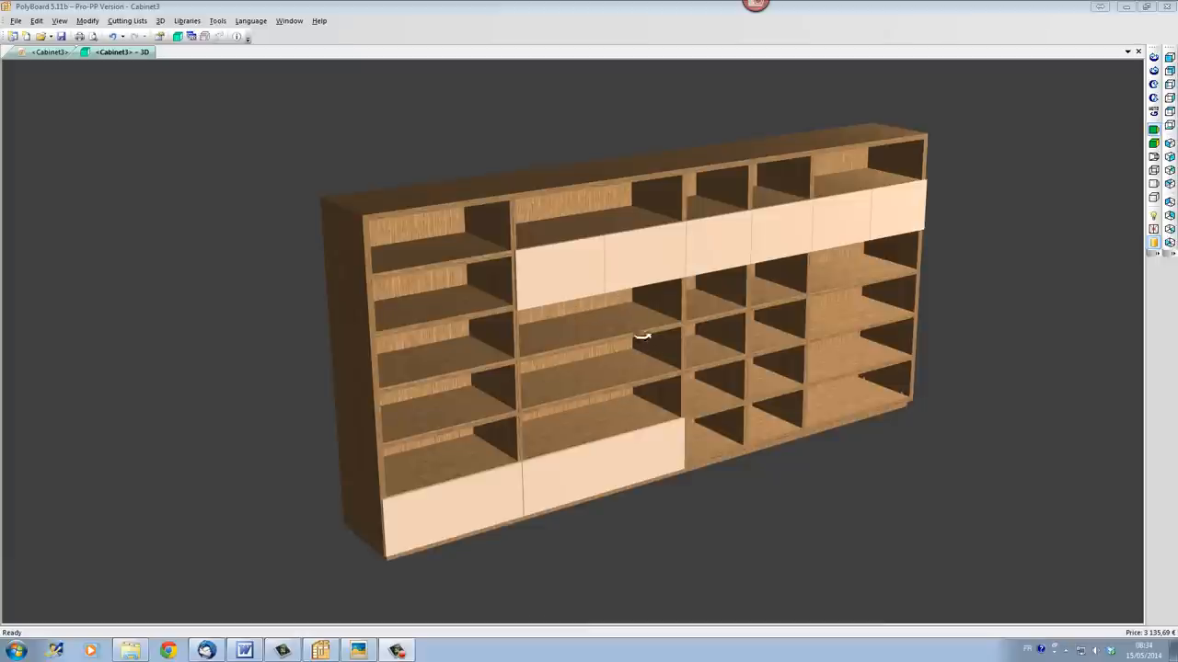
{"action": "mouse_move", "coordinate": [612, 314]}
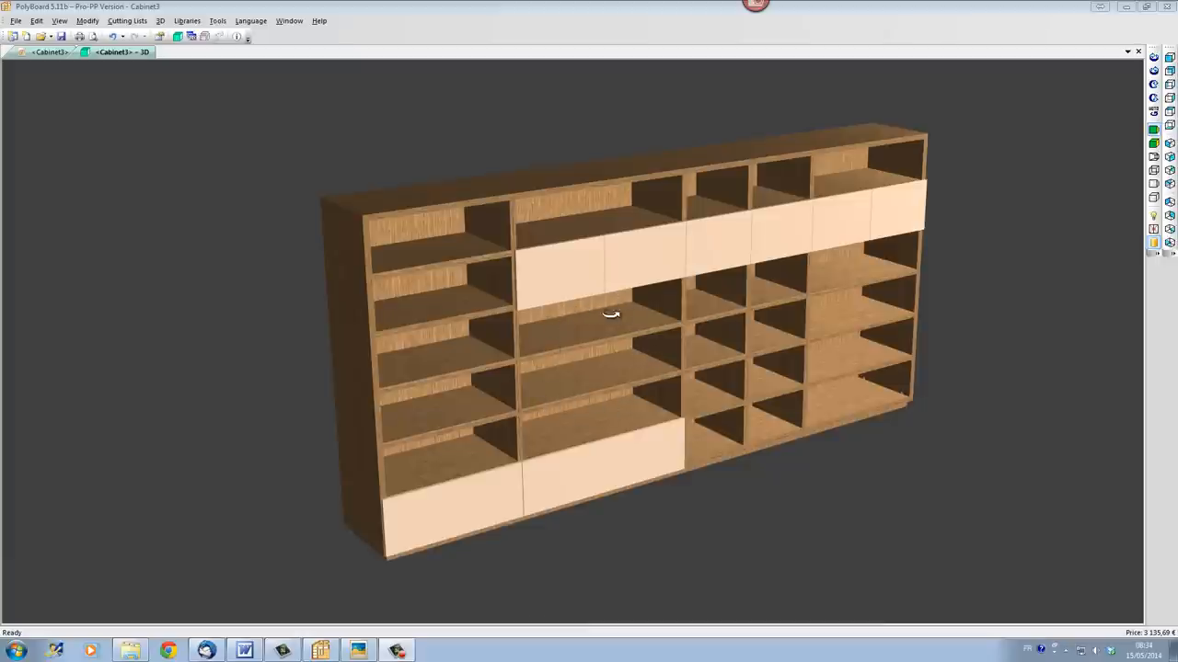
{"action": "mouse_move", "coordinate": [573, 394]}
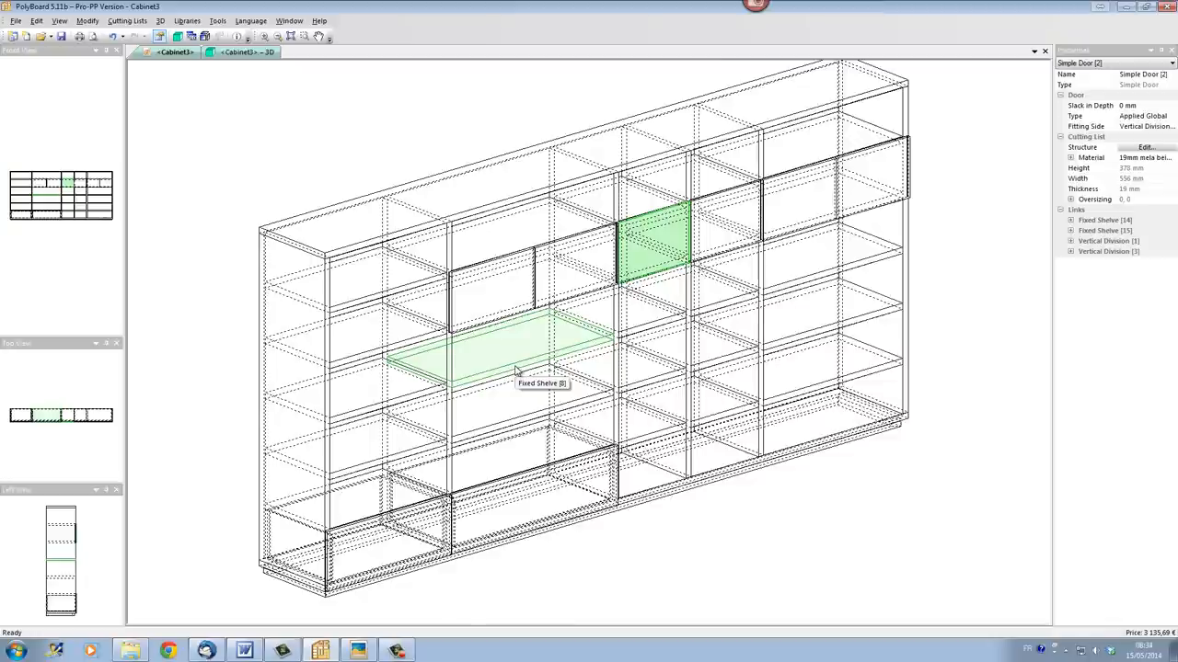
Step: Delete both shelves from the 1250 mm middle bay, declining space redistribution each time
{"action": "left_click", "coordinate": [497, 354]}
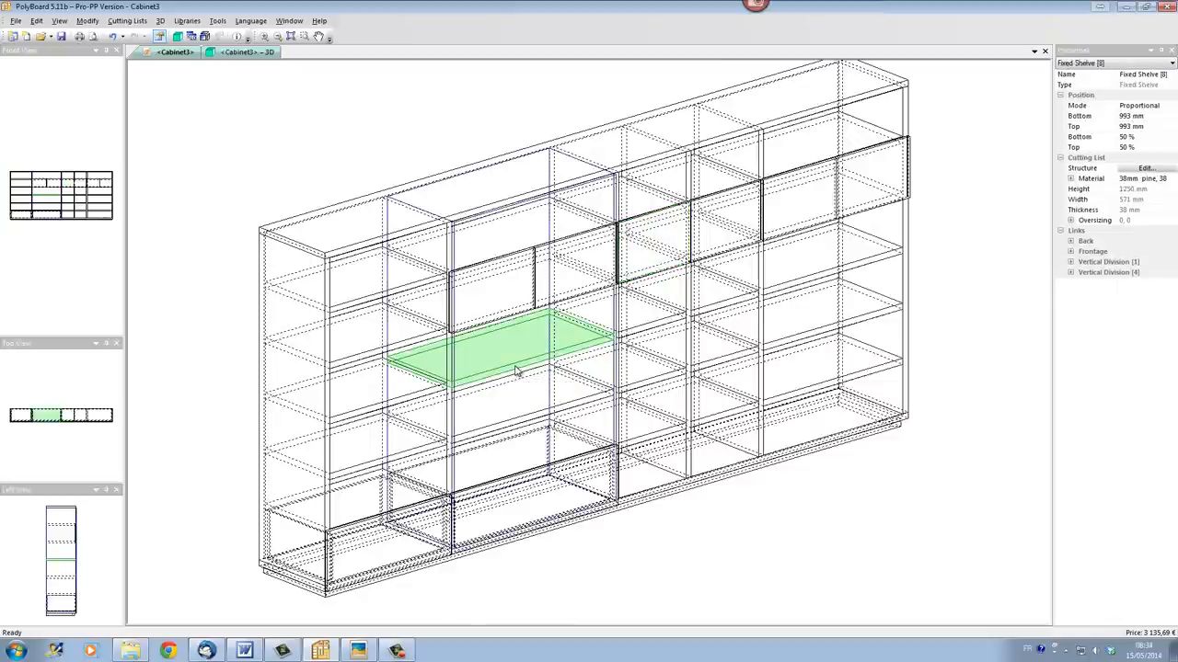
{"action": "right_click", "coordinate": [516, 368]}
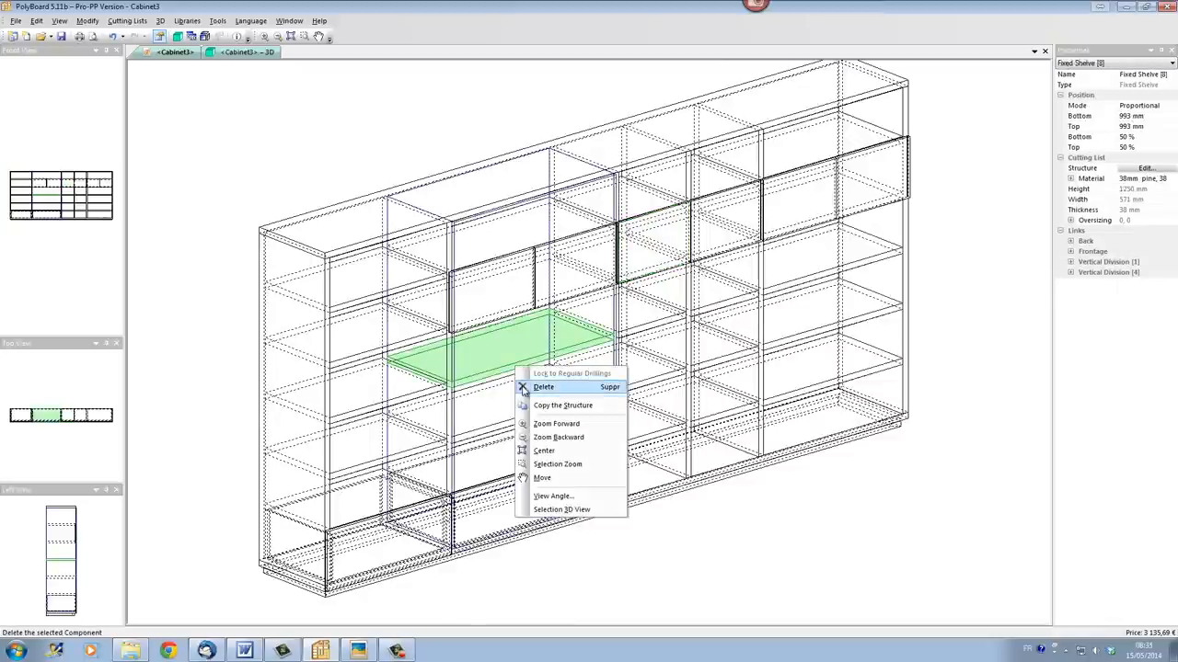
{"action": "left_click", "coordinate": [544, 387]}
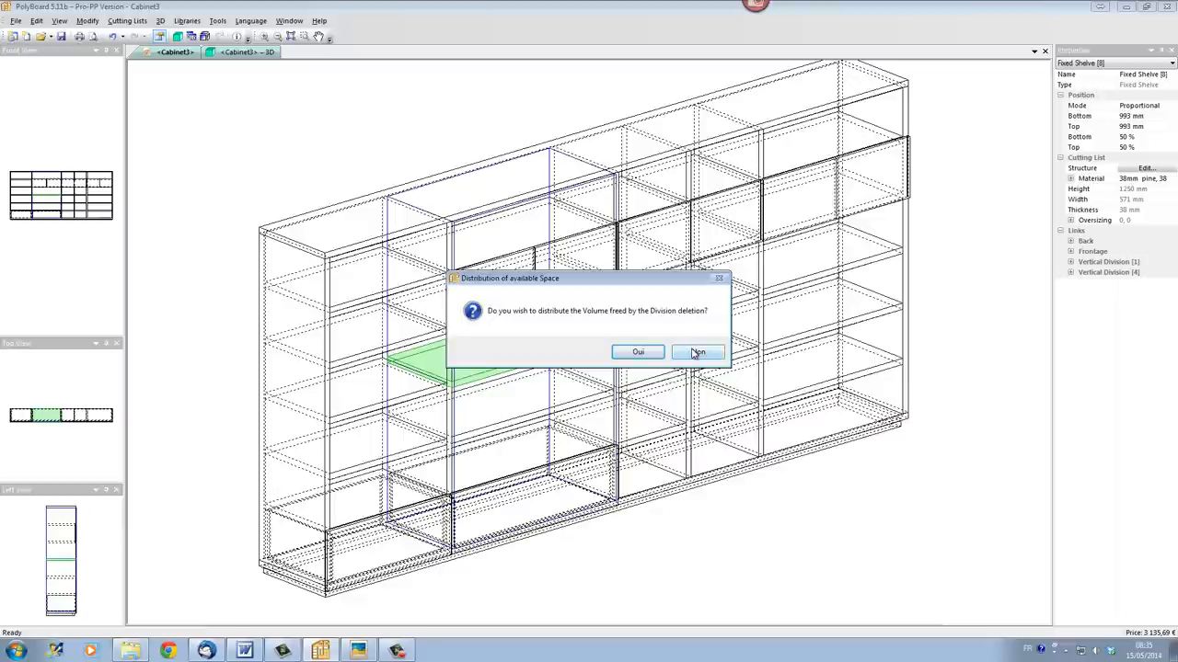
{"action": "left_click", "coordinate": [696, 352]}
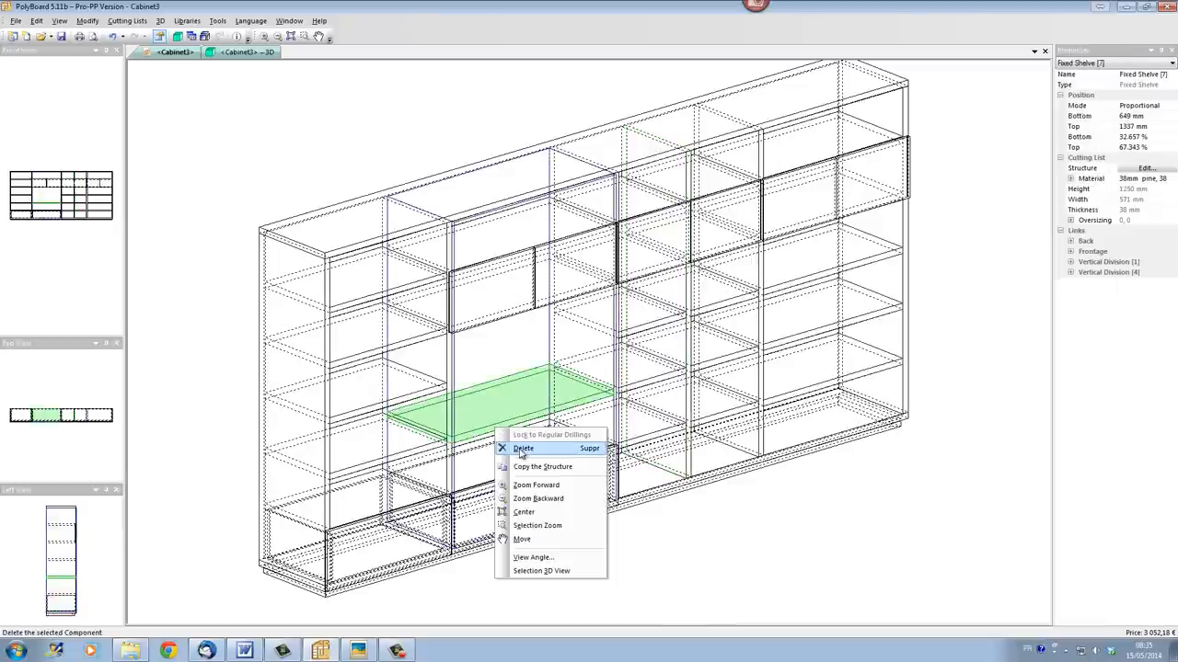
{"action": "left_click", "coordinate": [523, 448]}
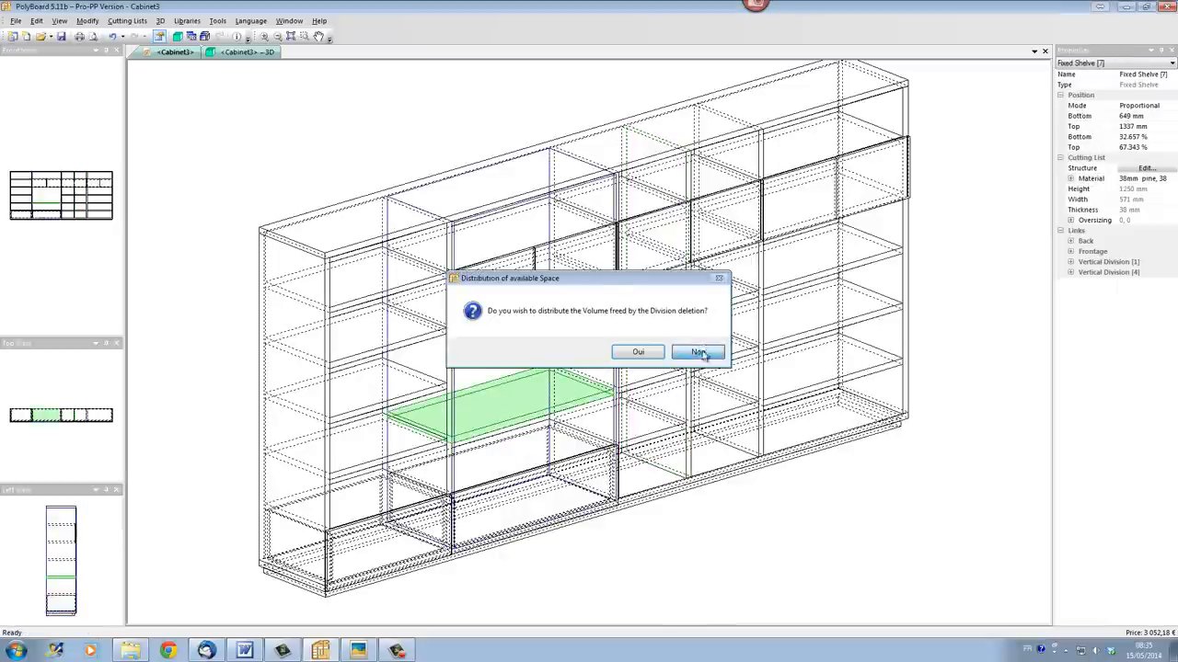
{"action": "left_click", "coordinate": [699, 352]}
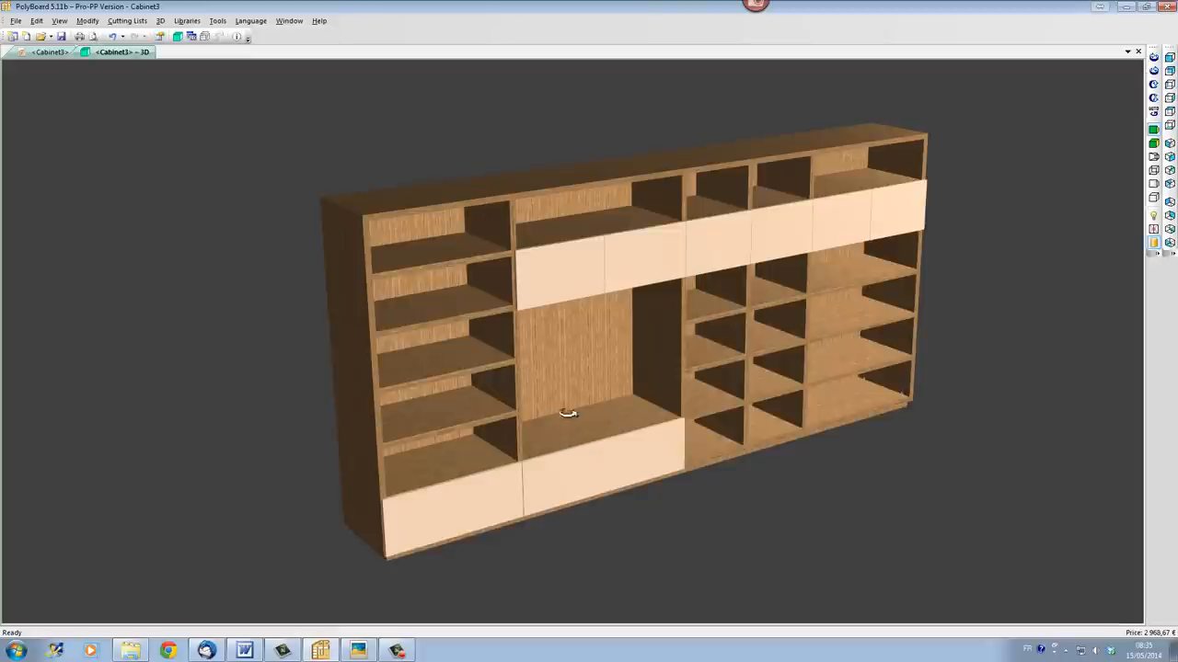
{"action": "mouse_move", "coordinate": [703, 518]}
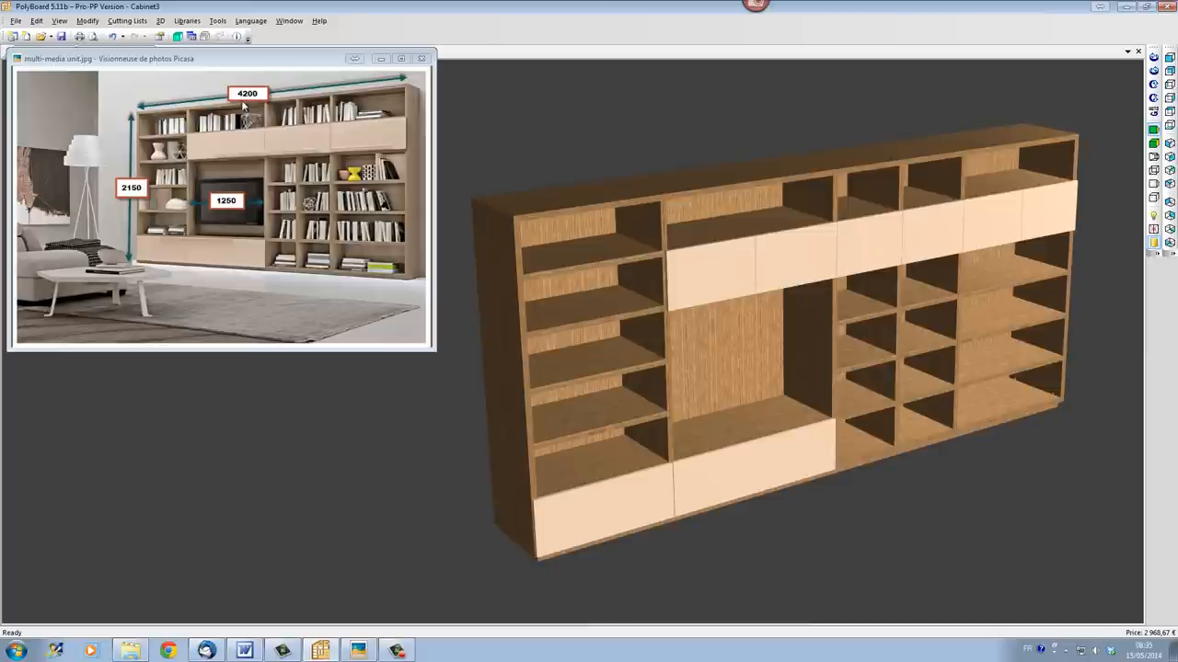
{"action": "mouse_move", "coordinate": [257, 229]}
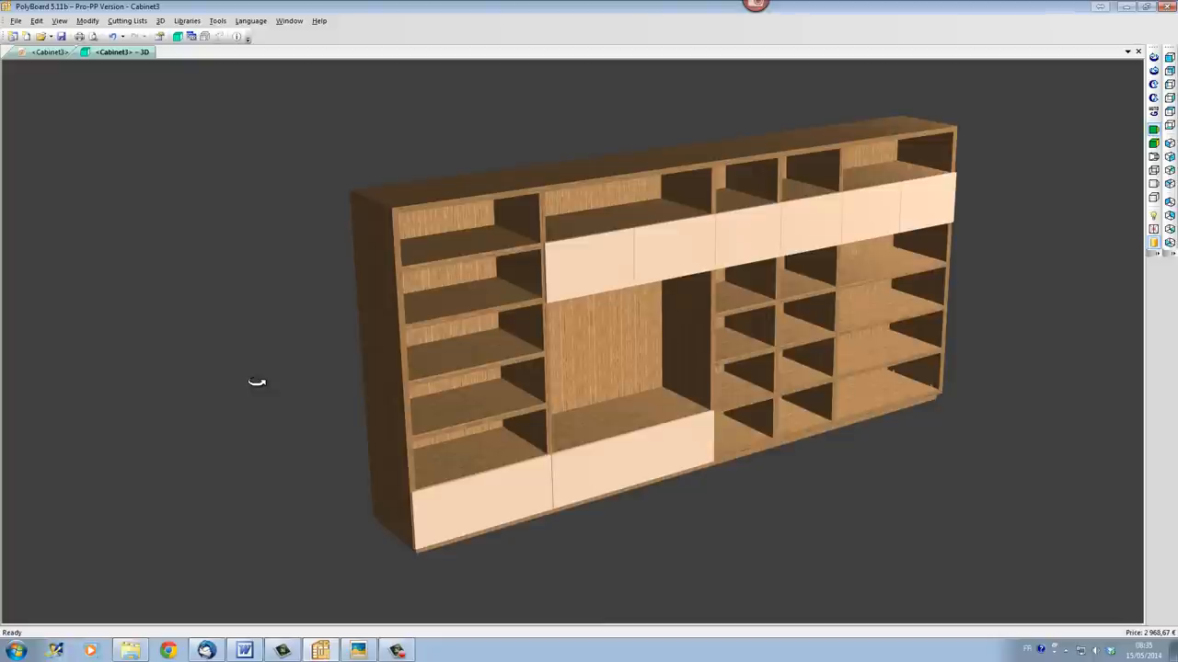
{"action": "mouse_move", "coordinate": [150, 286]}
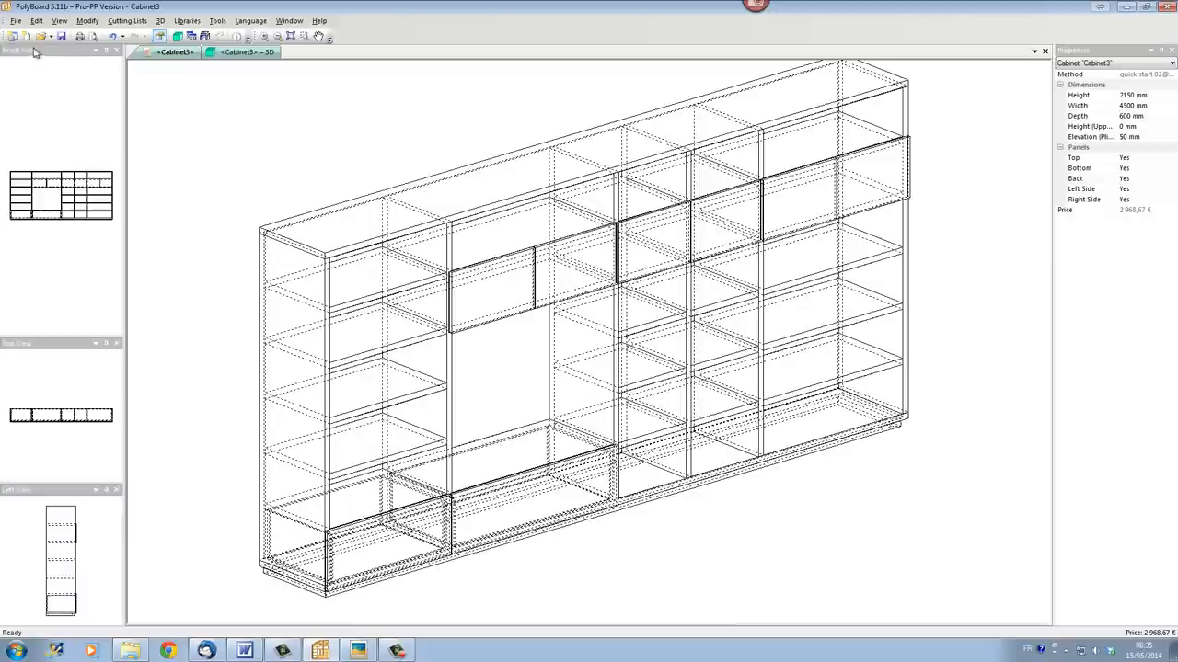
Step: Open the print preview from the File menu and page through Cabinet3's cutting lists and panel drawings
{"action": "left_click", "coordinate": [16, 20]}
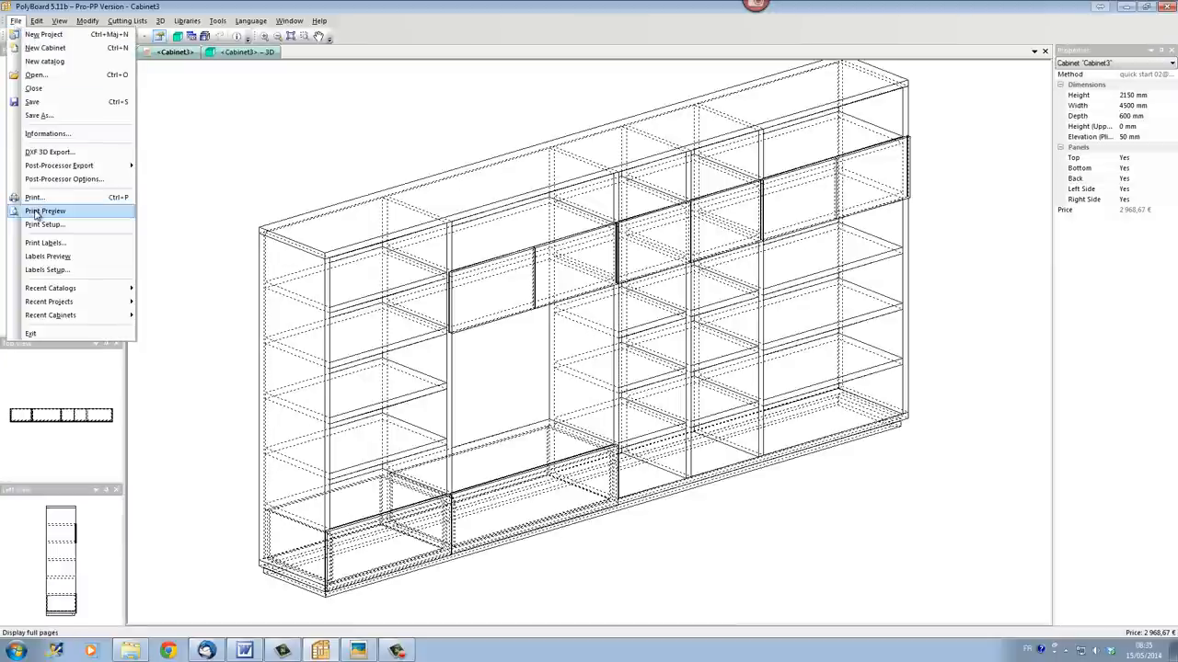
{"action": "left_click", "coordinate": [45, 210]}
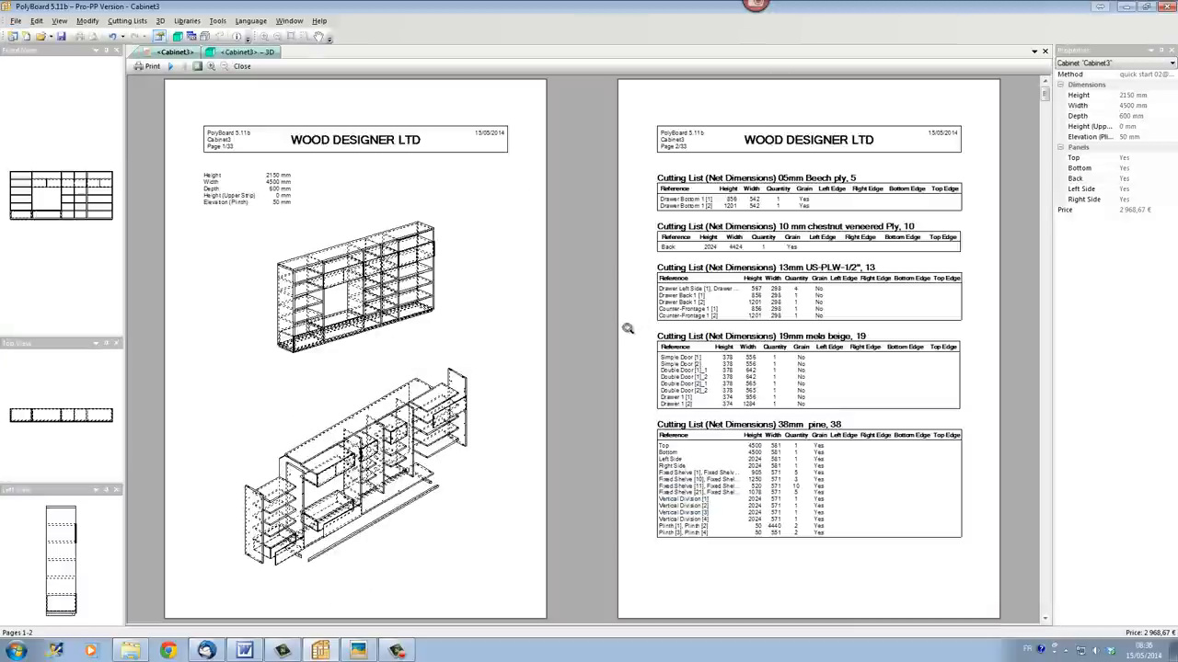
{"action": "mouse_move", "coordinate": [640, 346]}
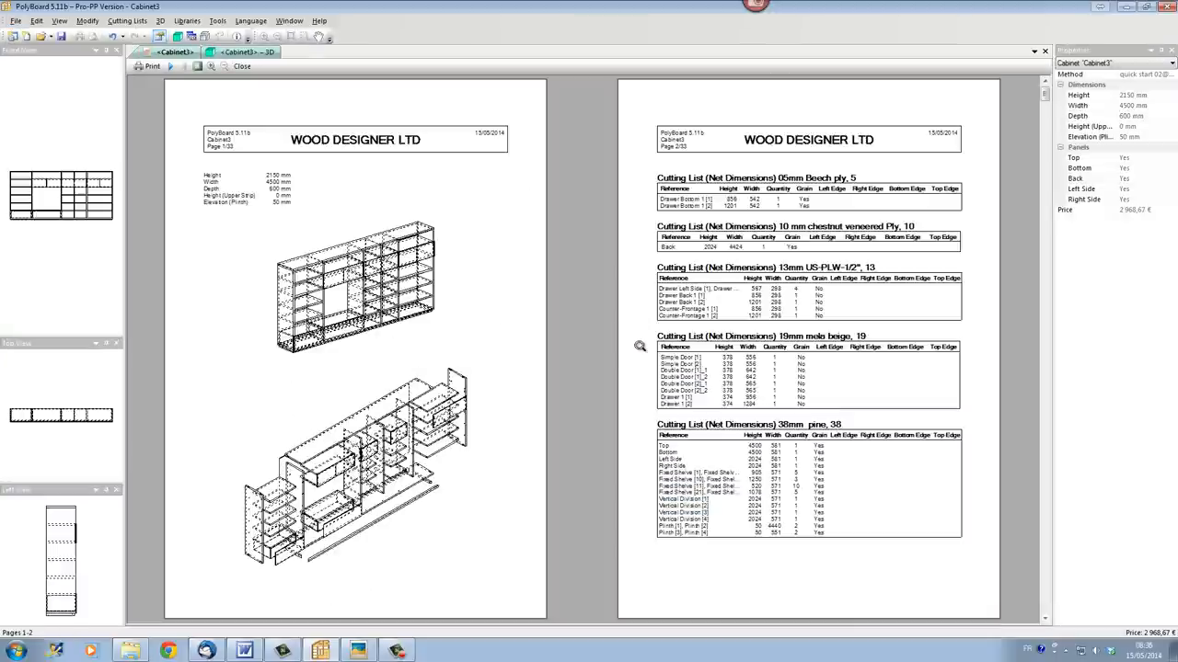
{"action": "mouse_move", "coordinate": [405, 553]}
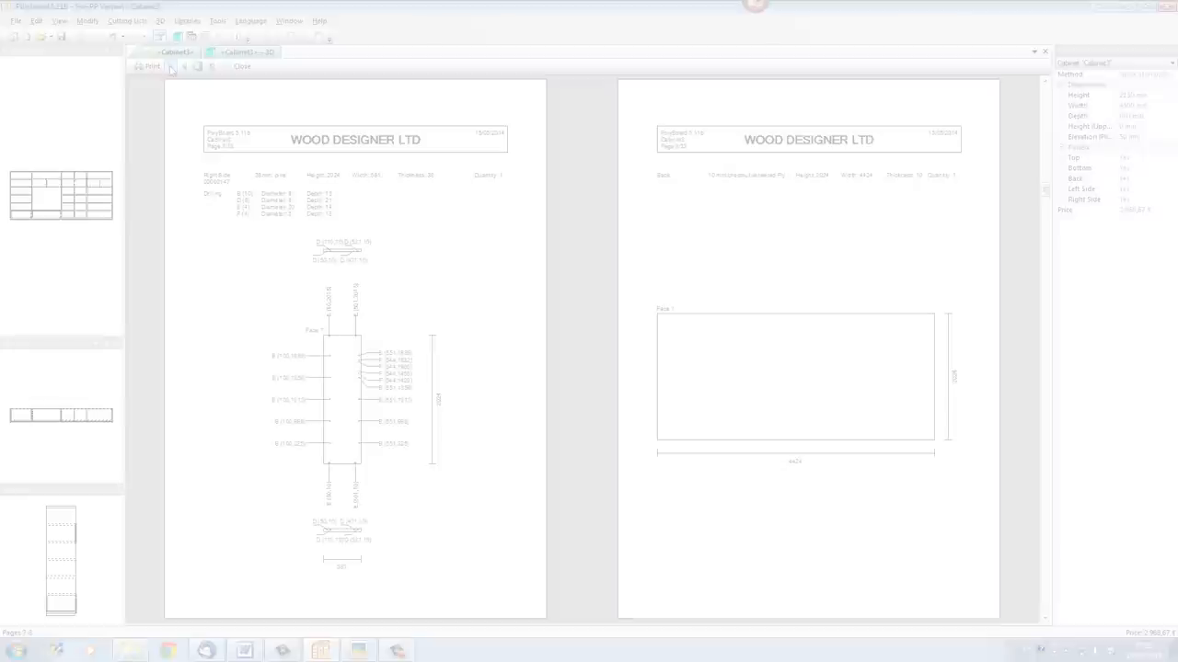
{"action": "left_click", "coordinate": [242, 67]}
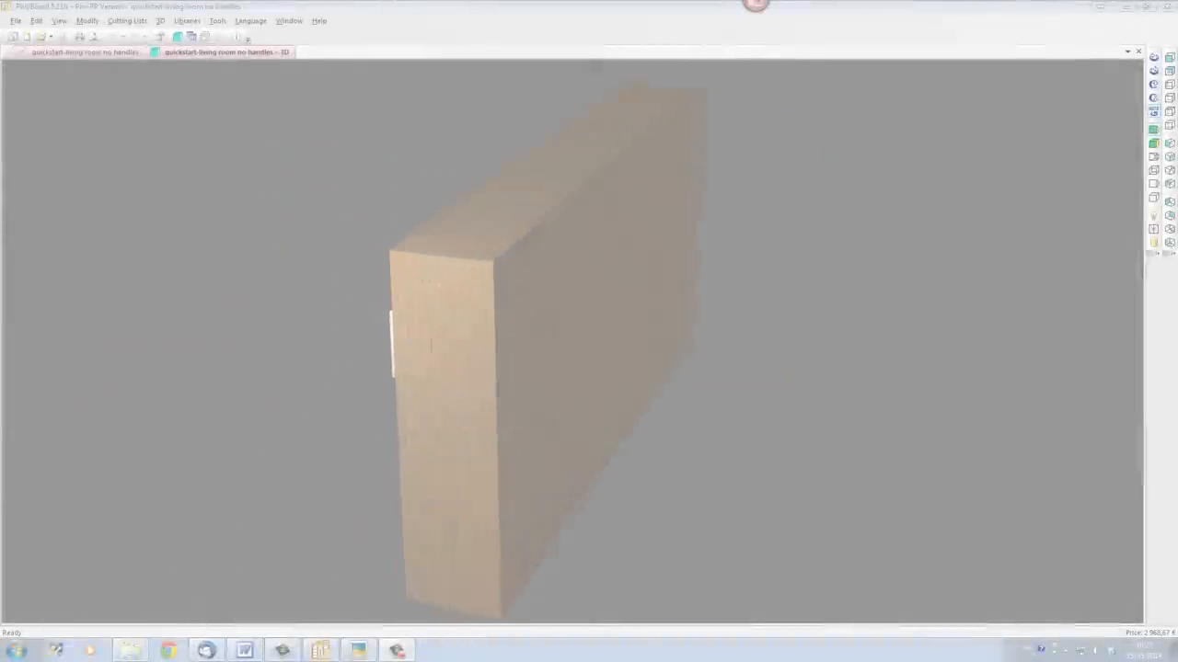